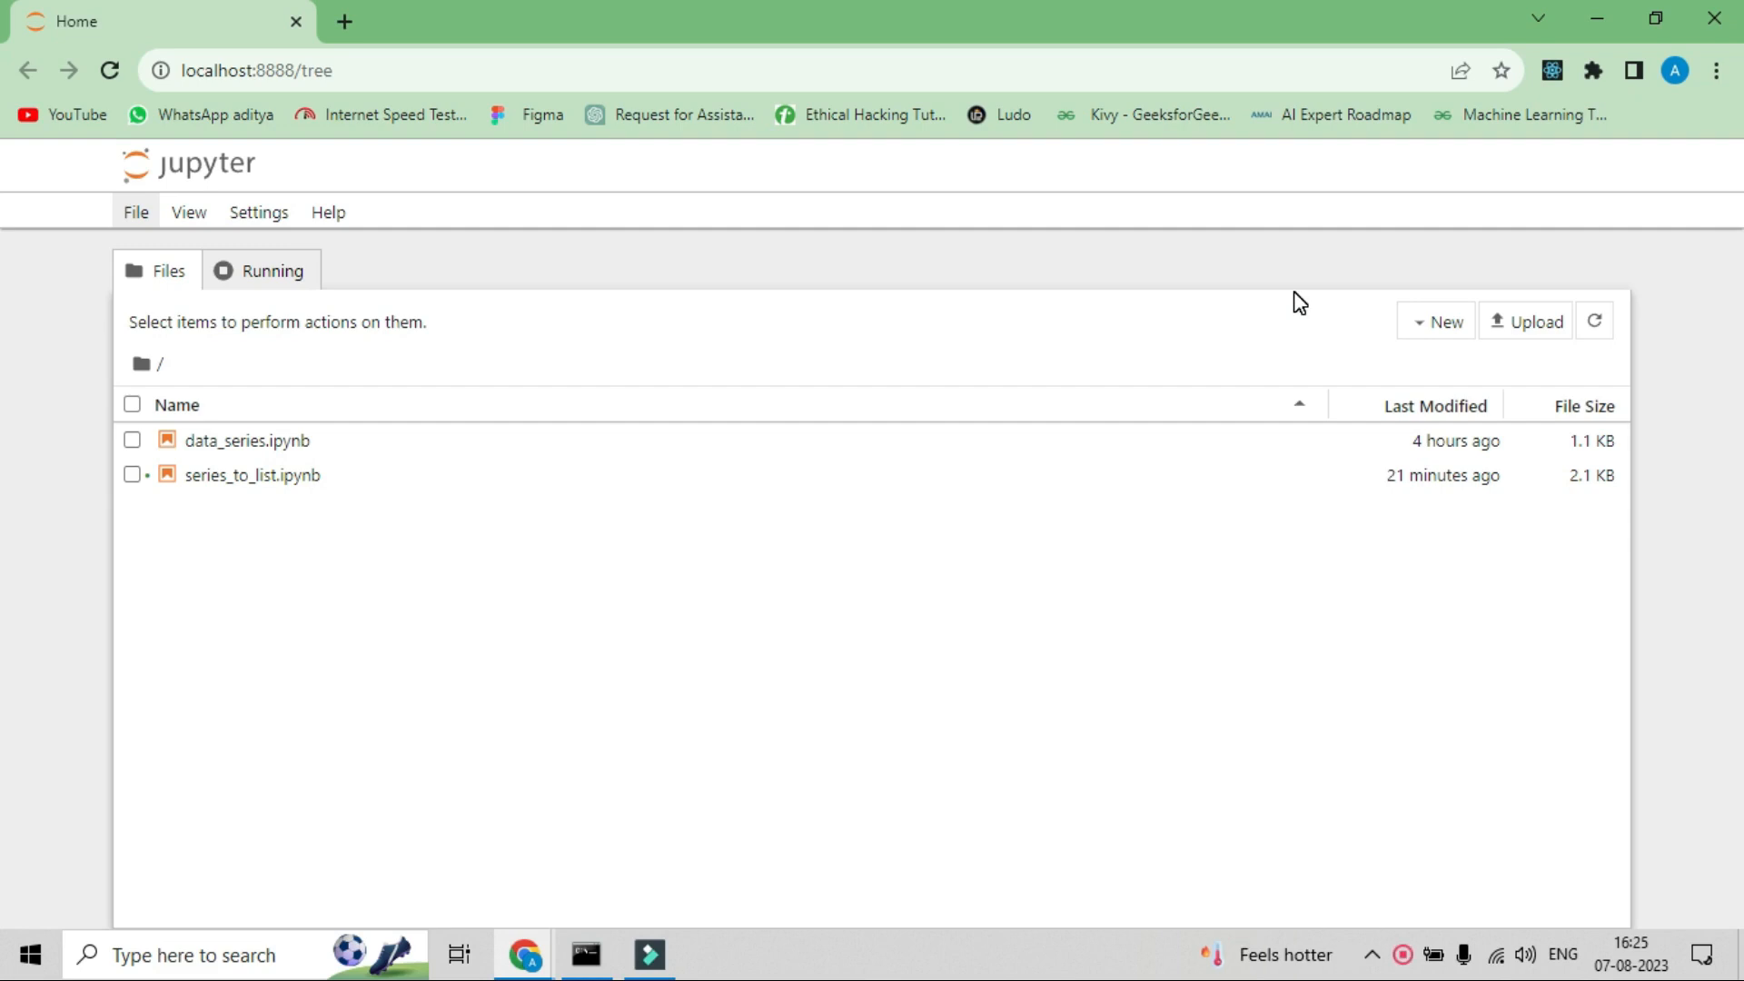
mouse_move(136, 203)
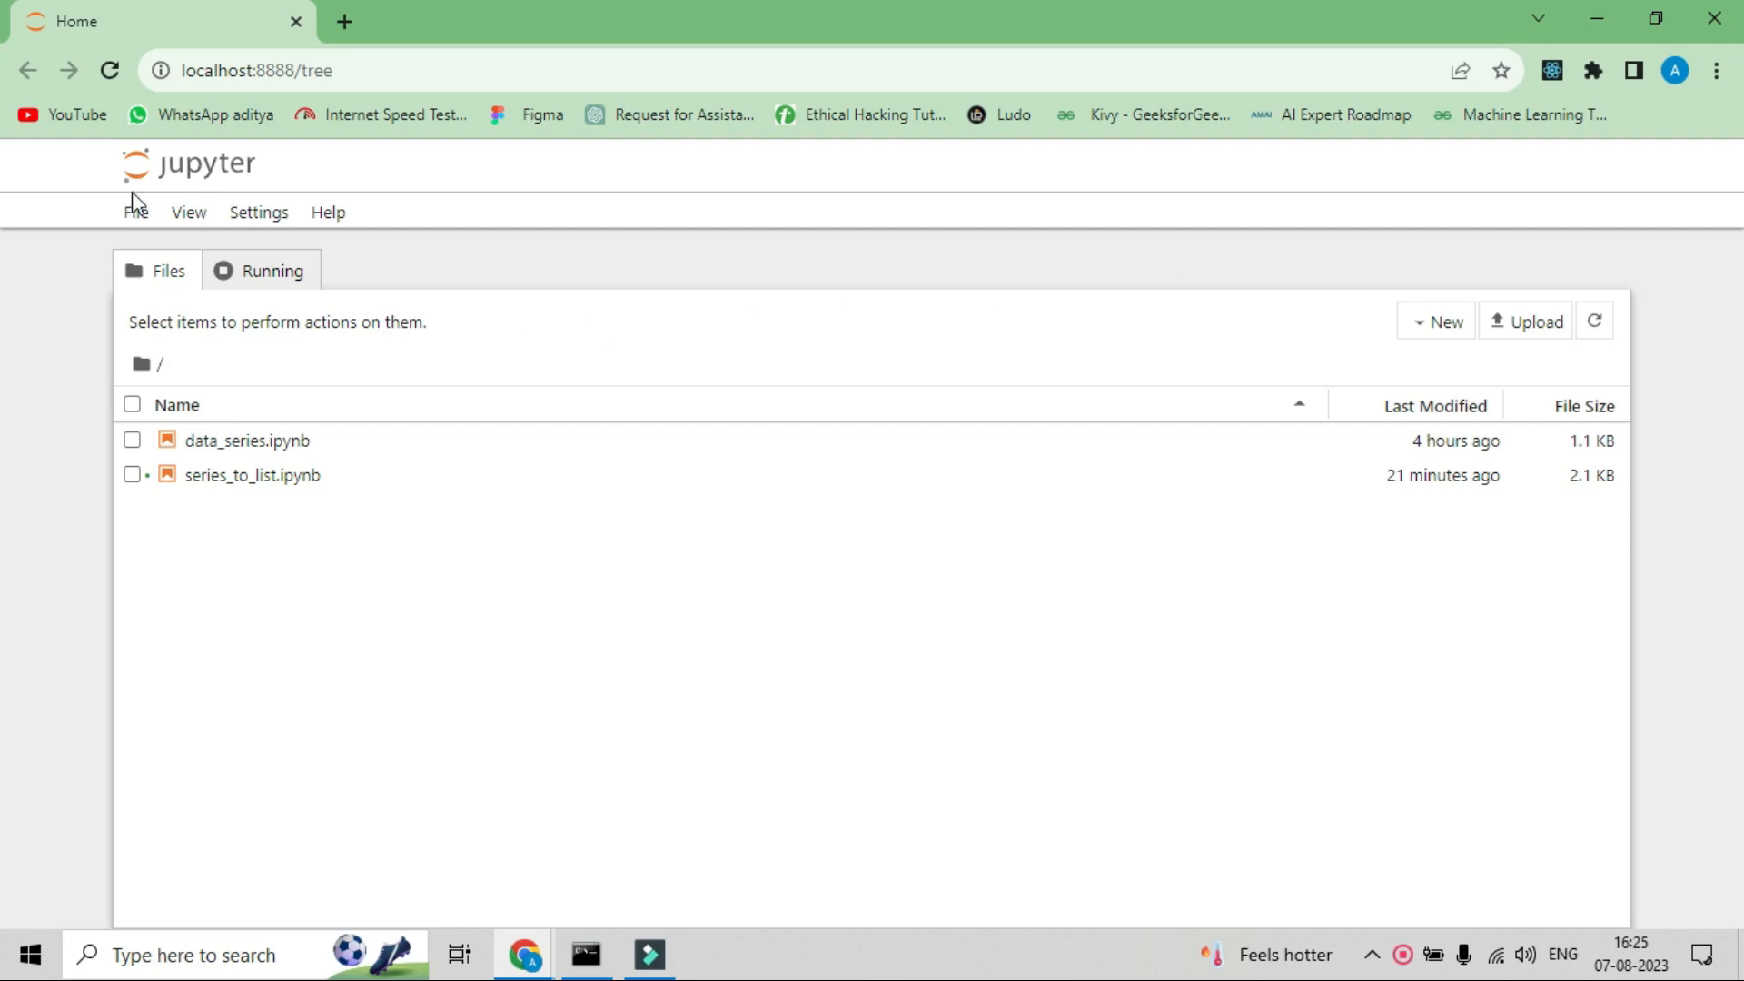
- Create a new empty Python notebook from the File menu
click(134, 210)
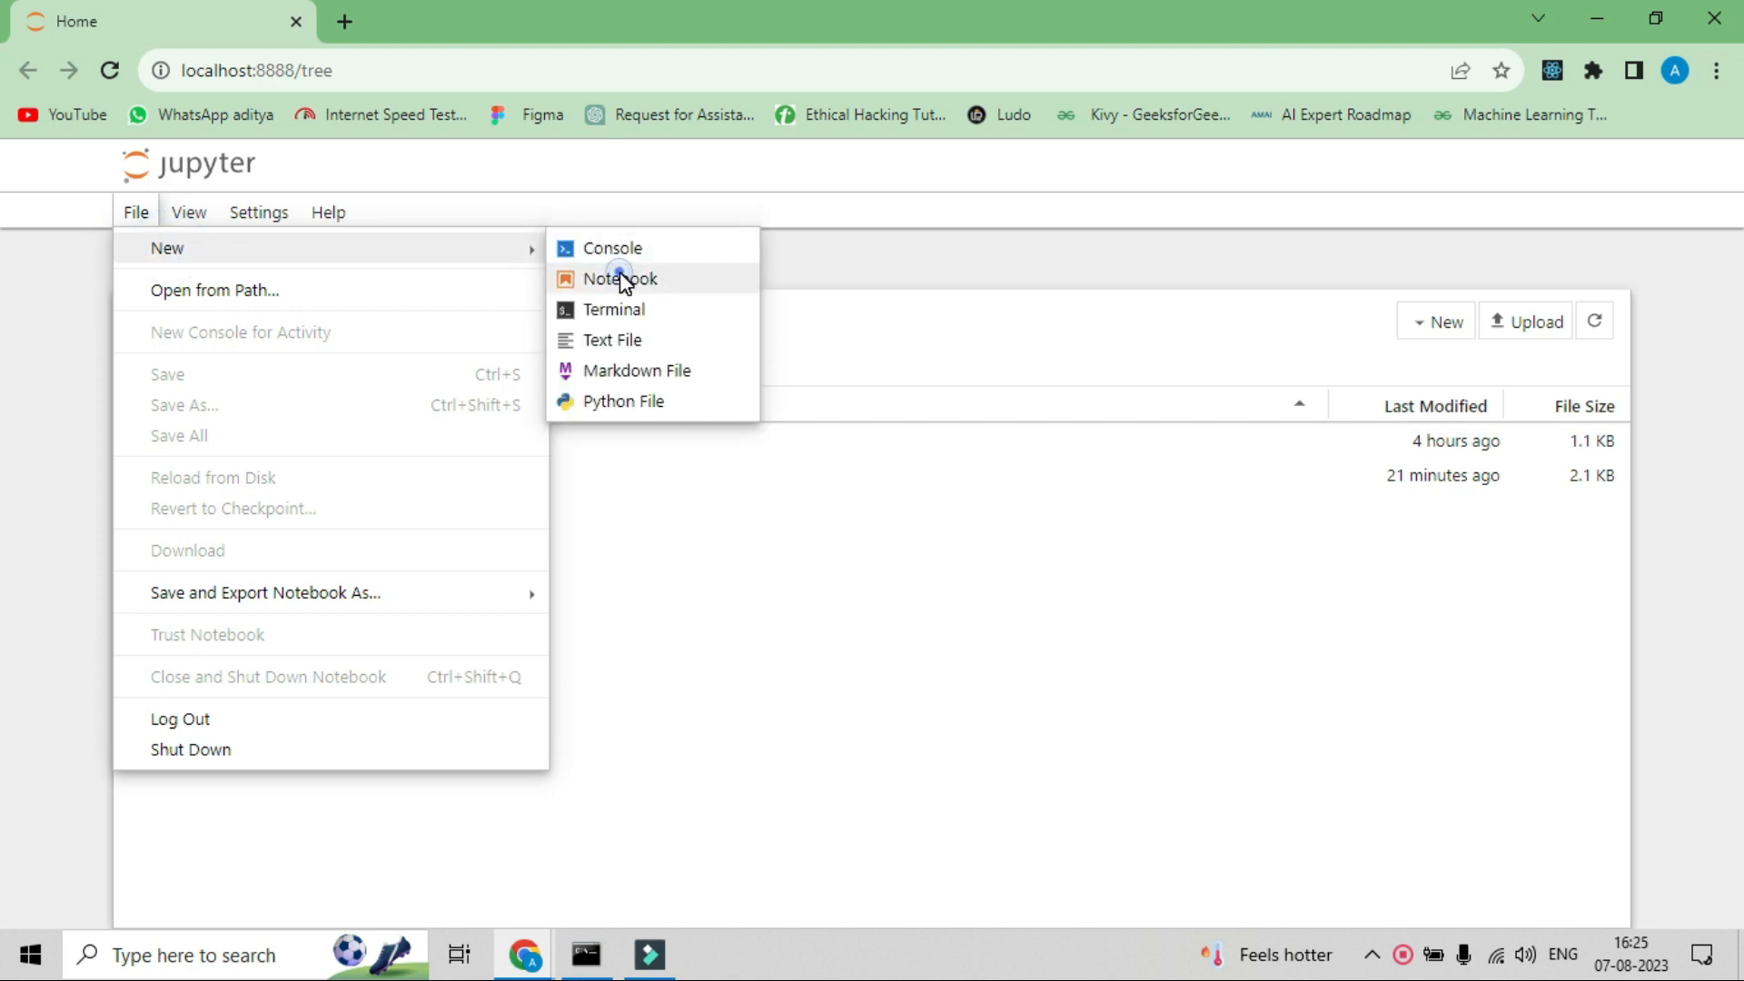
click(617, 278)
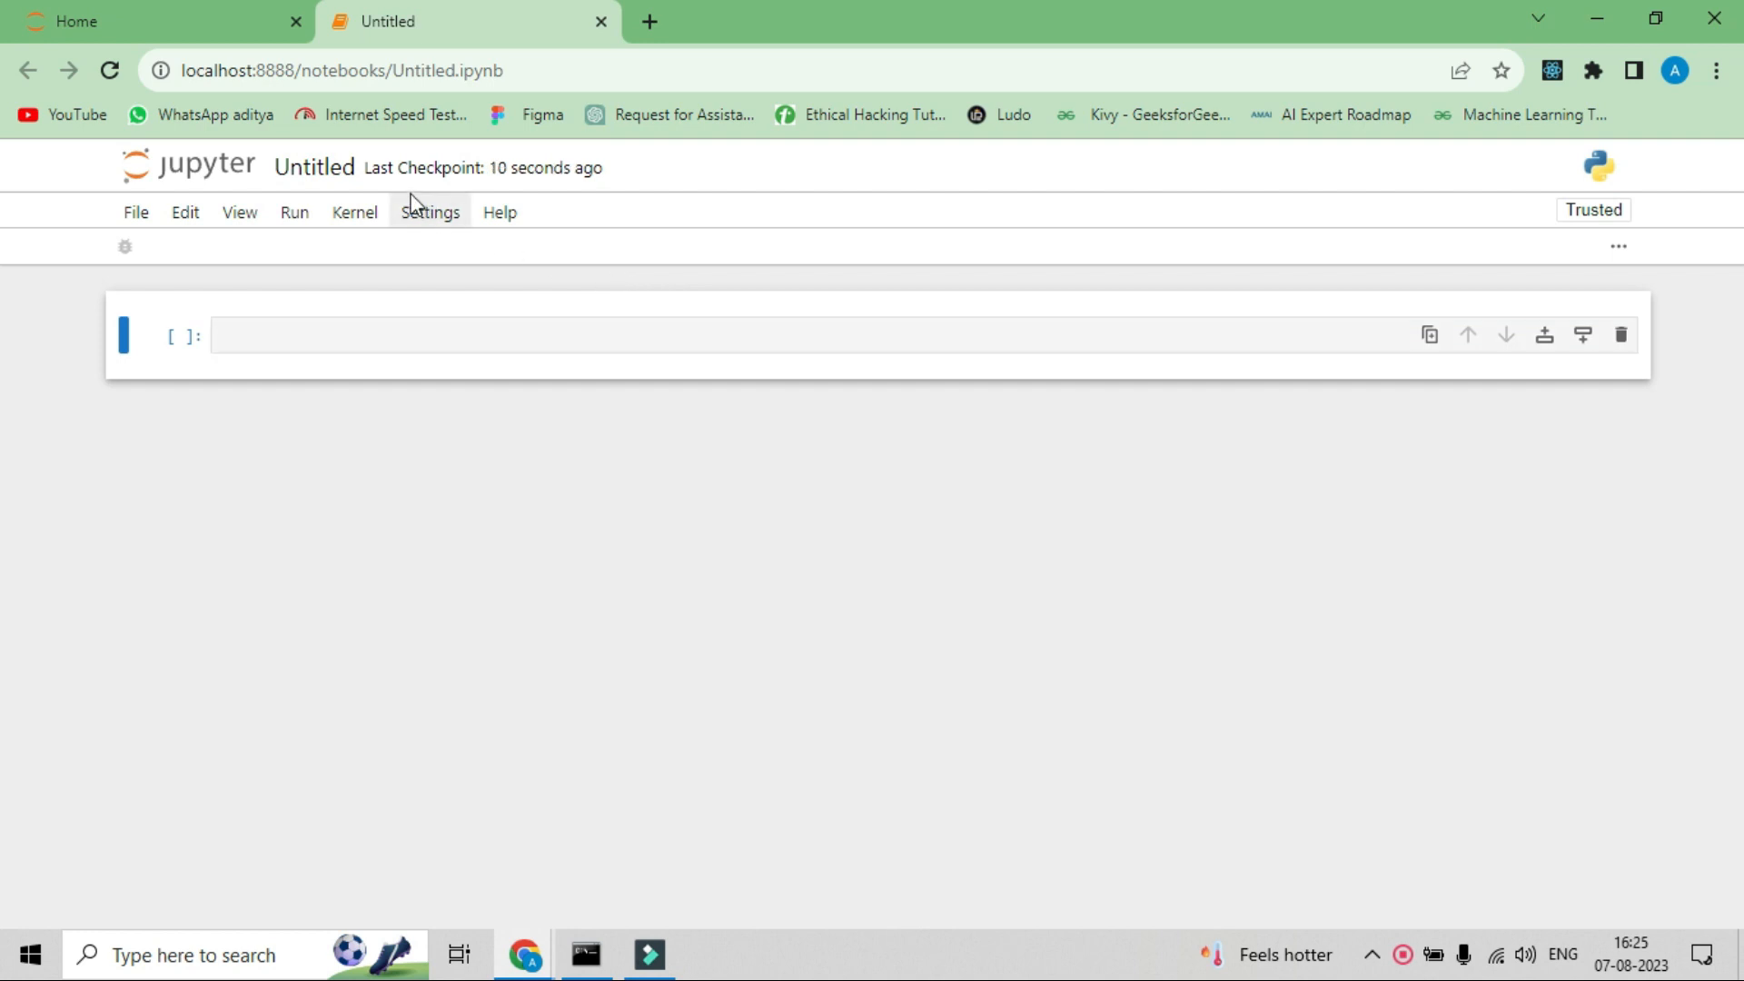
- Rename the Untitled notebook to two_series
click(314, 167)
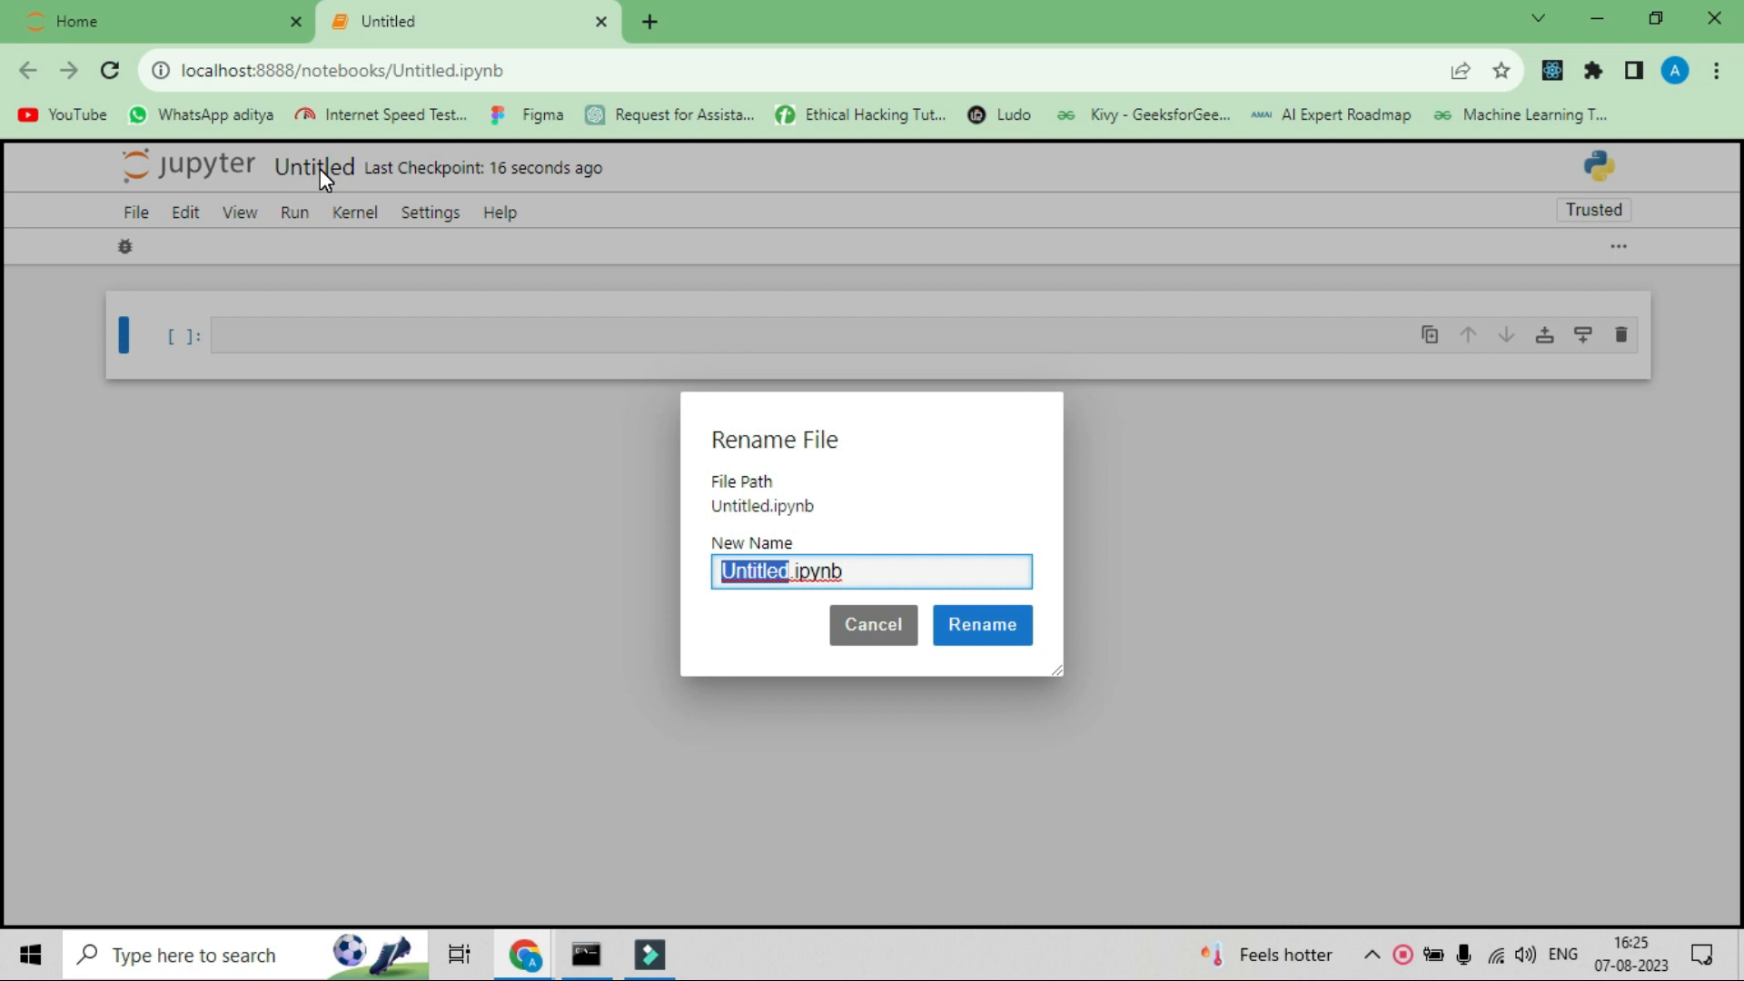
text(two_series)
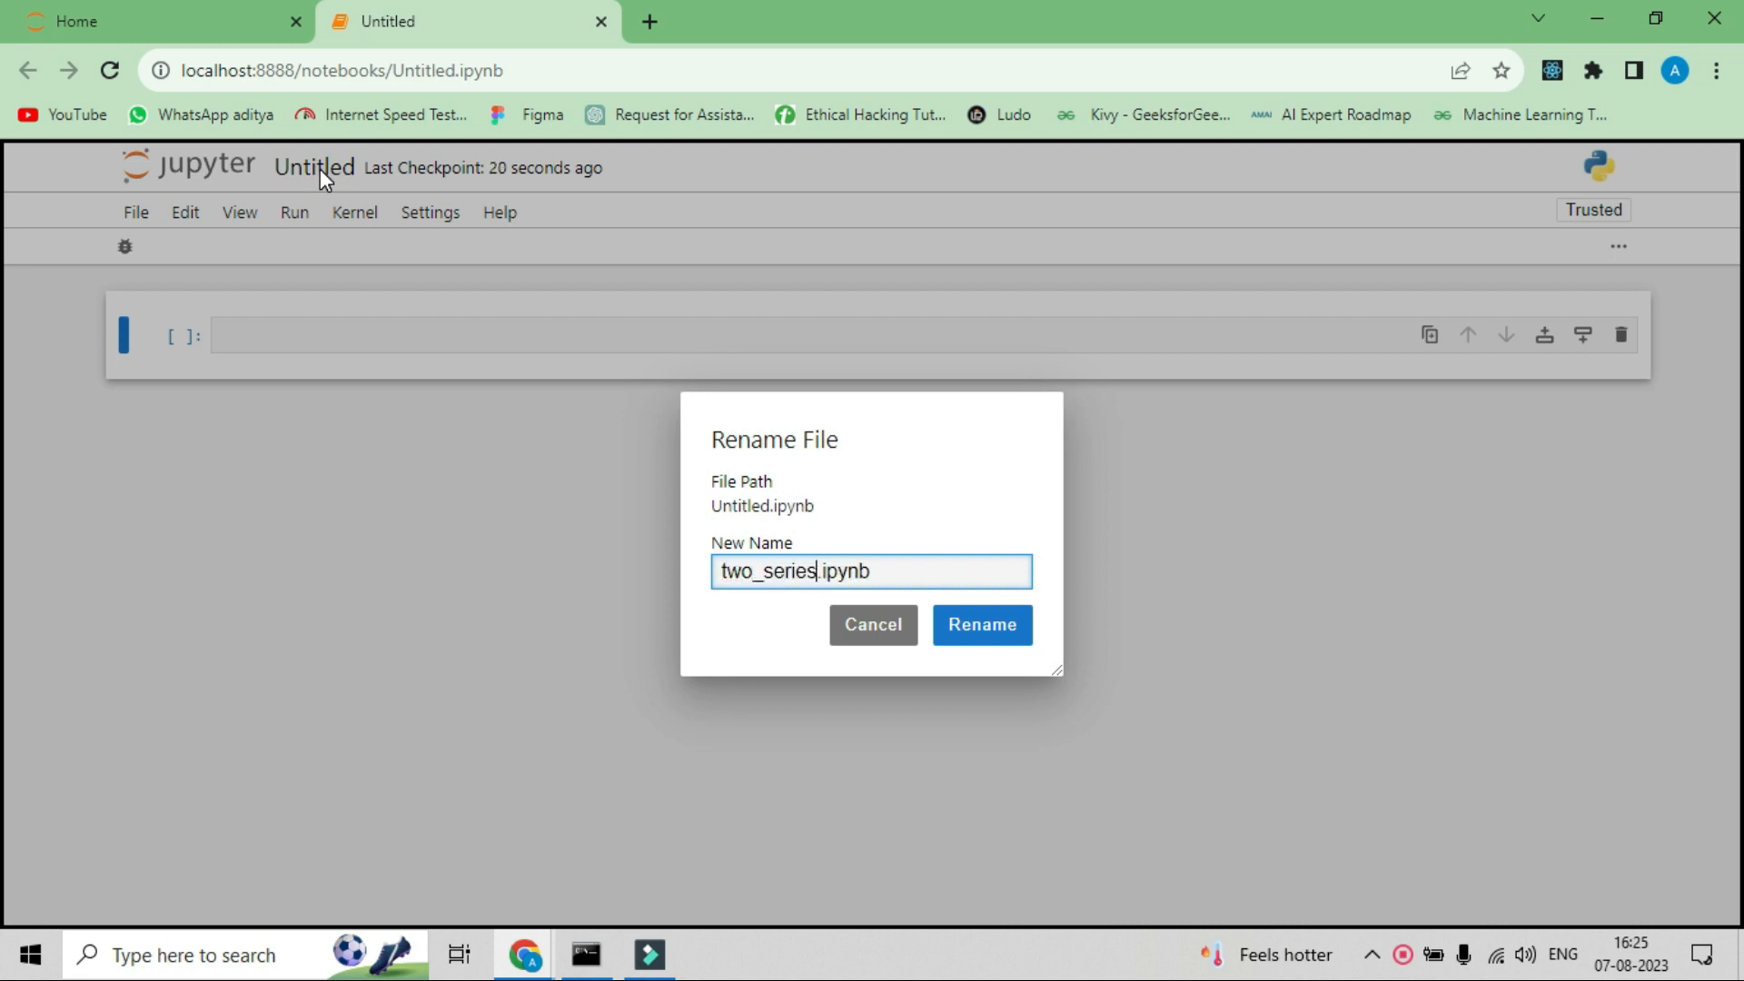
click(979, 623)
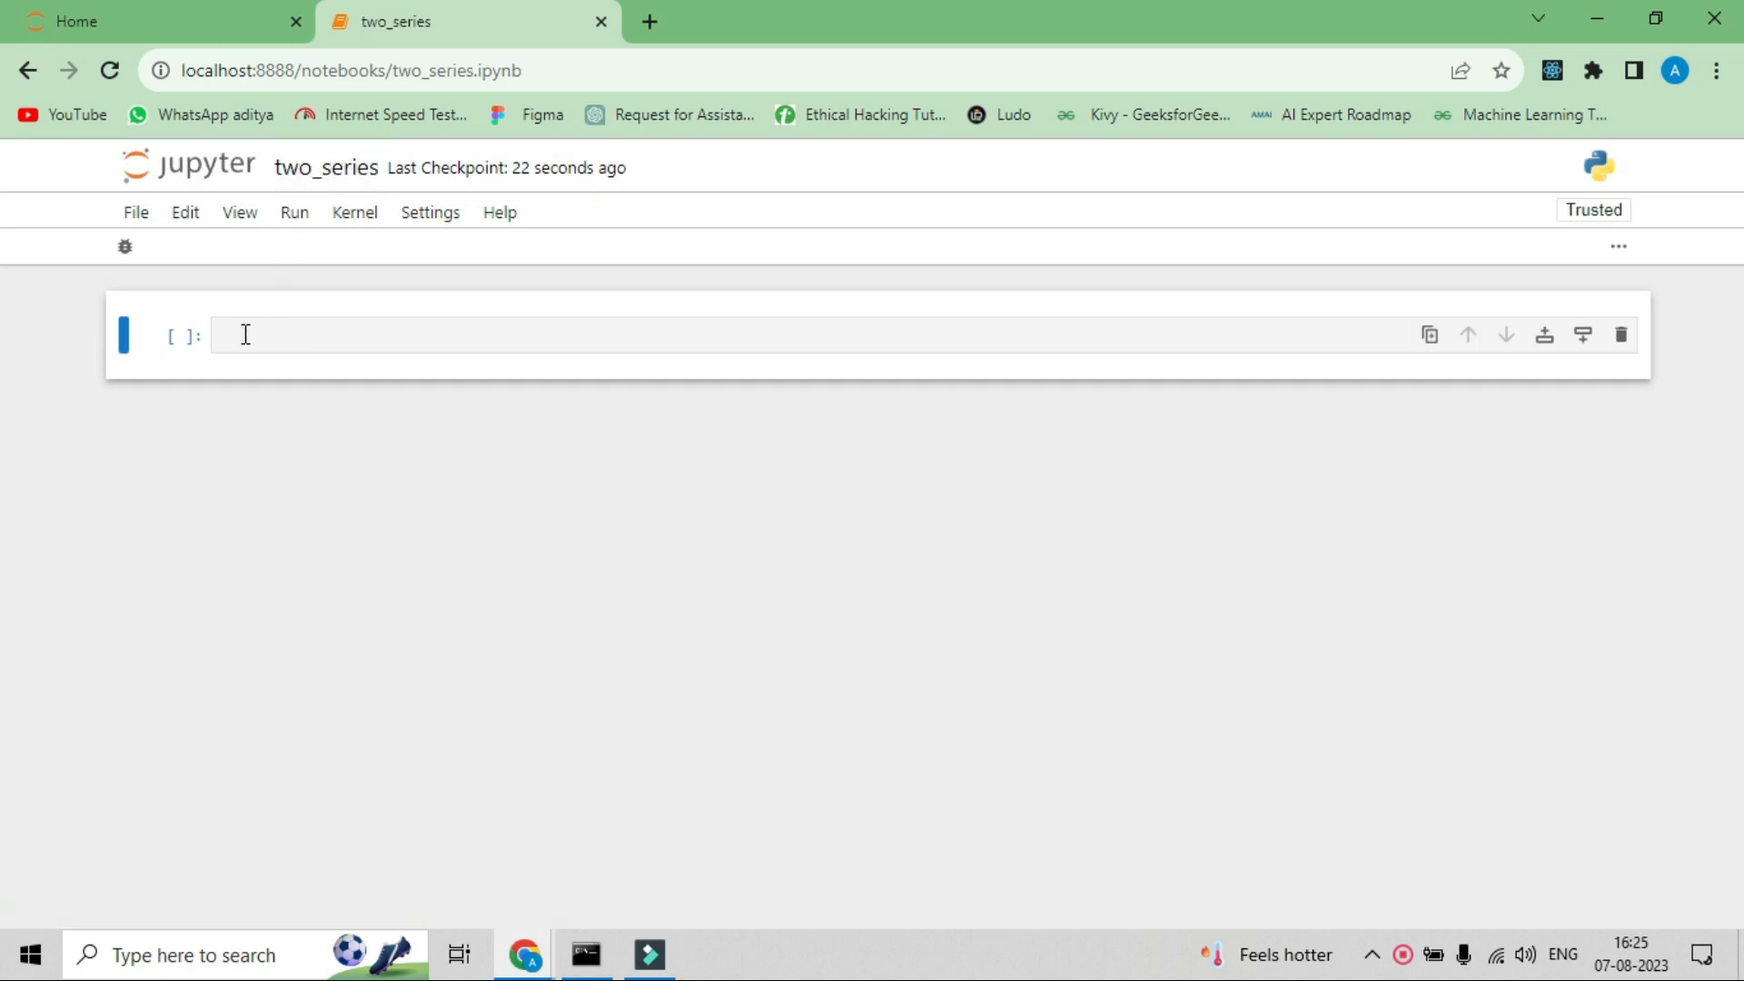
- Write import pandas as pd in the first cell, fixing a typo along the way
text(img)
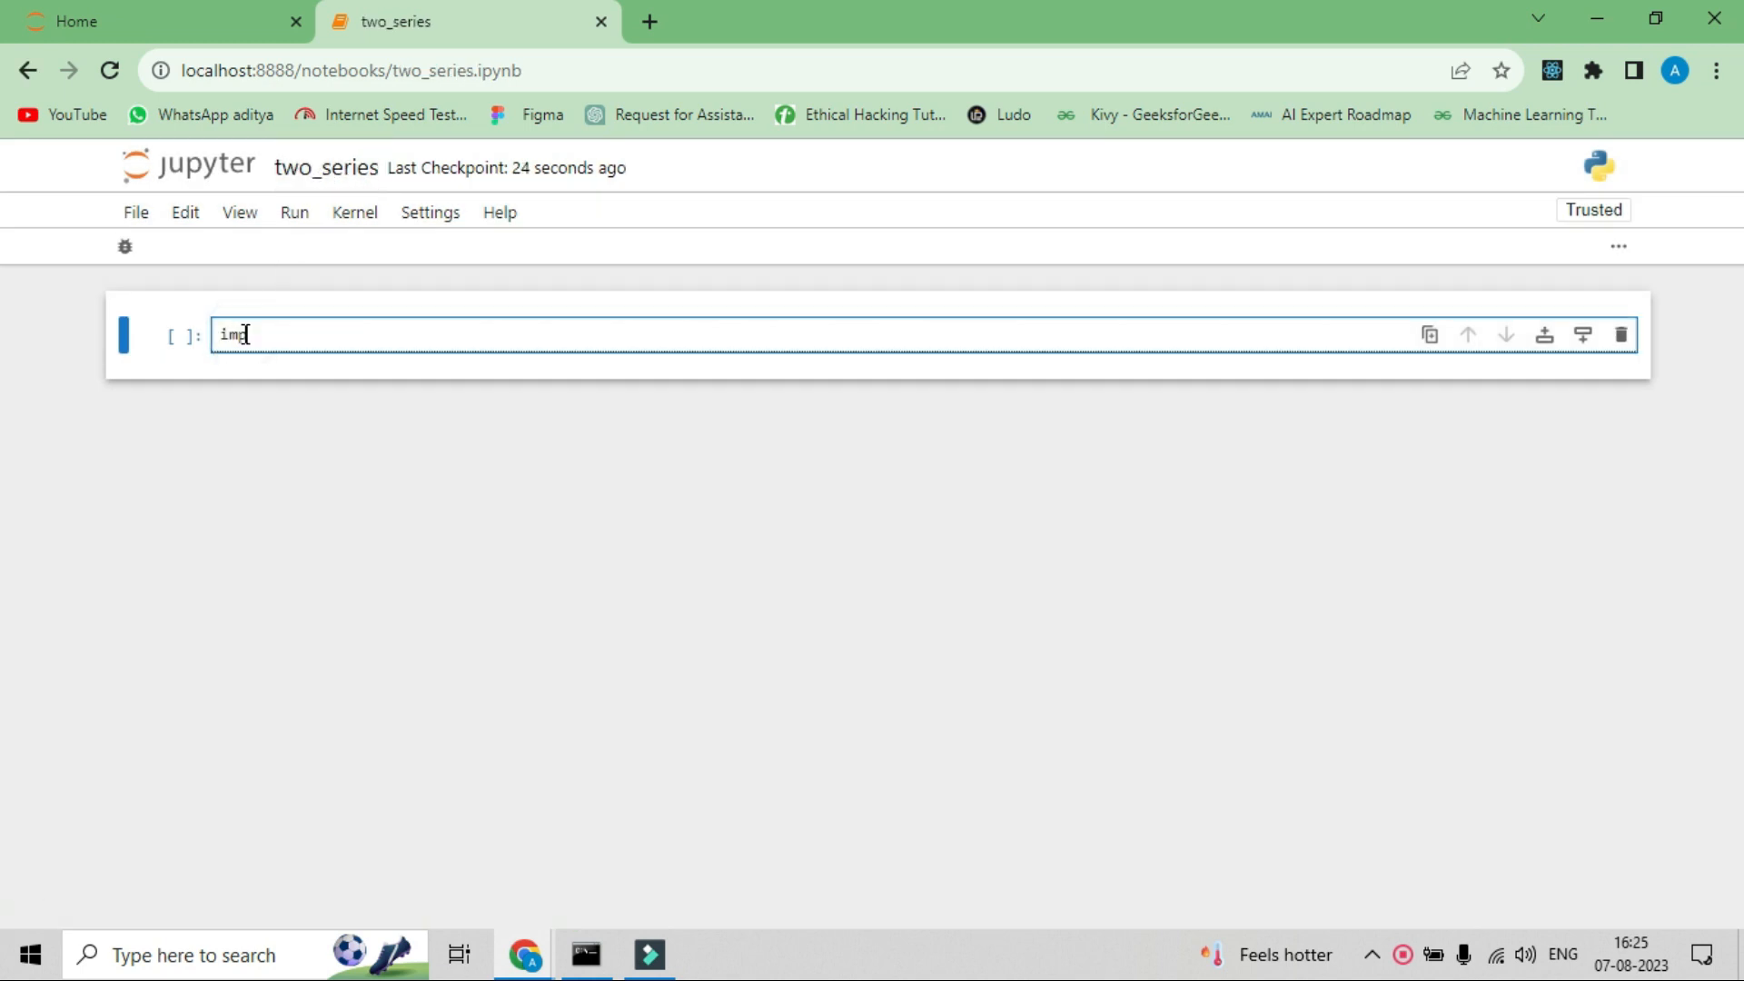
text(import pan)
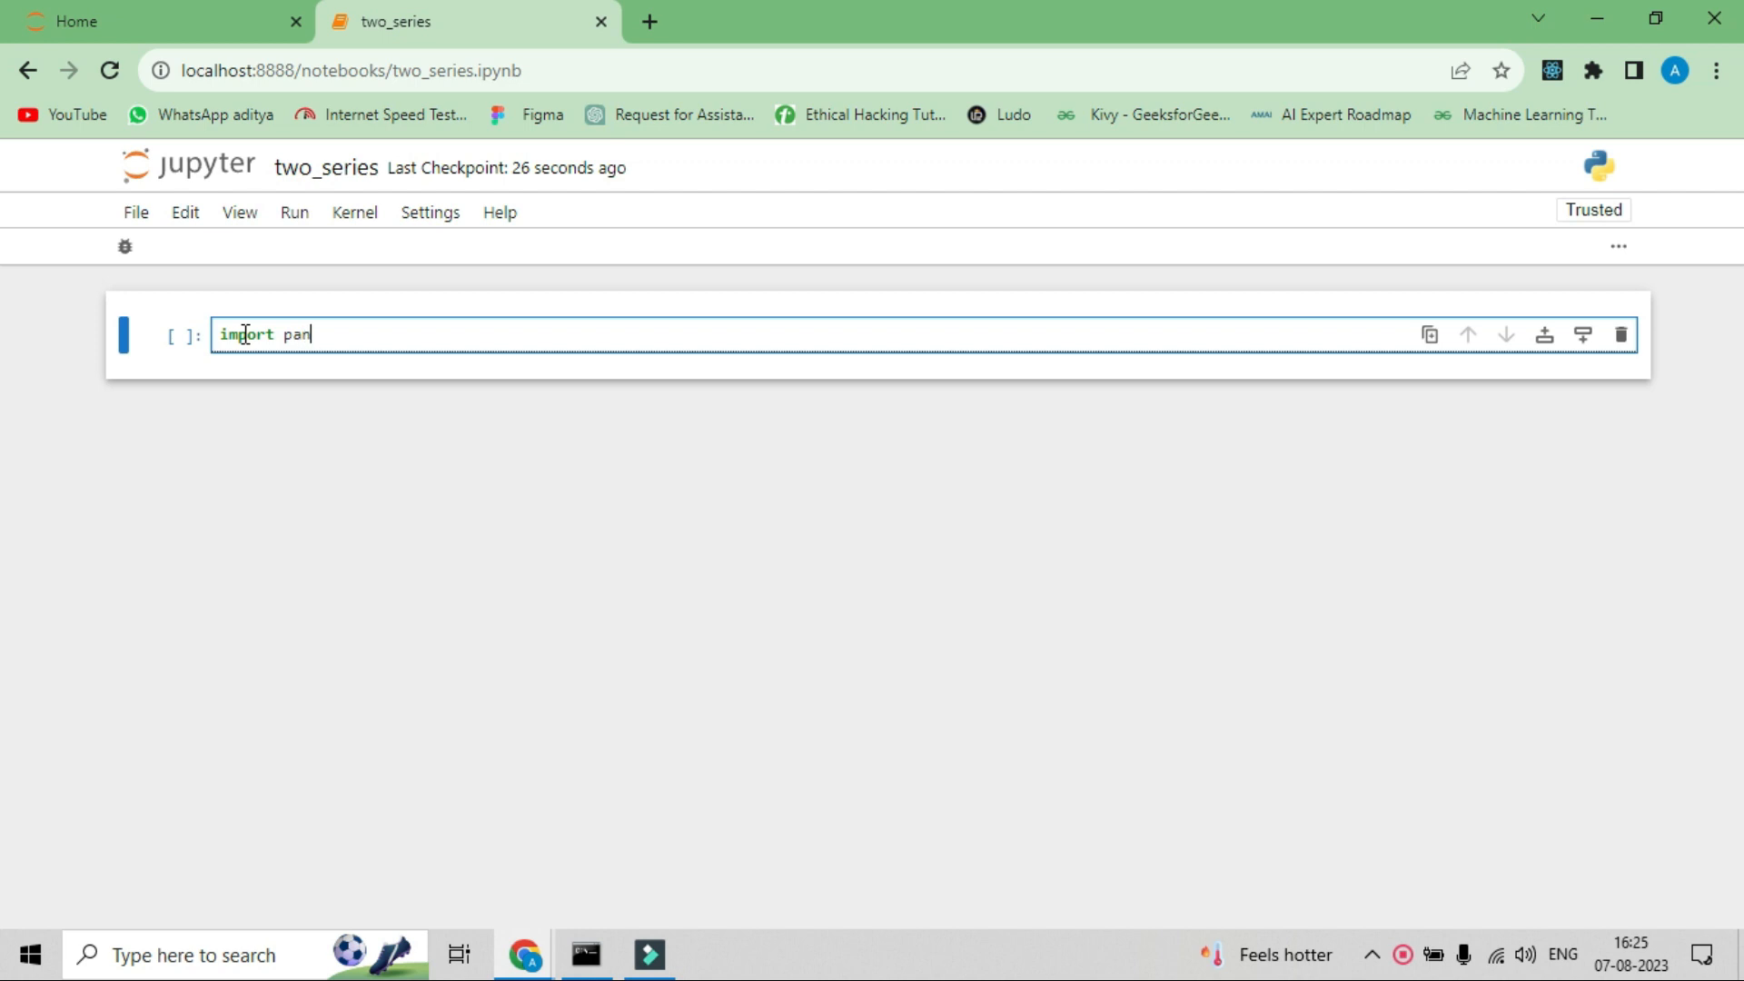
text(das)
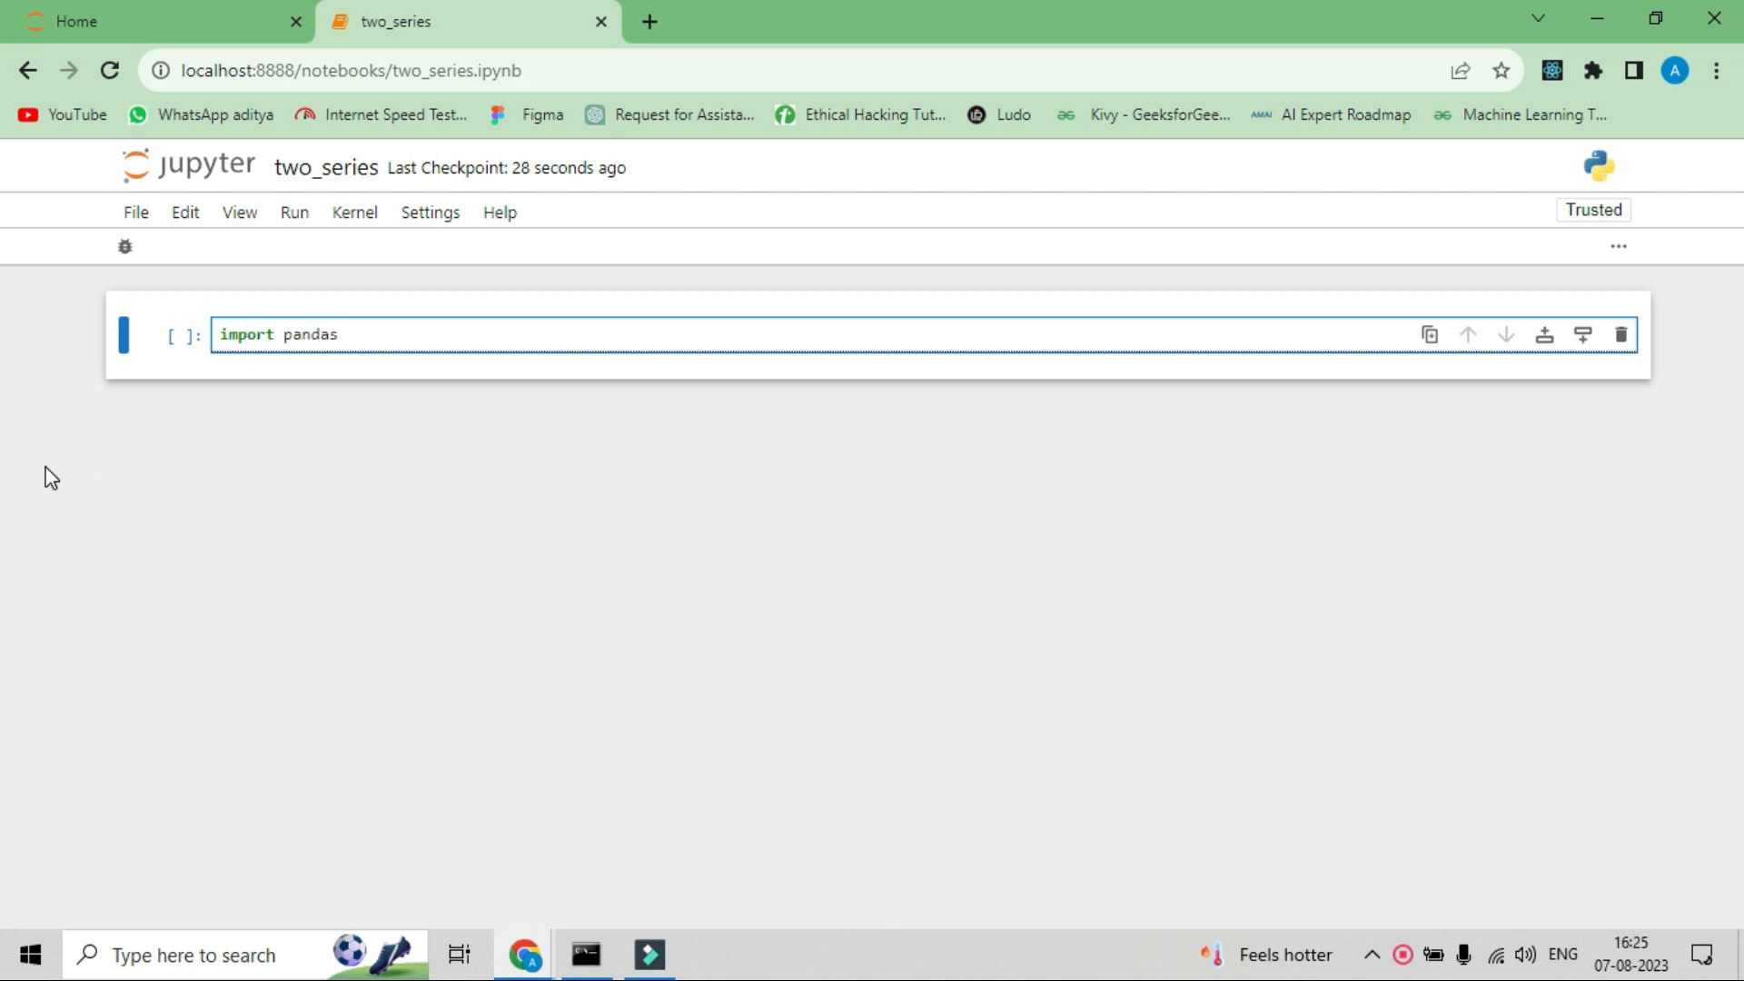
text(as p)
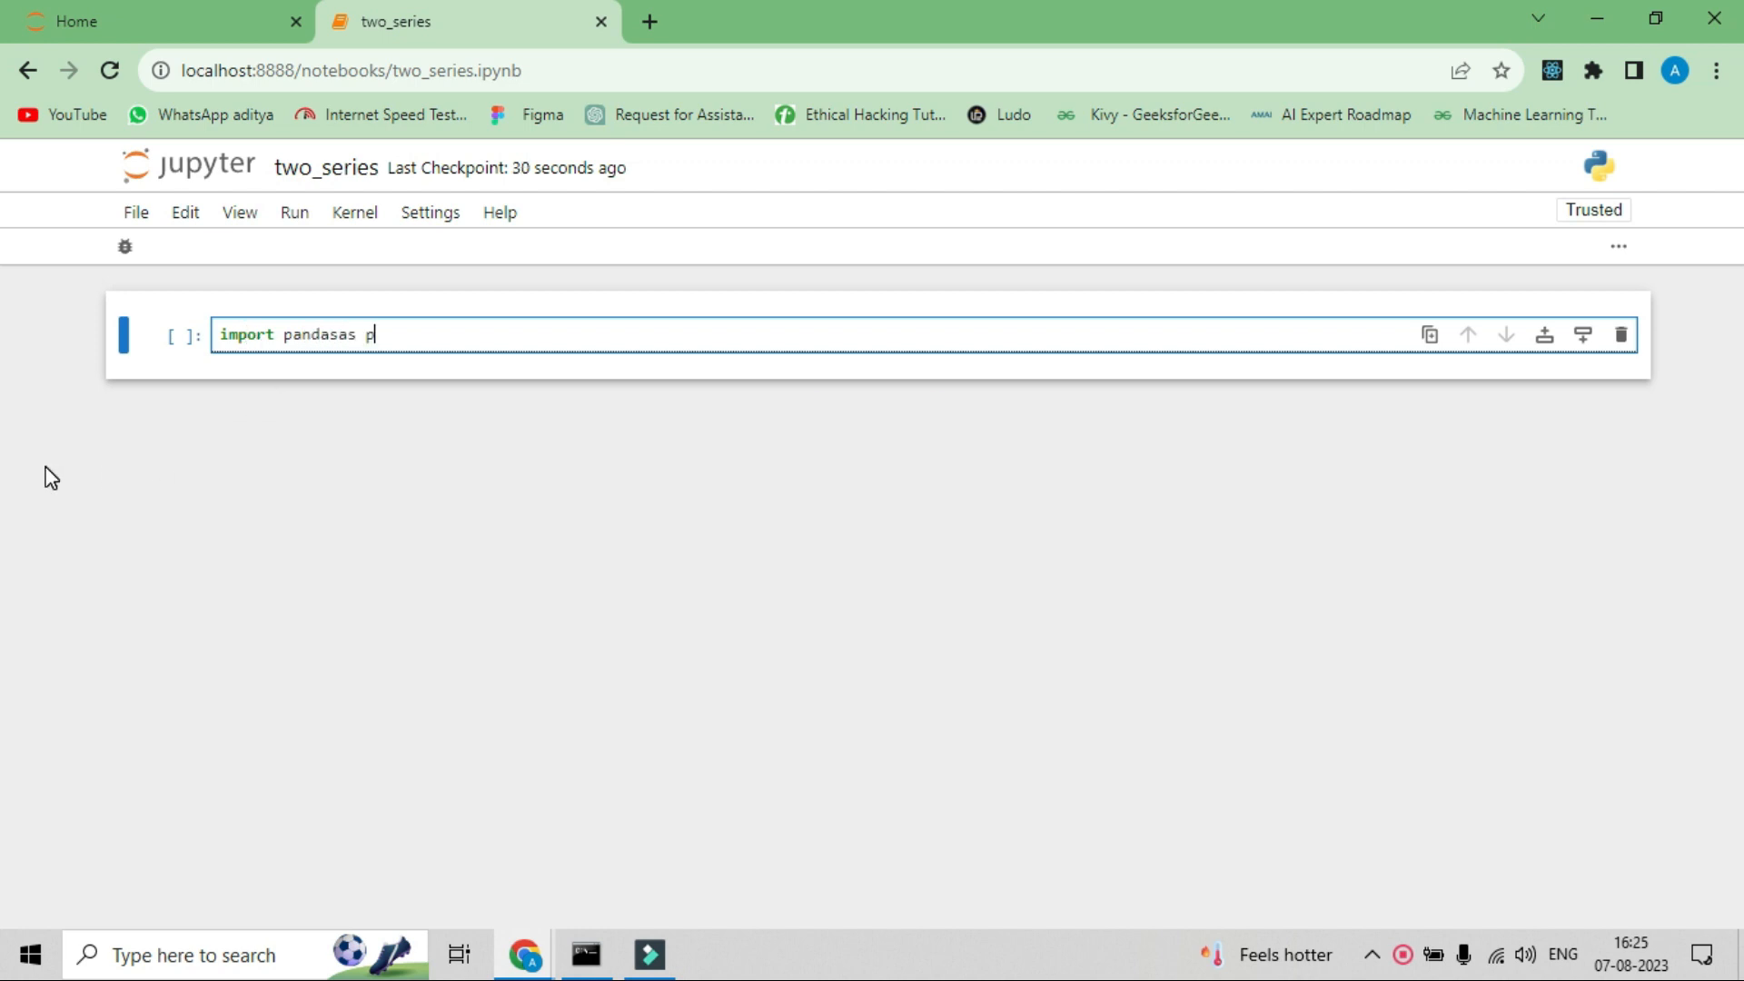
key(Backspace)
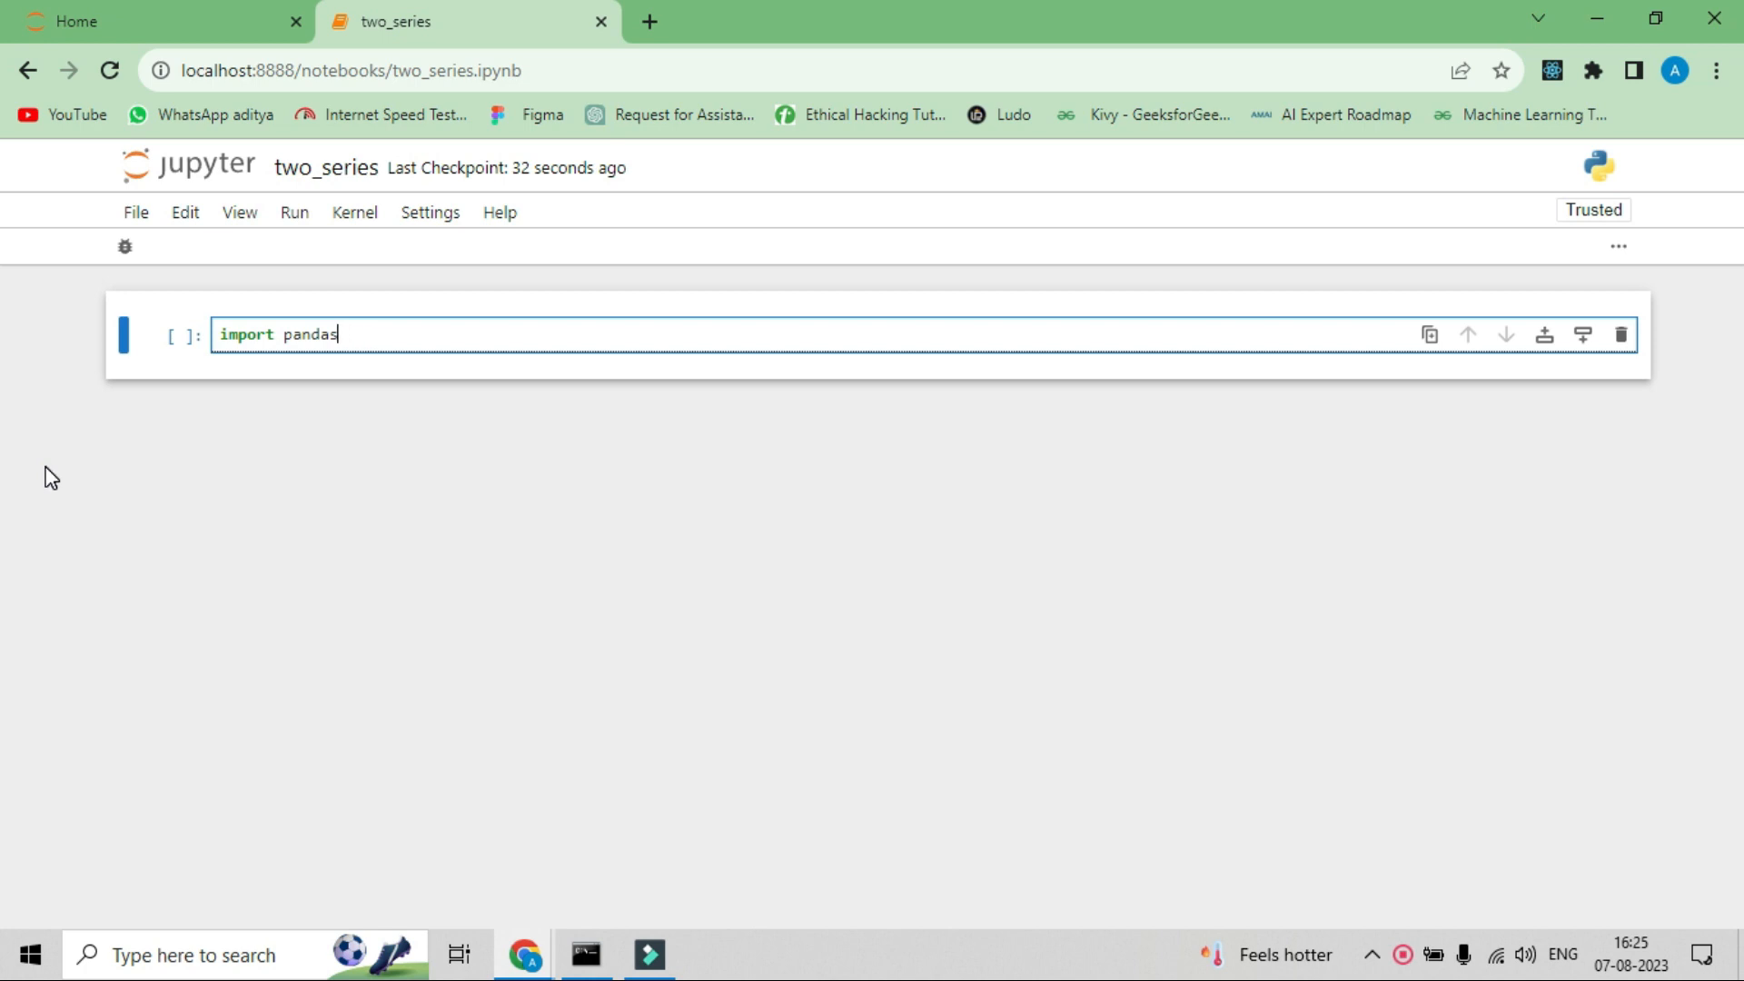
text(as)
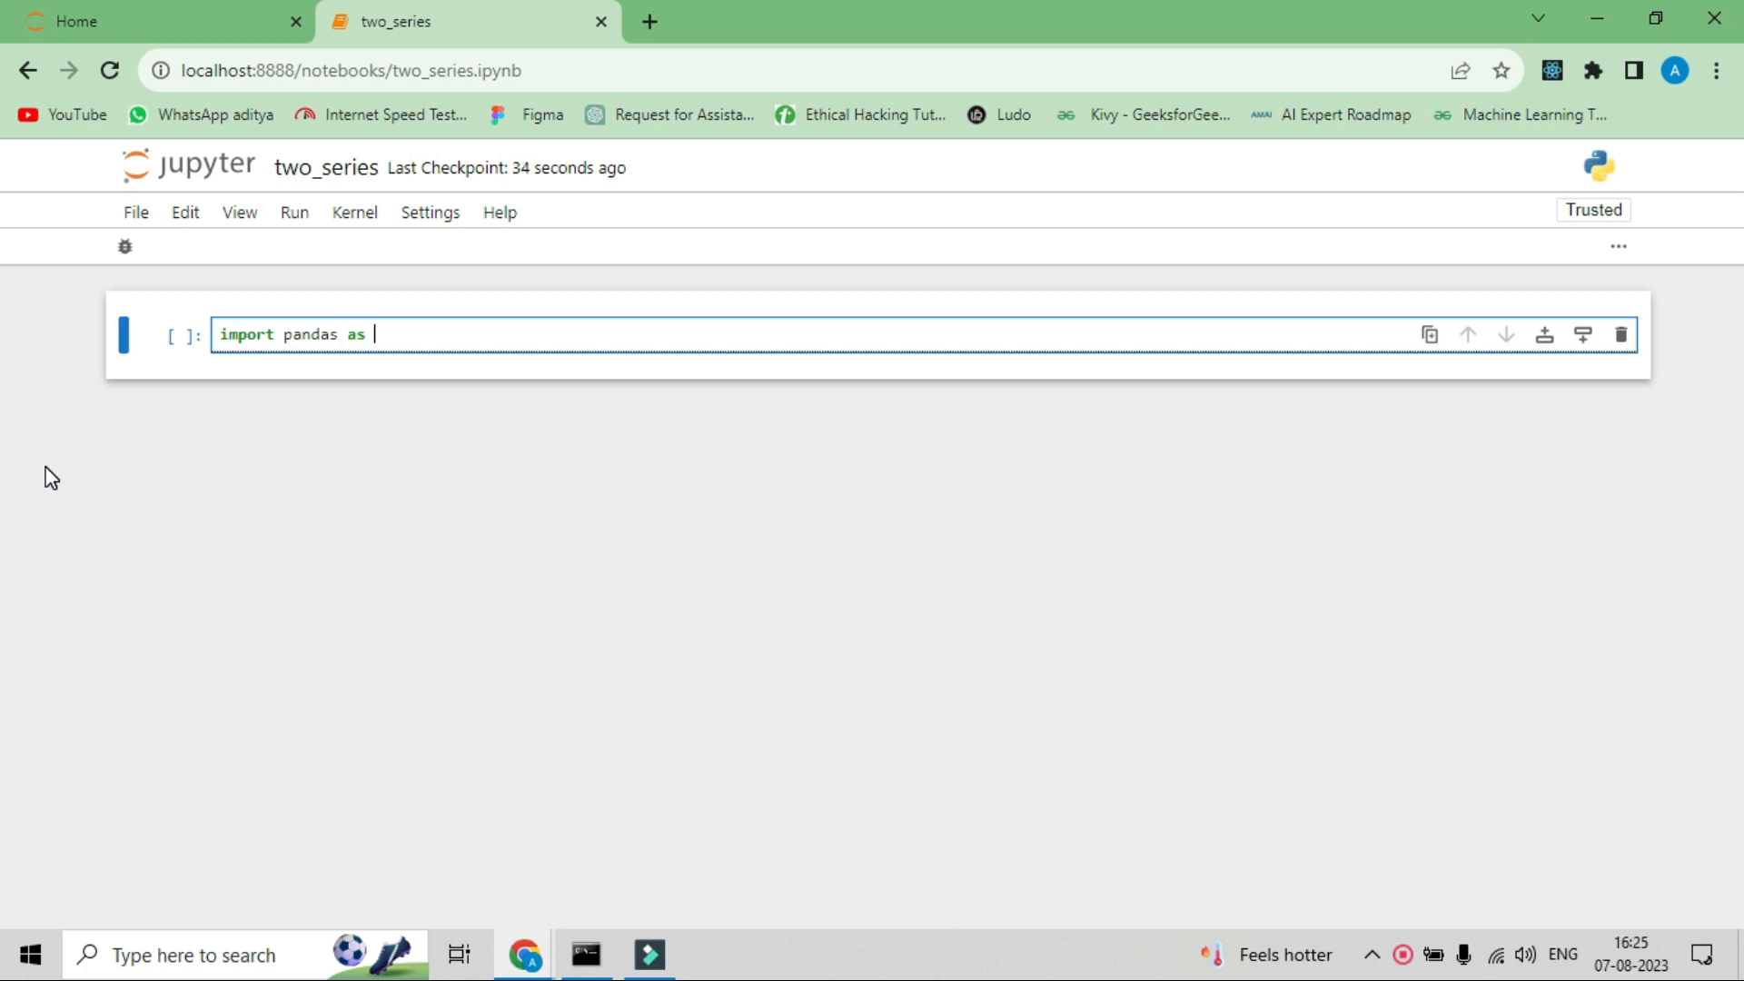
text(pd)
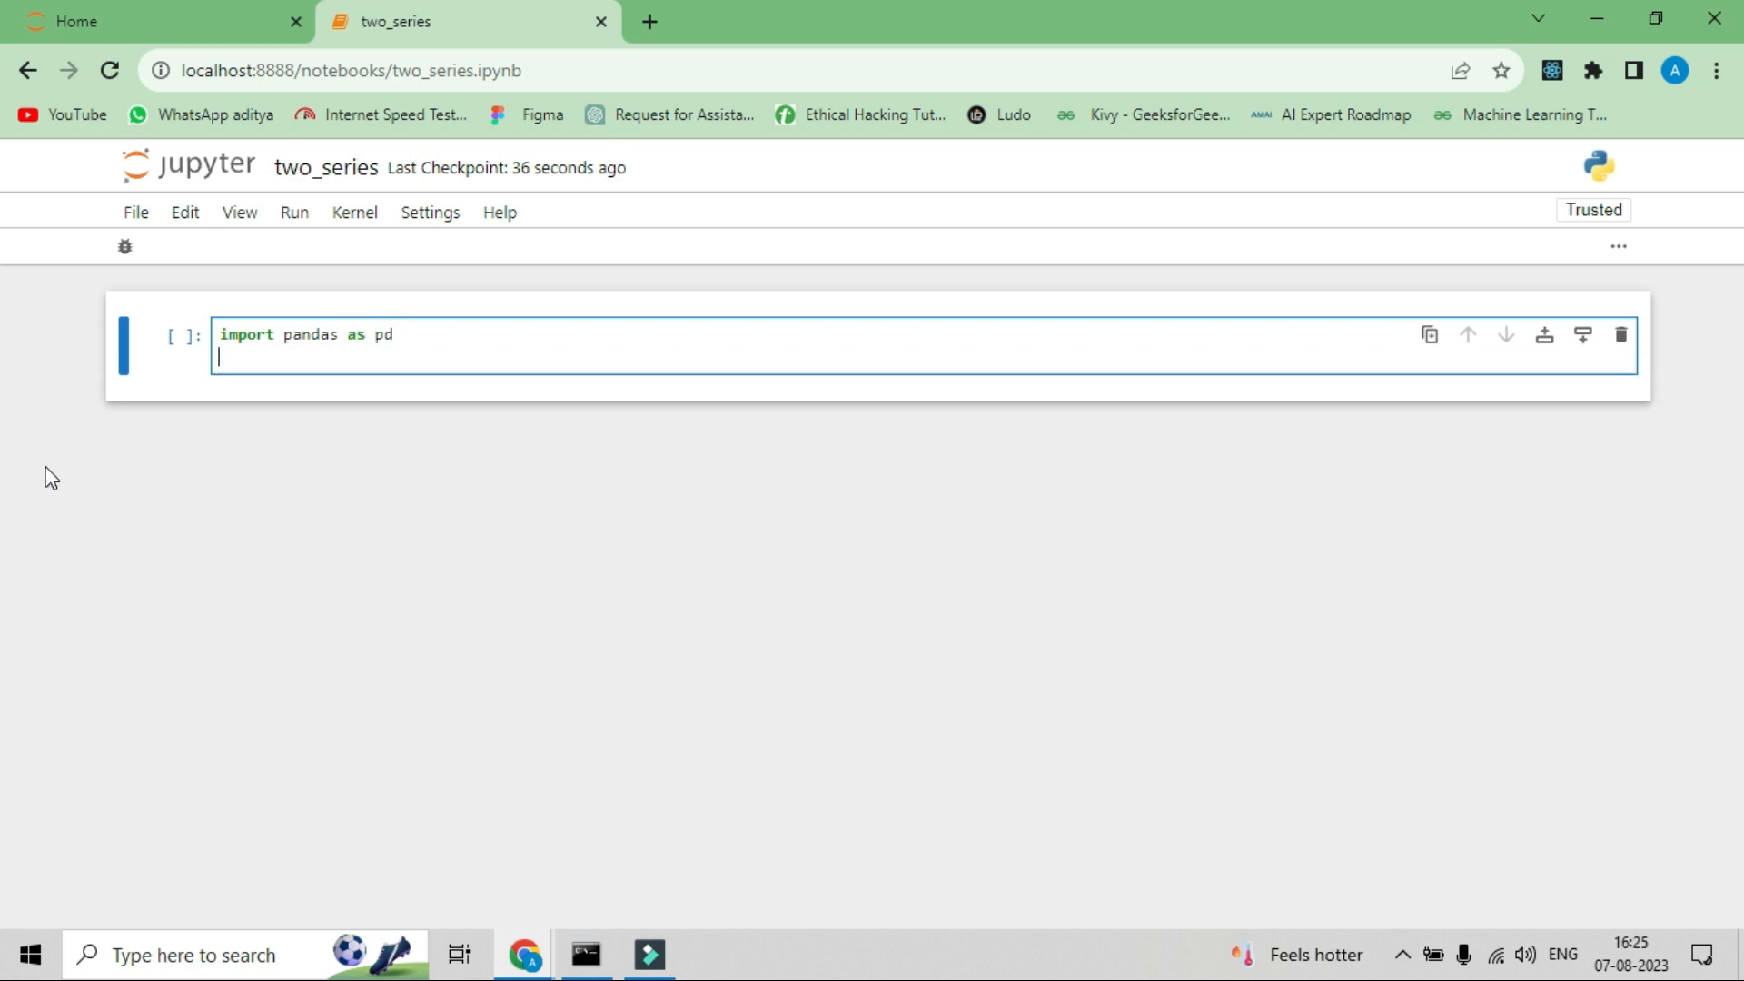
- Define ds1 as pd.Series([1,3,5,7,9])
text(ds1=)
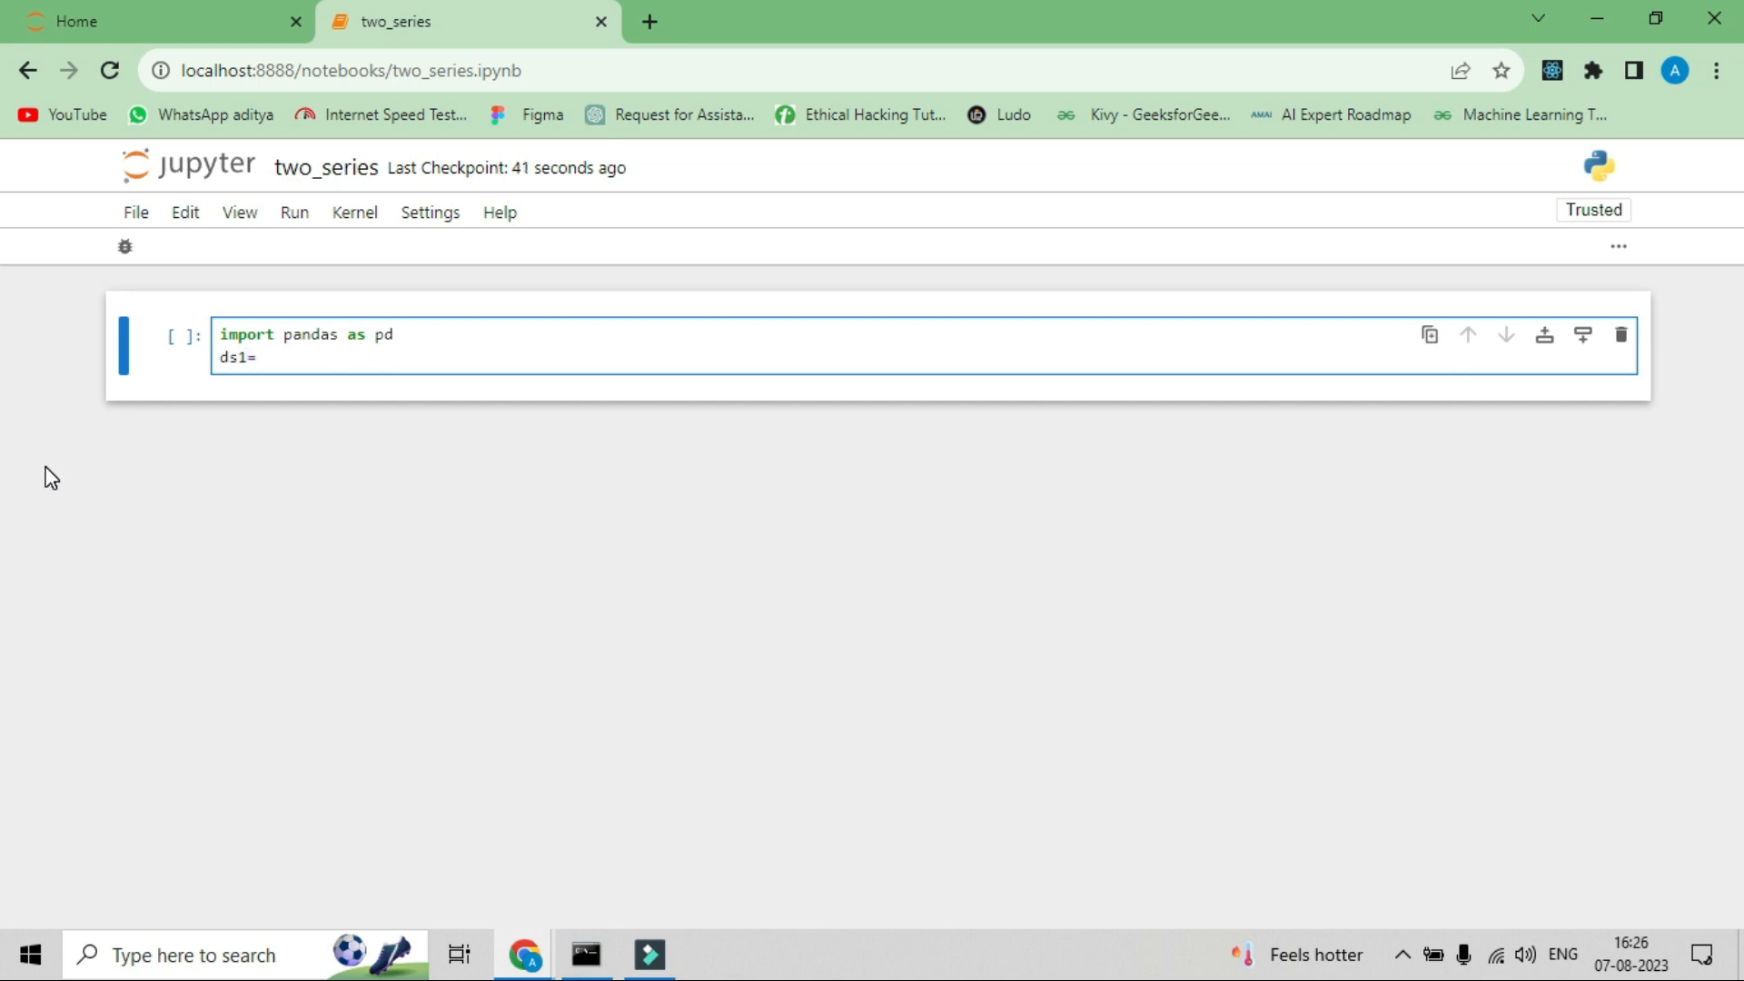
text(pd.S)
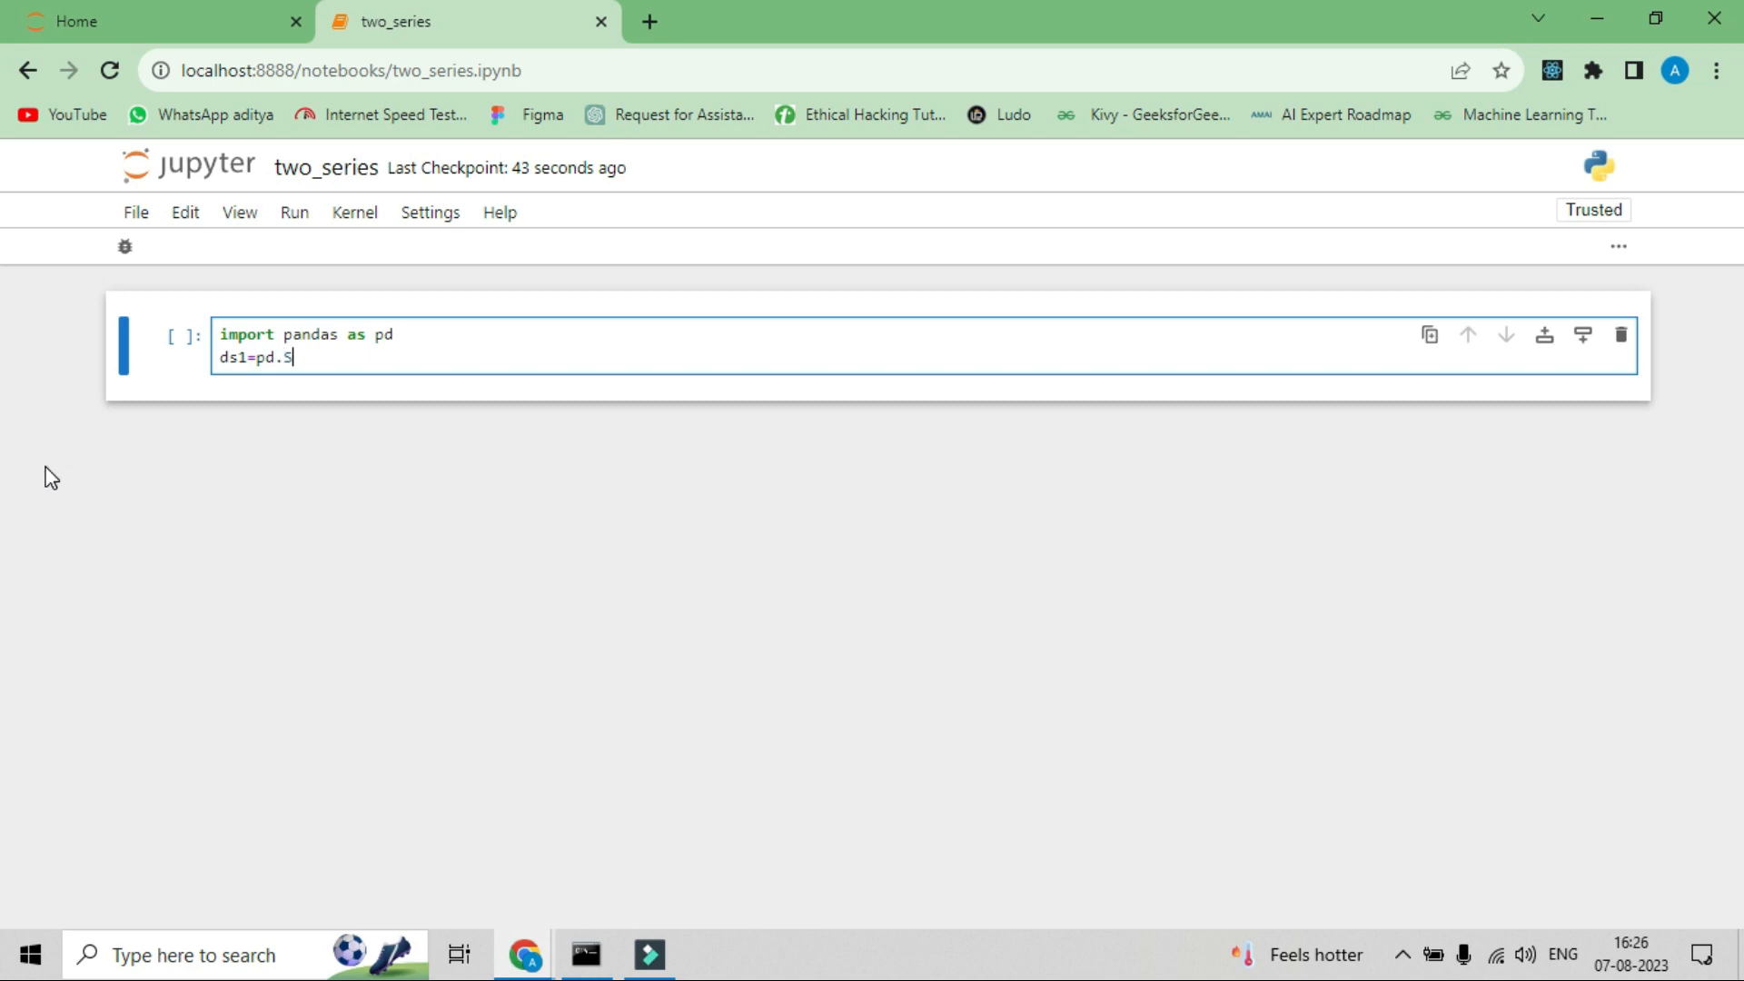
text(eries)
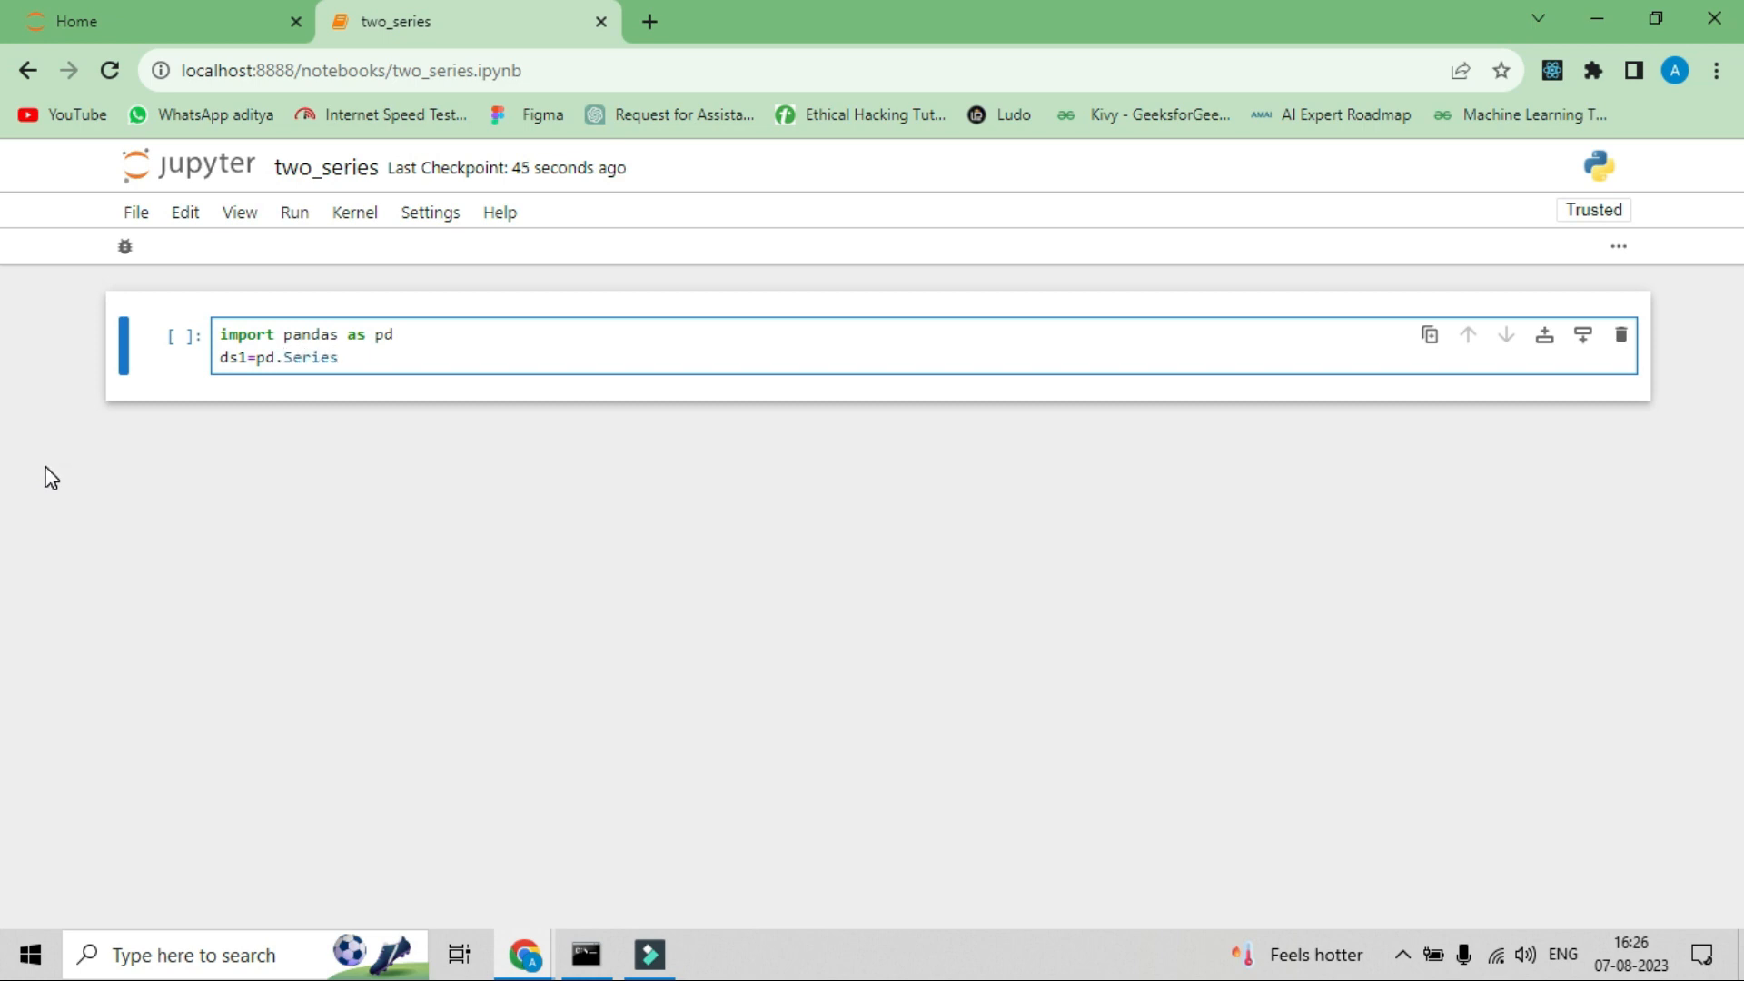
text(([)
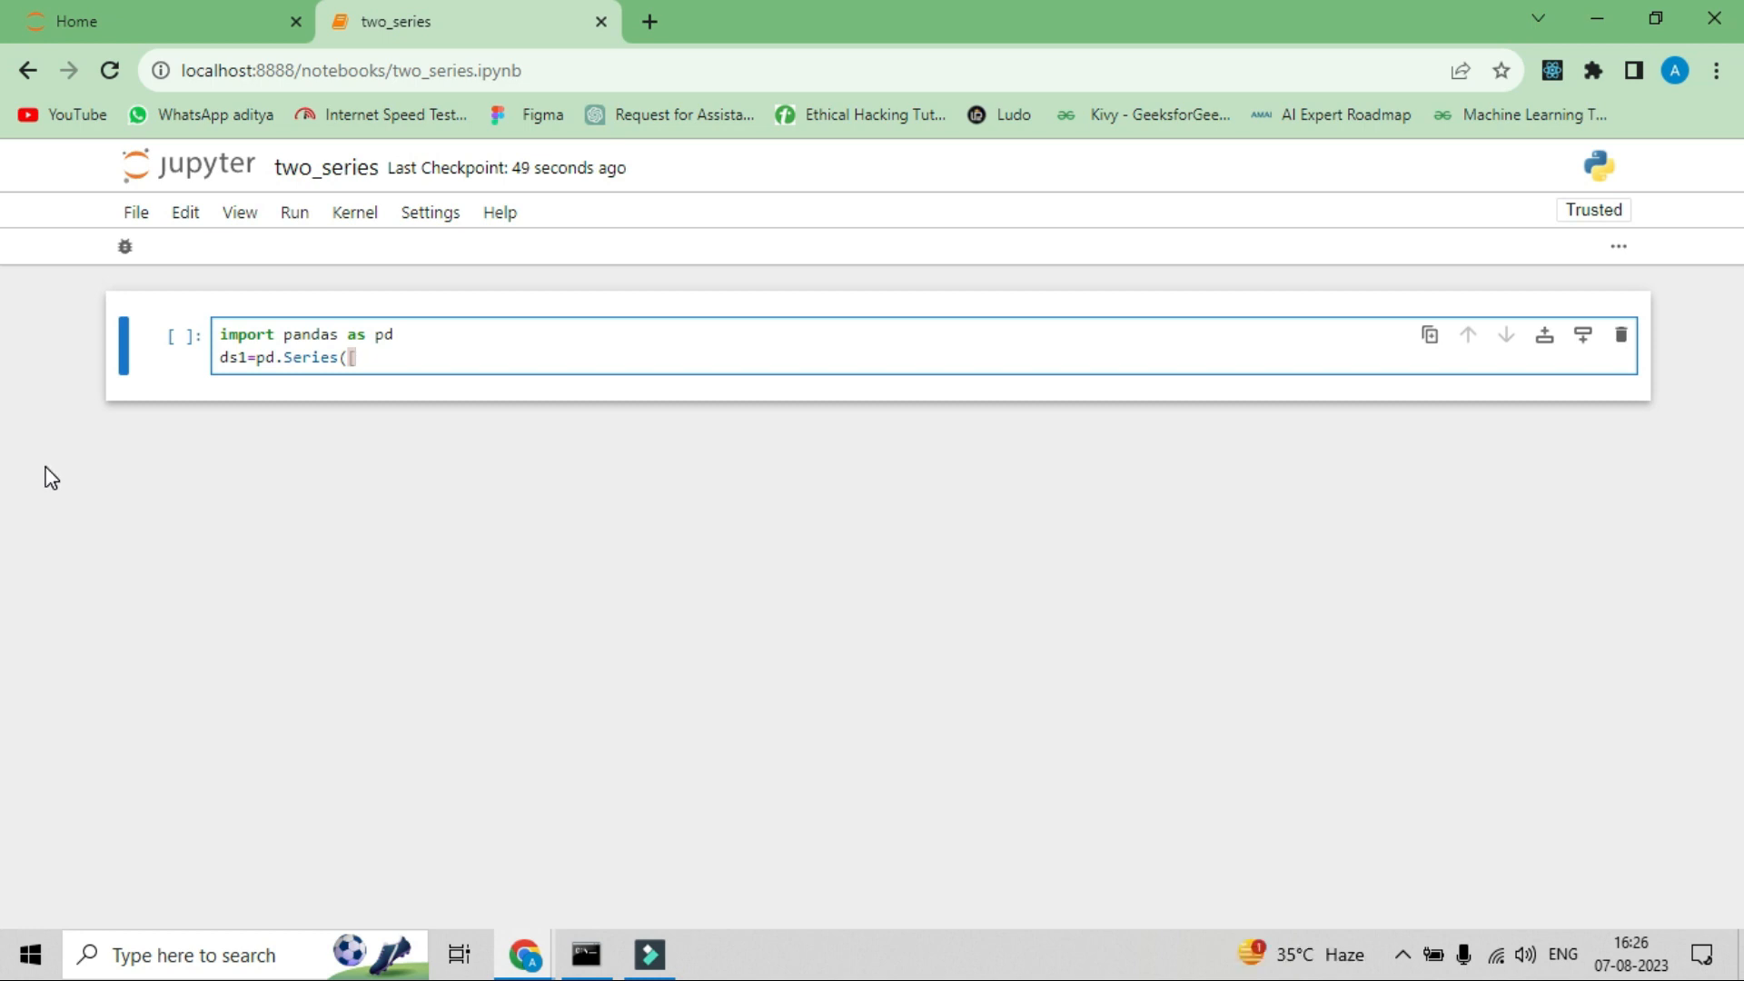
text(1)
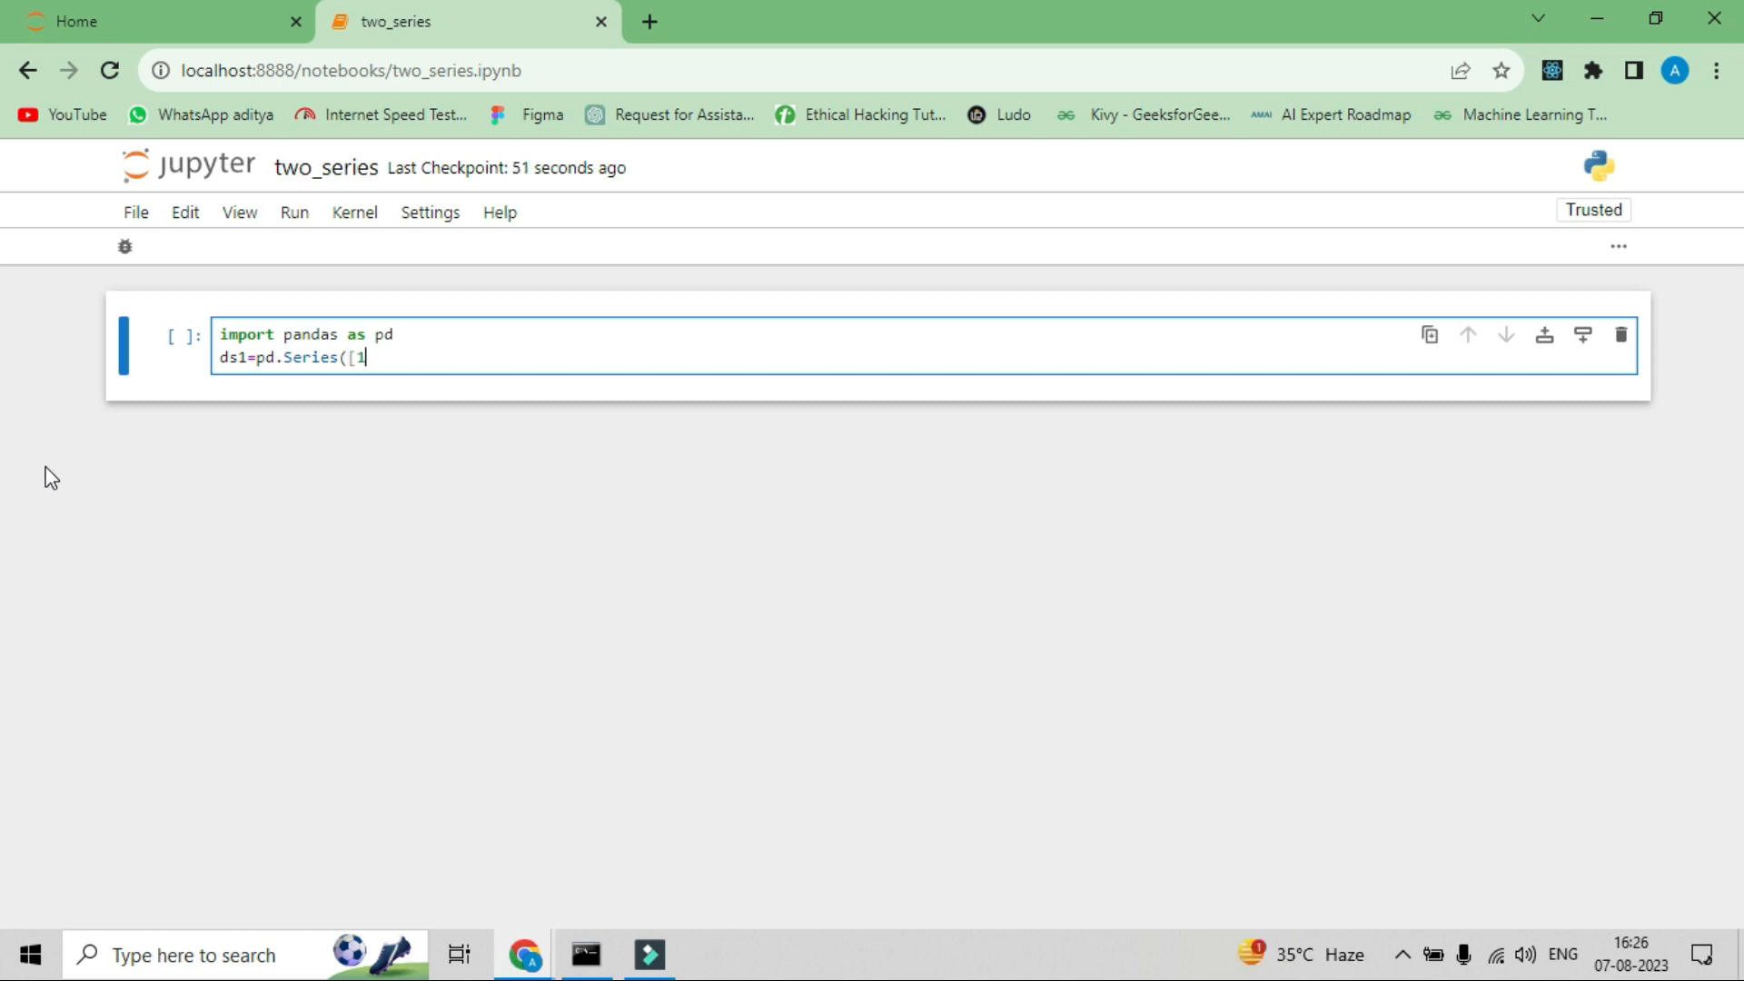
text(,3)
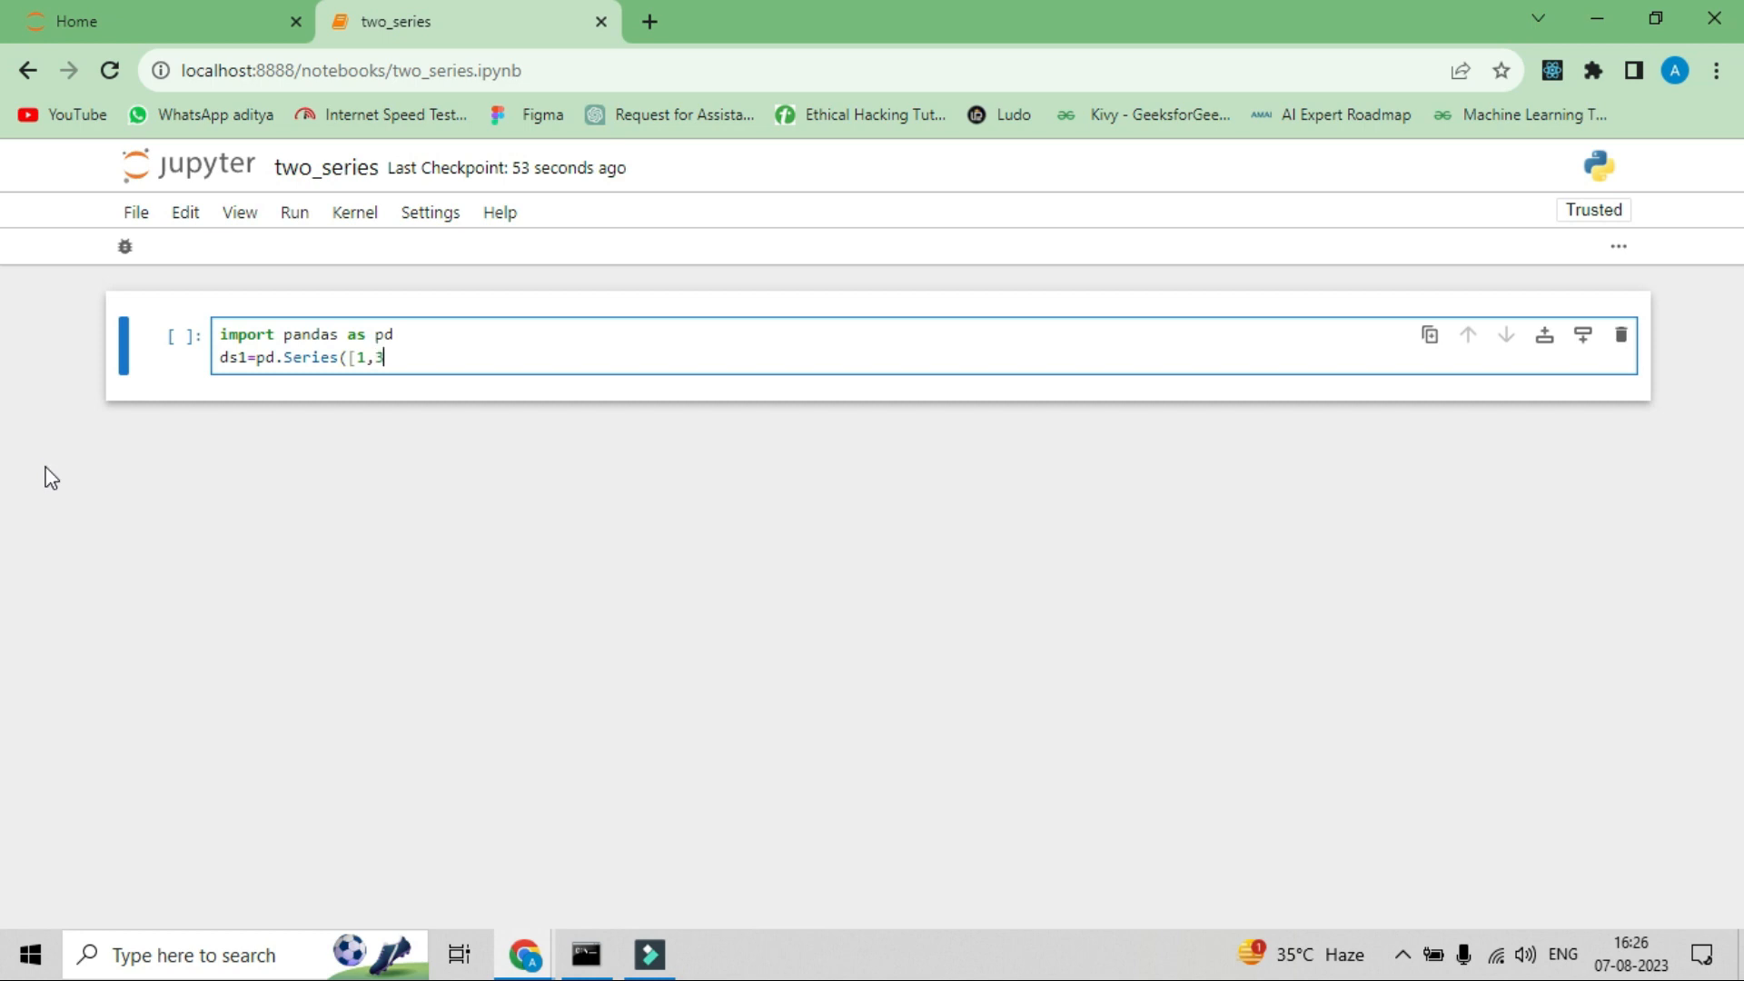
text(,5,7)
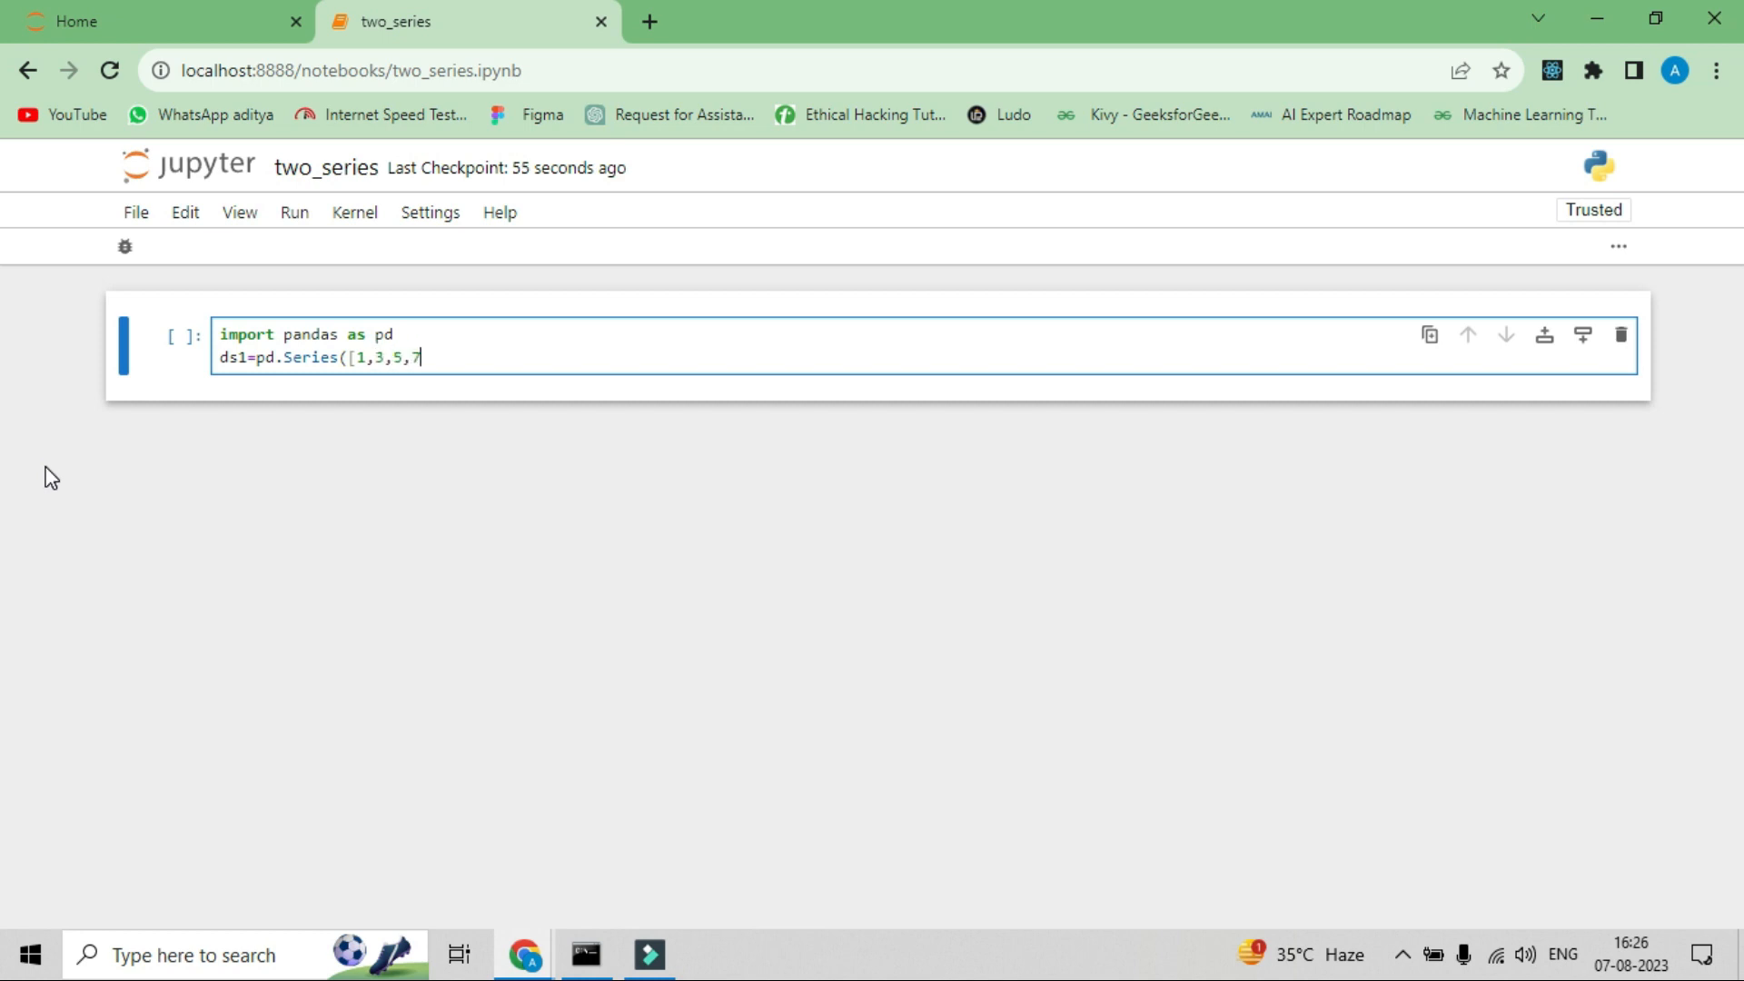
text(,9)
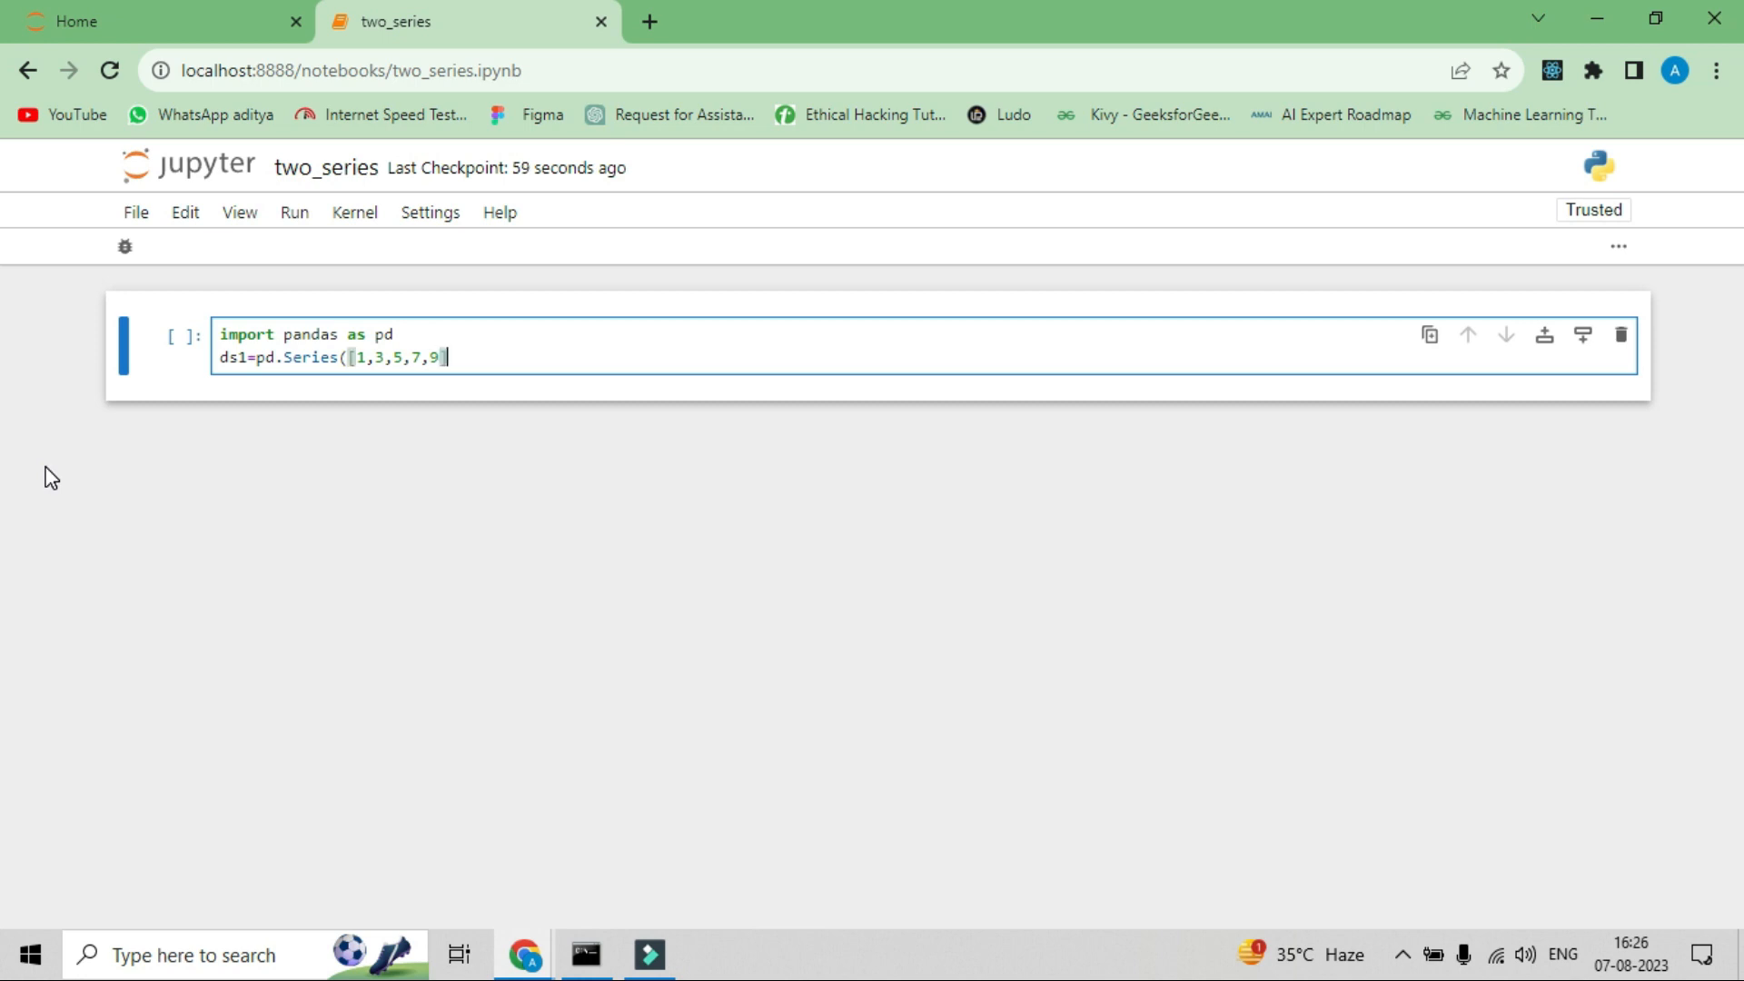
text(]))
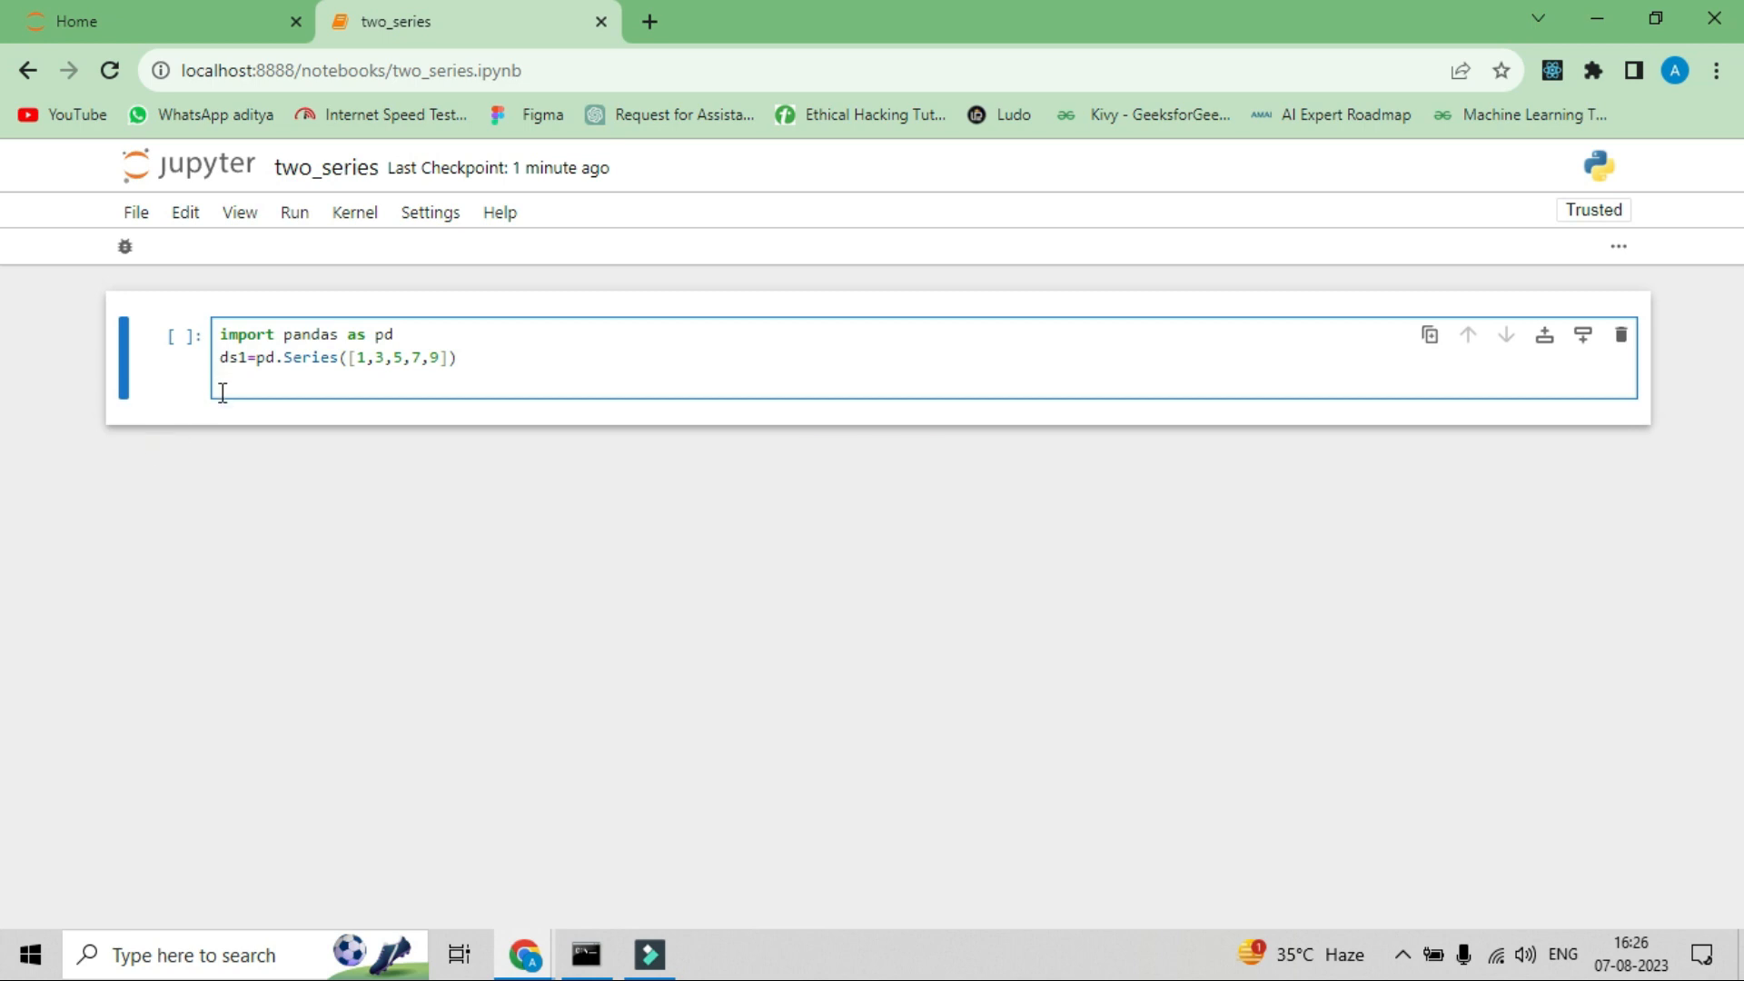
- Define ds2 as pd.Series([2,4,5,6,8])
text(ds2)
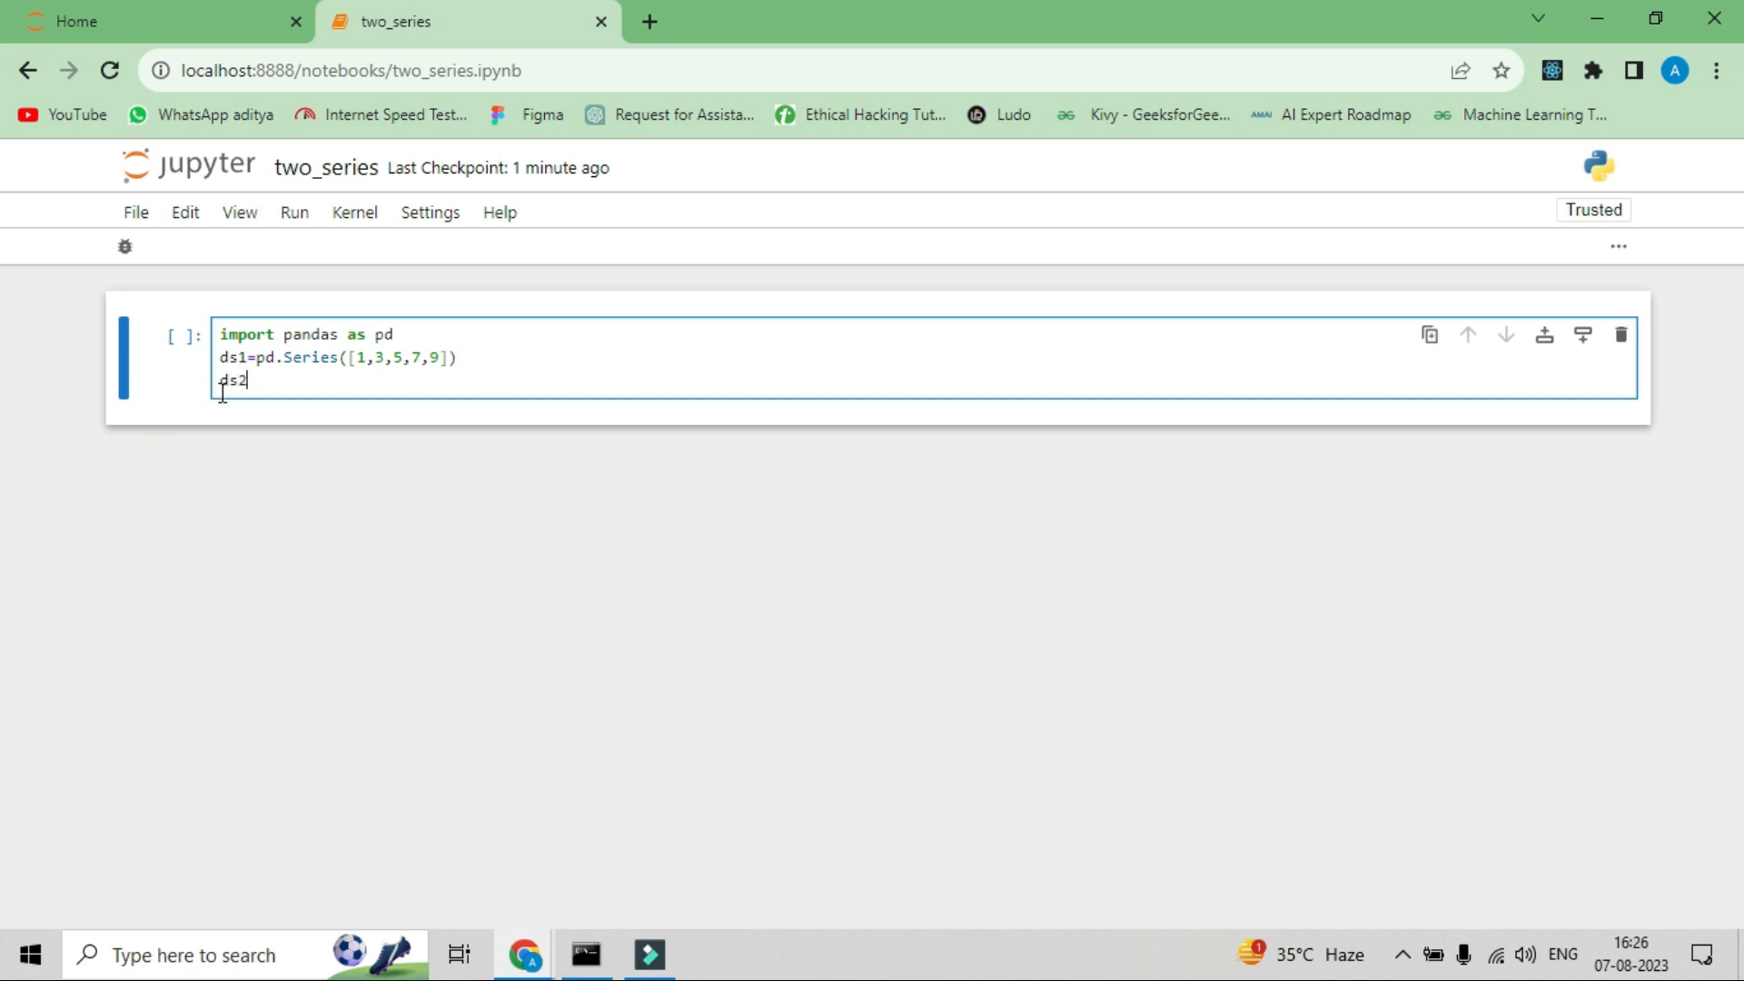
text(=)
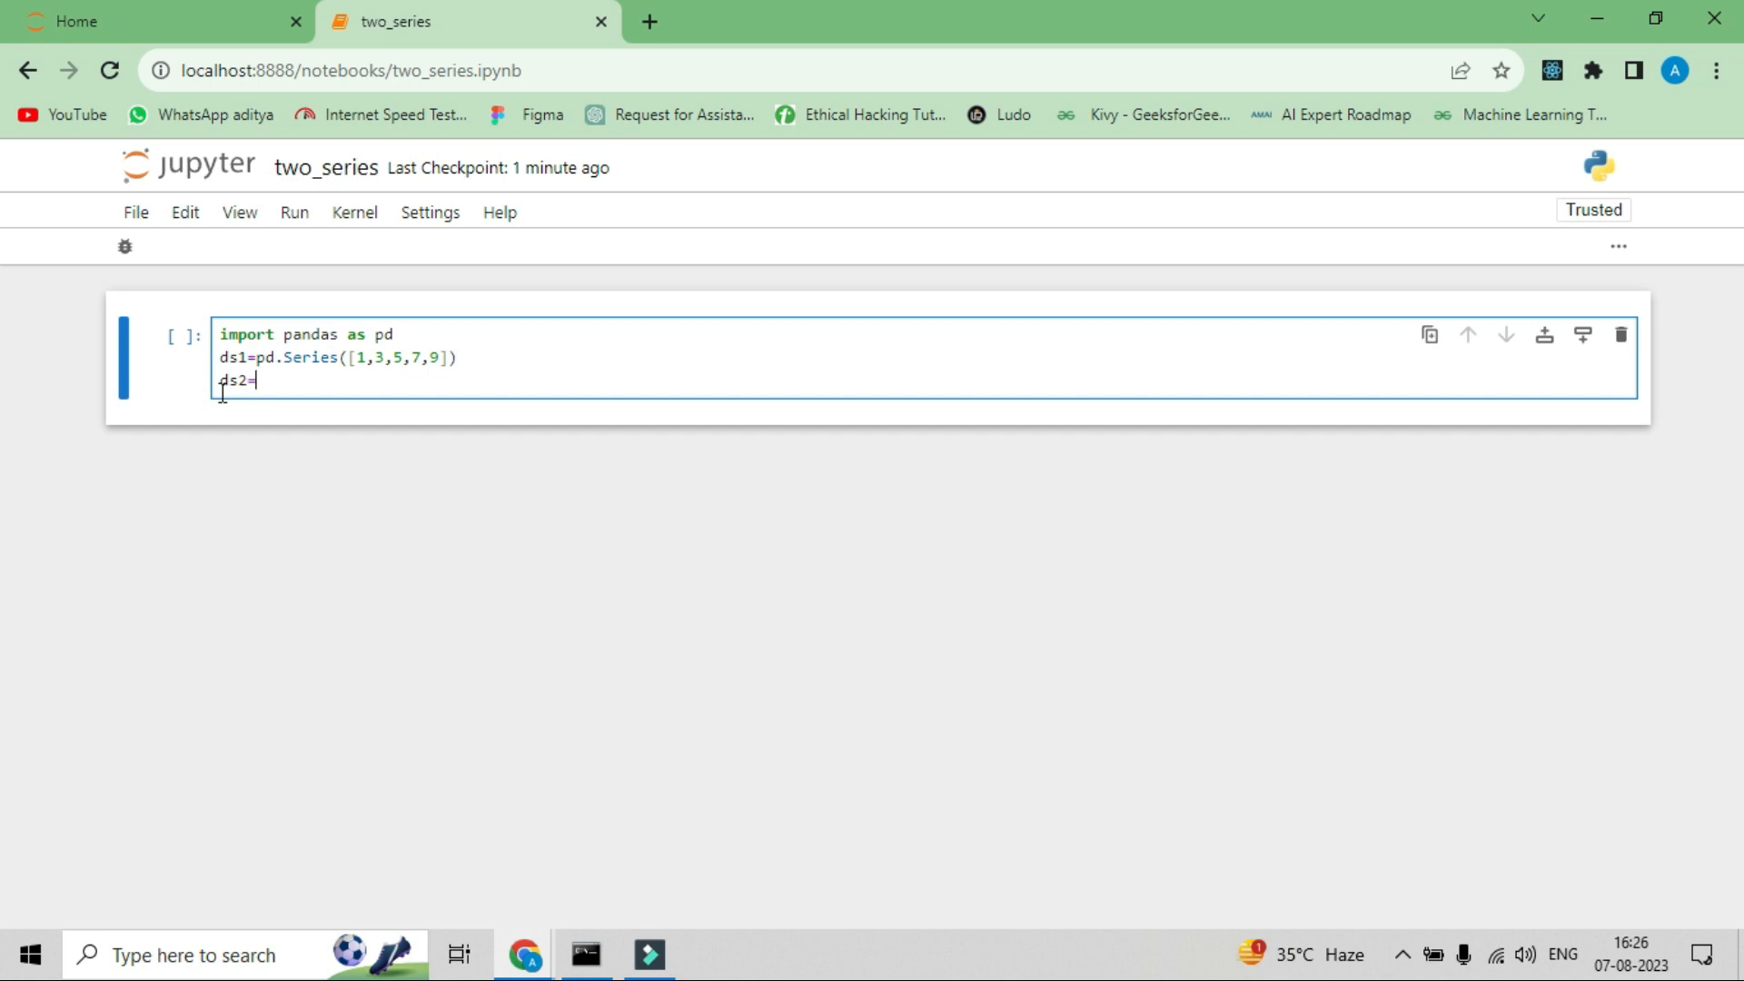
text(pd.)
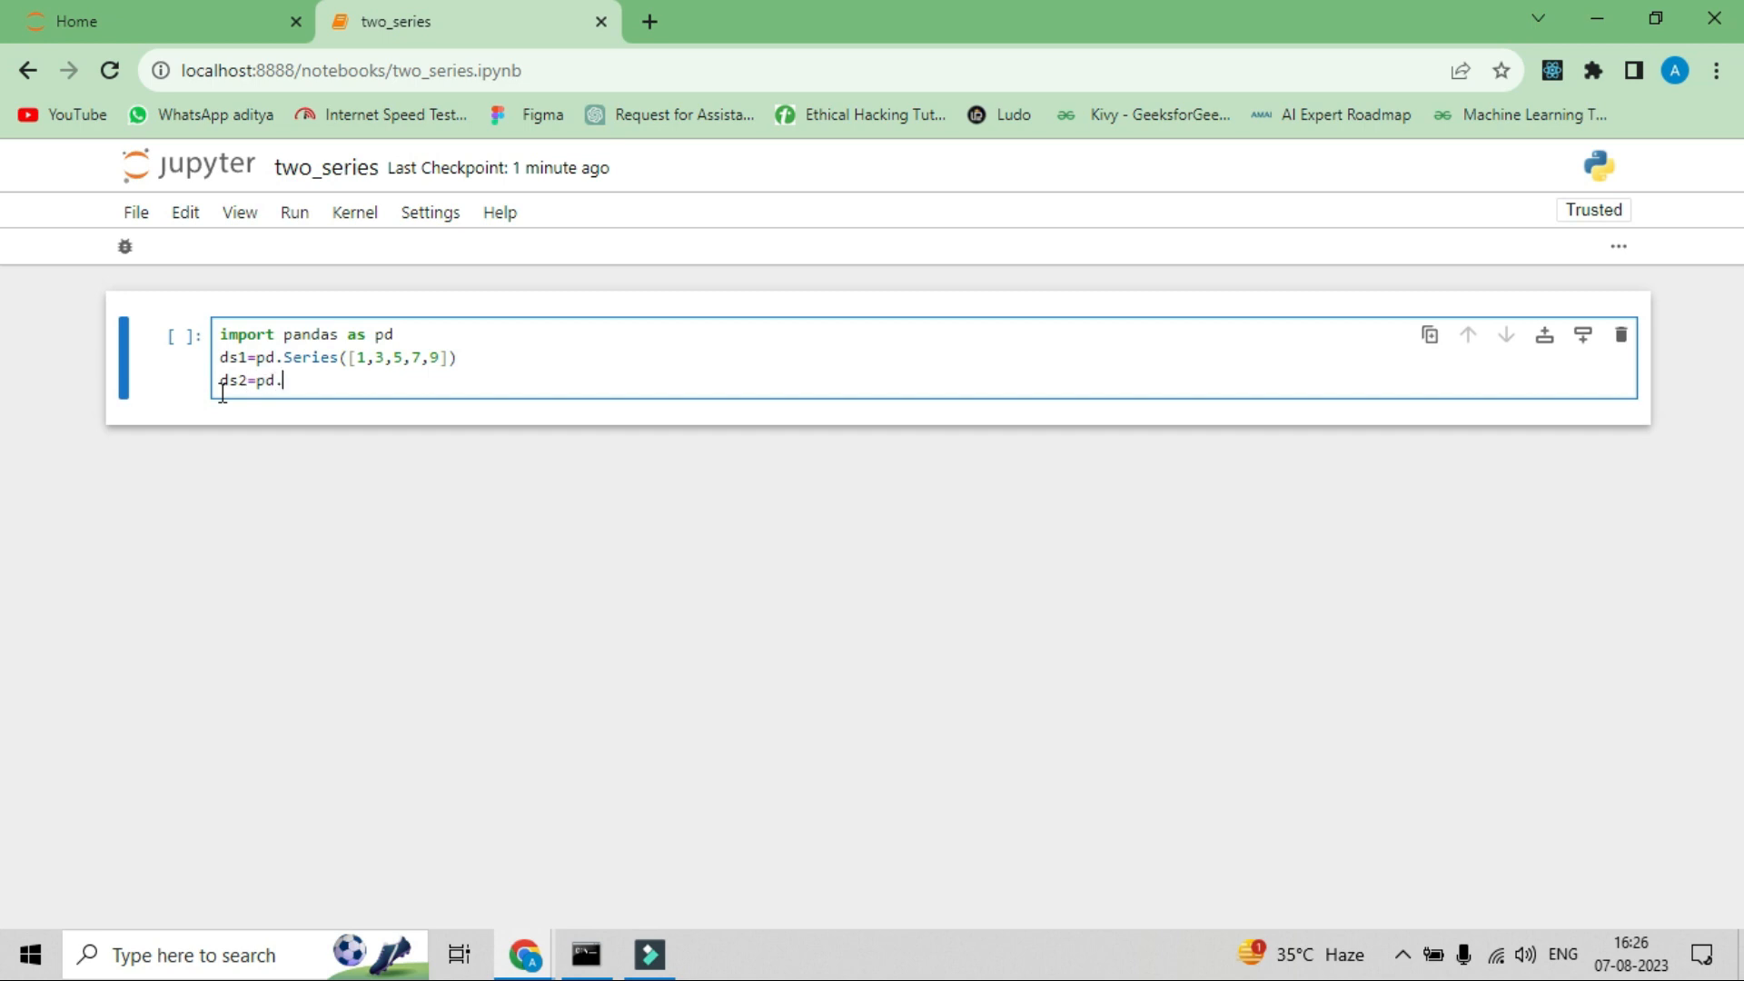
text(Seri)
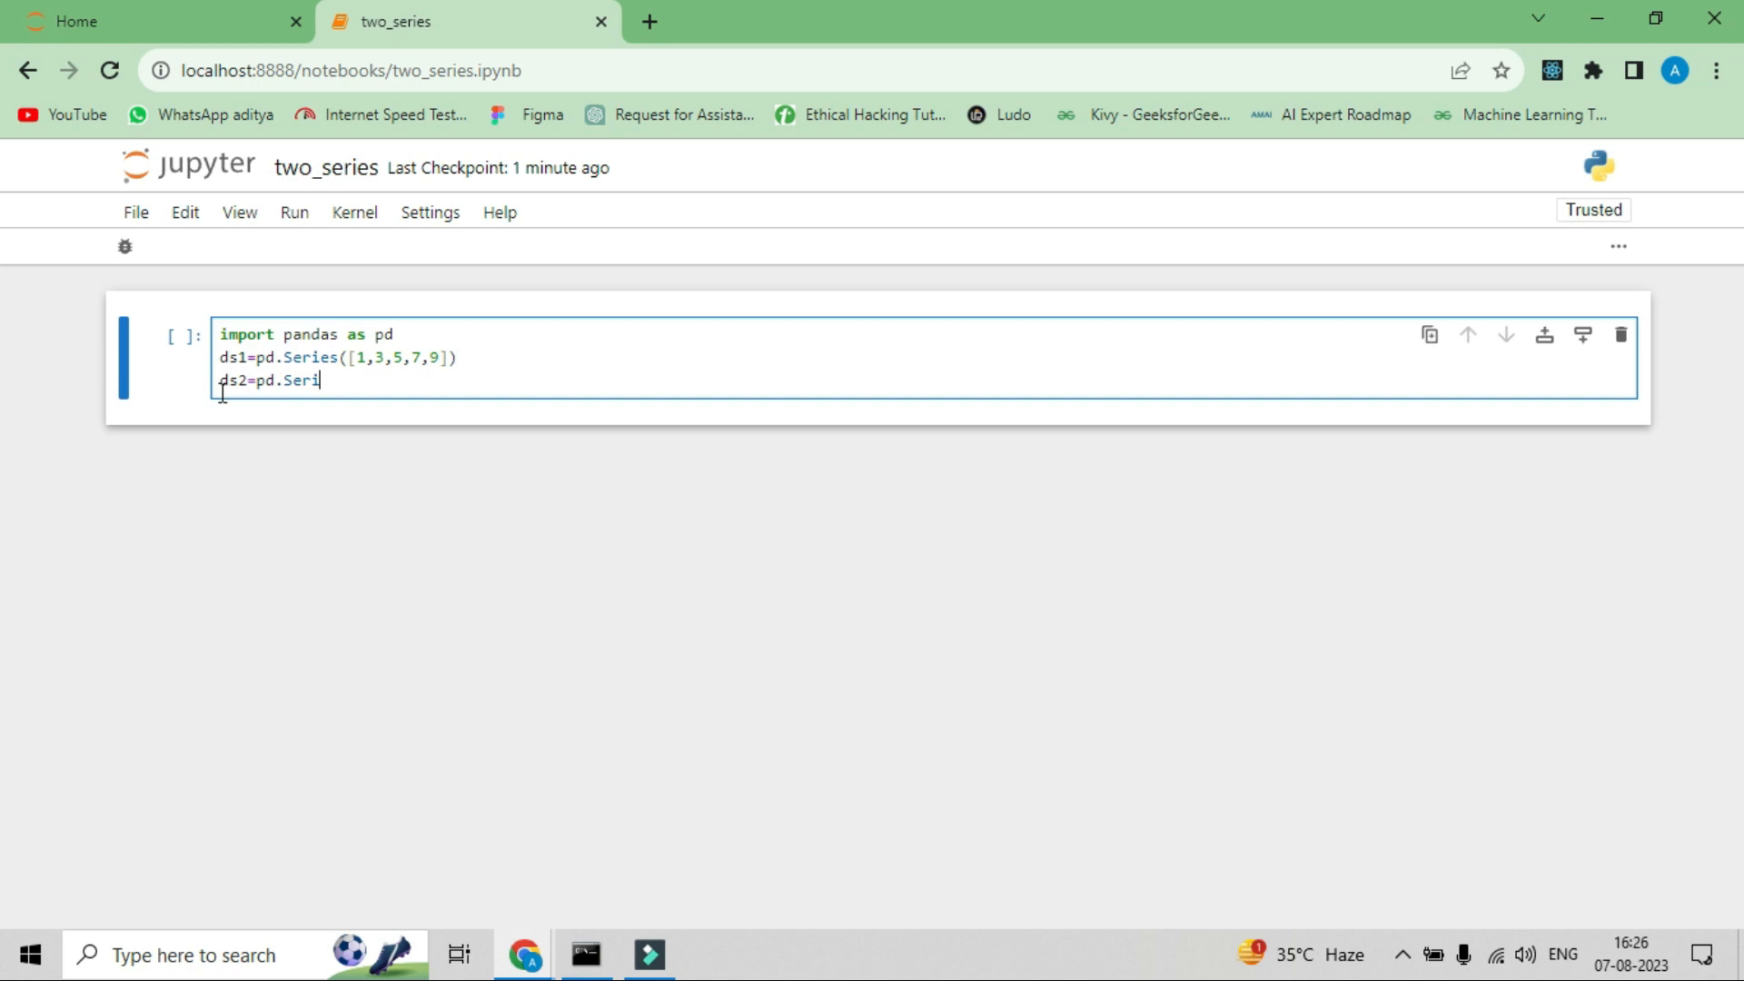
text(es)
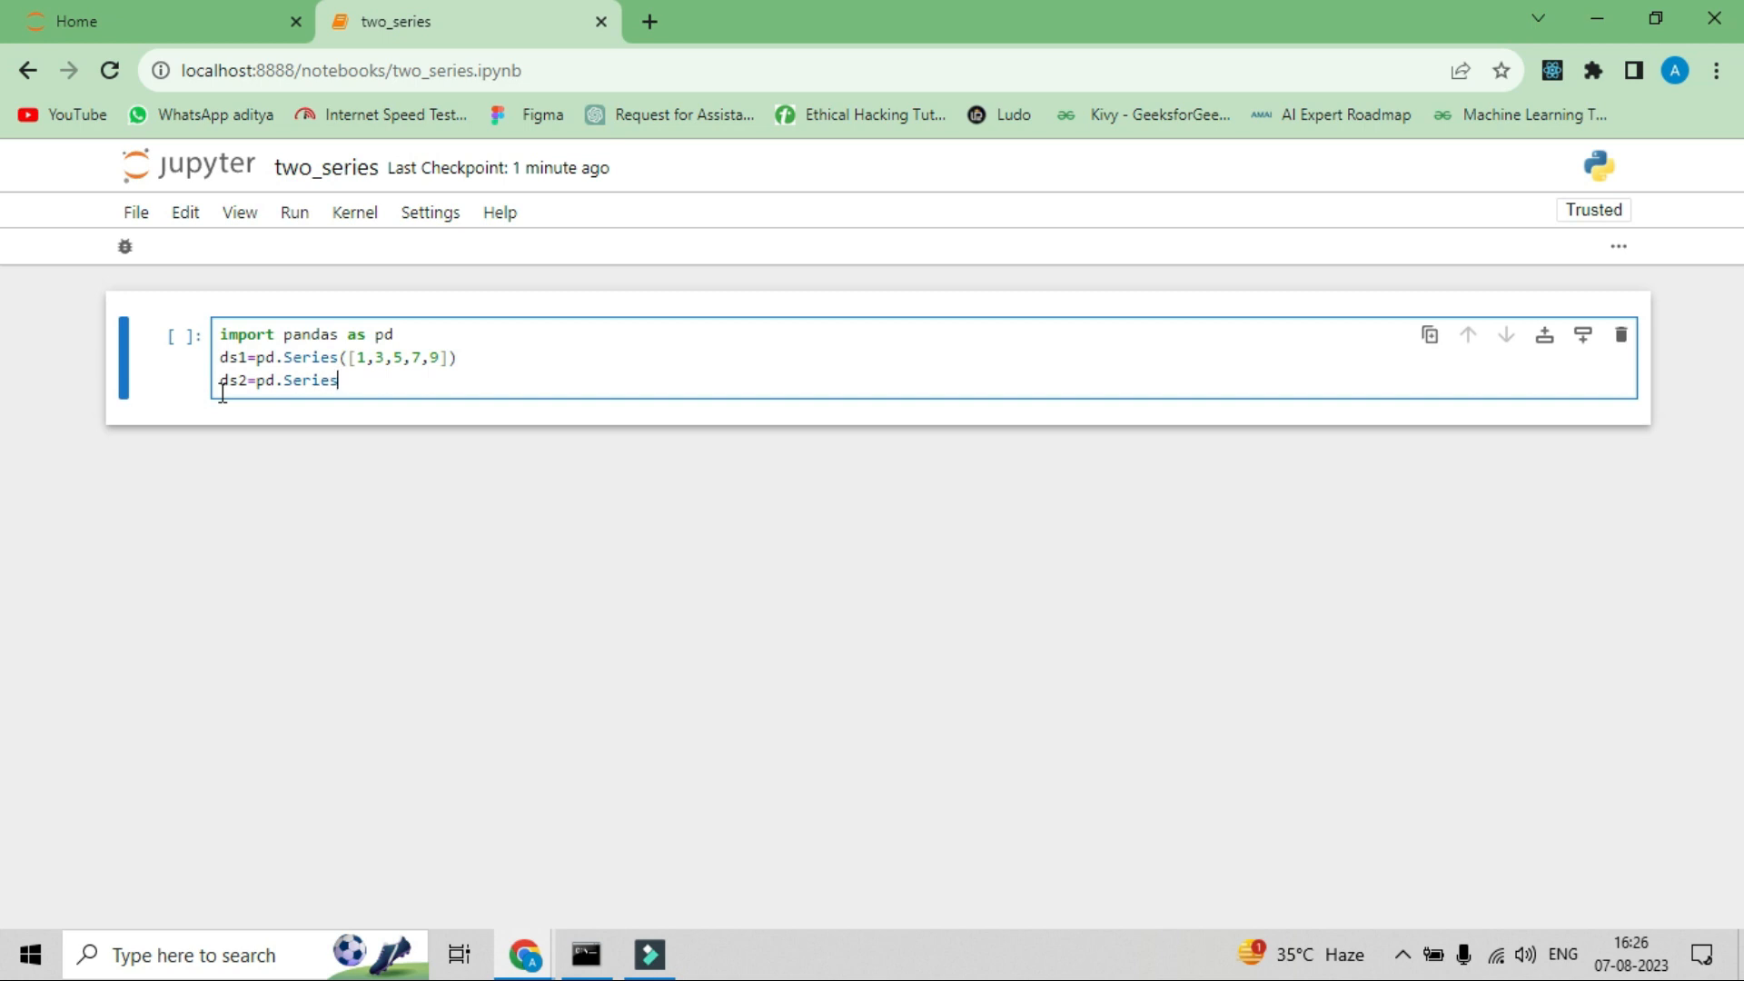
text(())
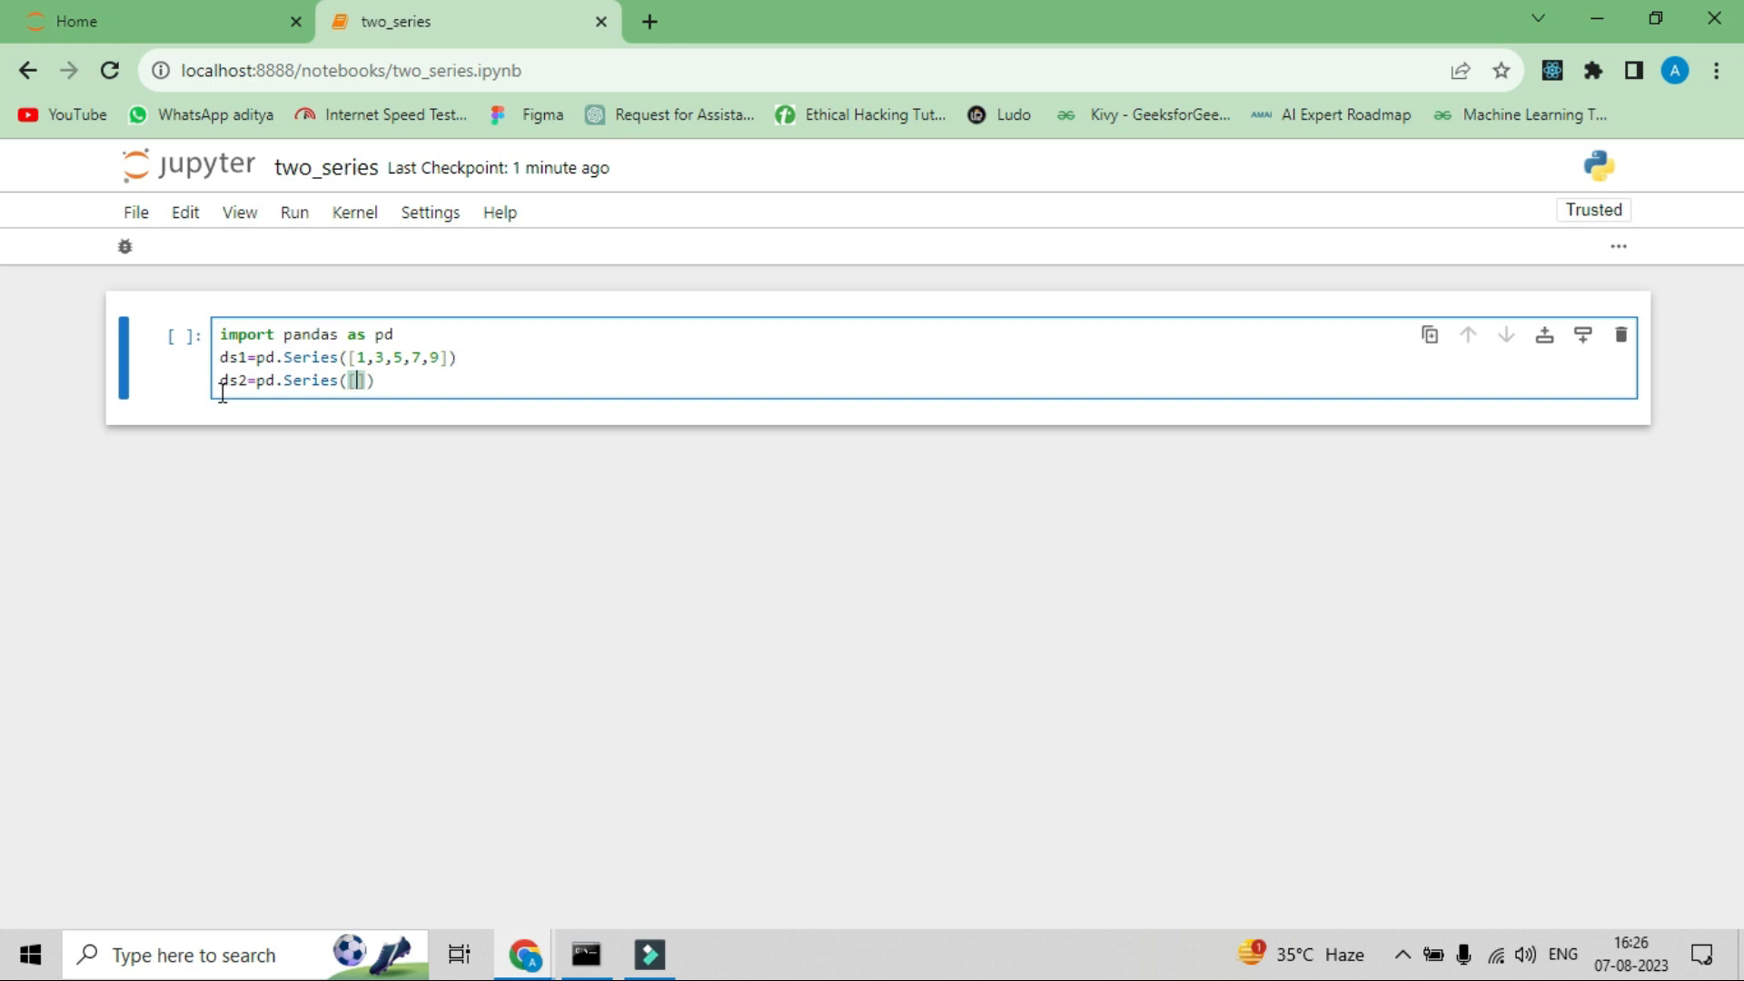
text(2,4,5)
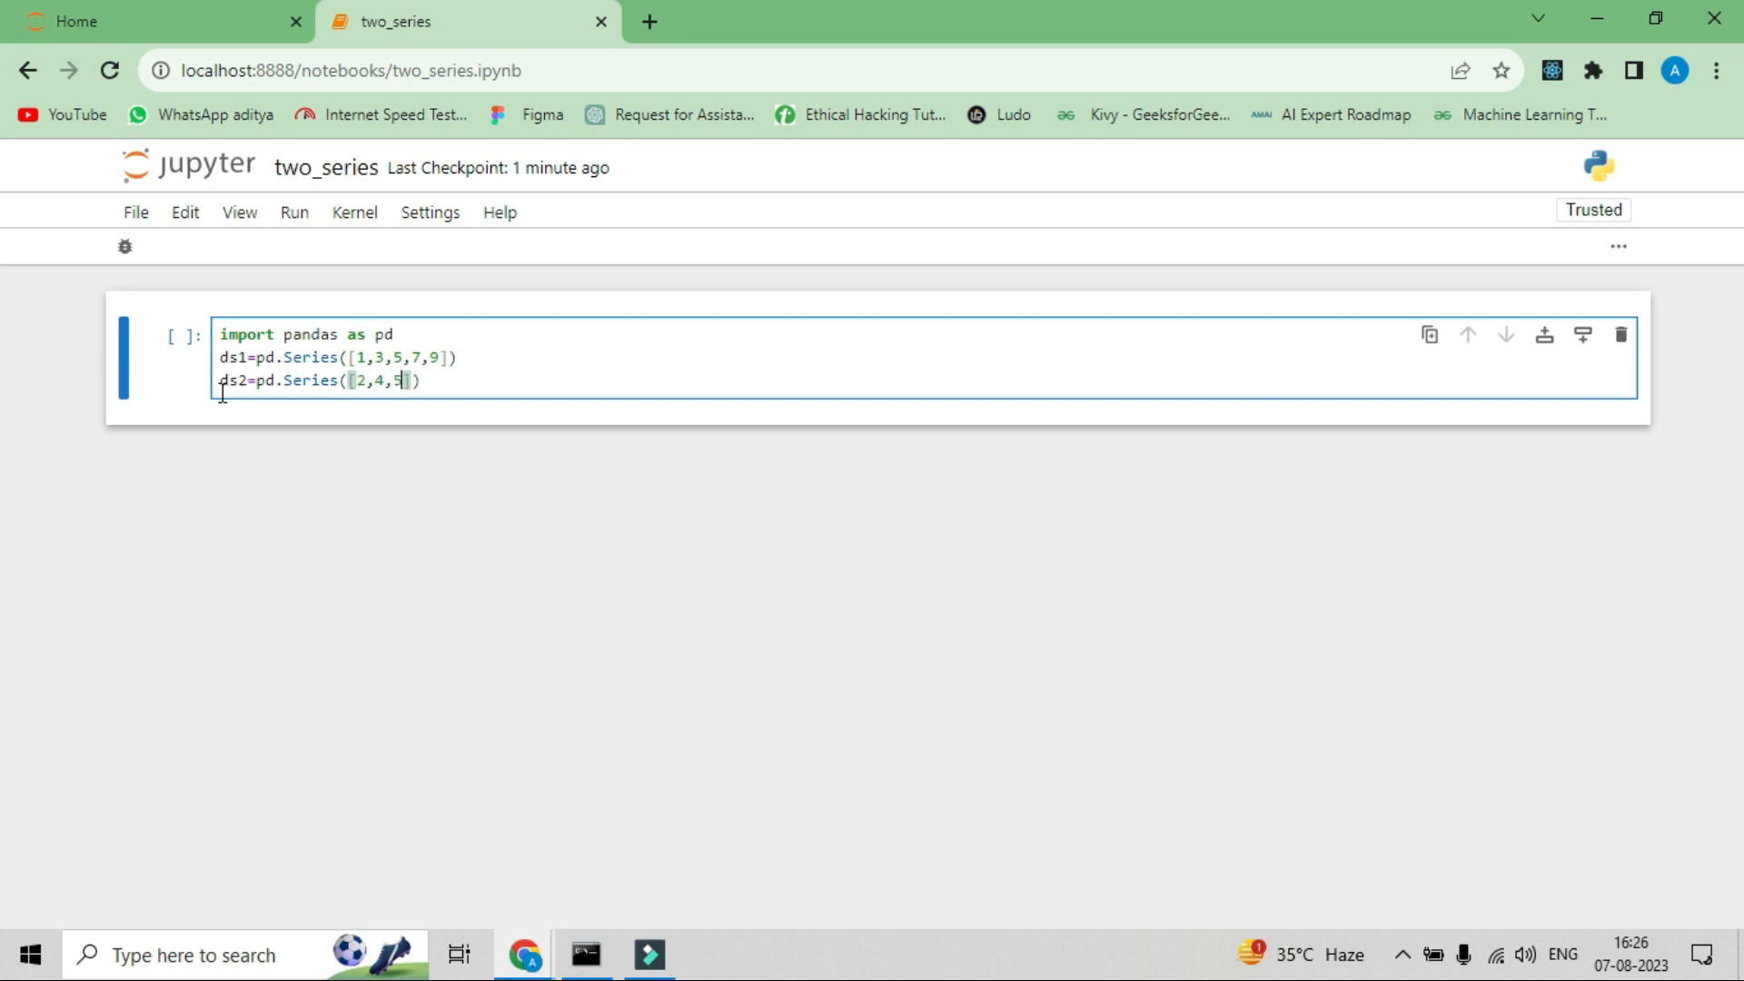
text(,6)
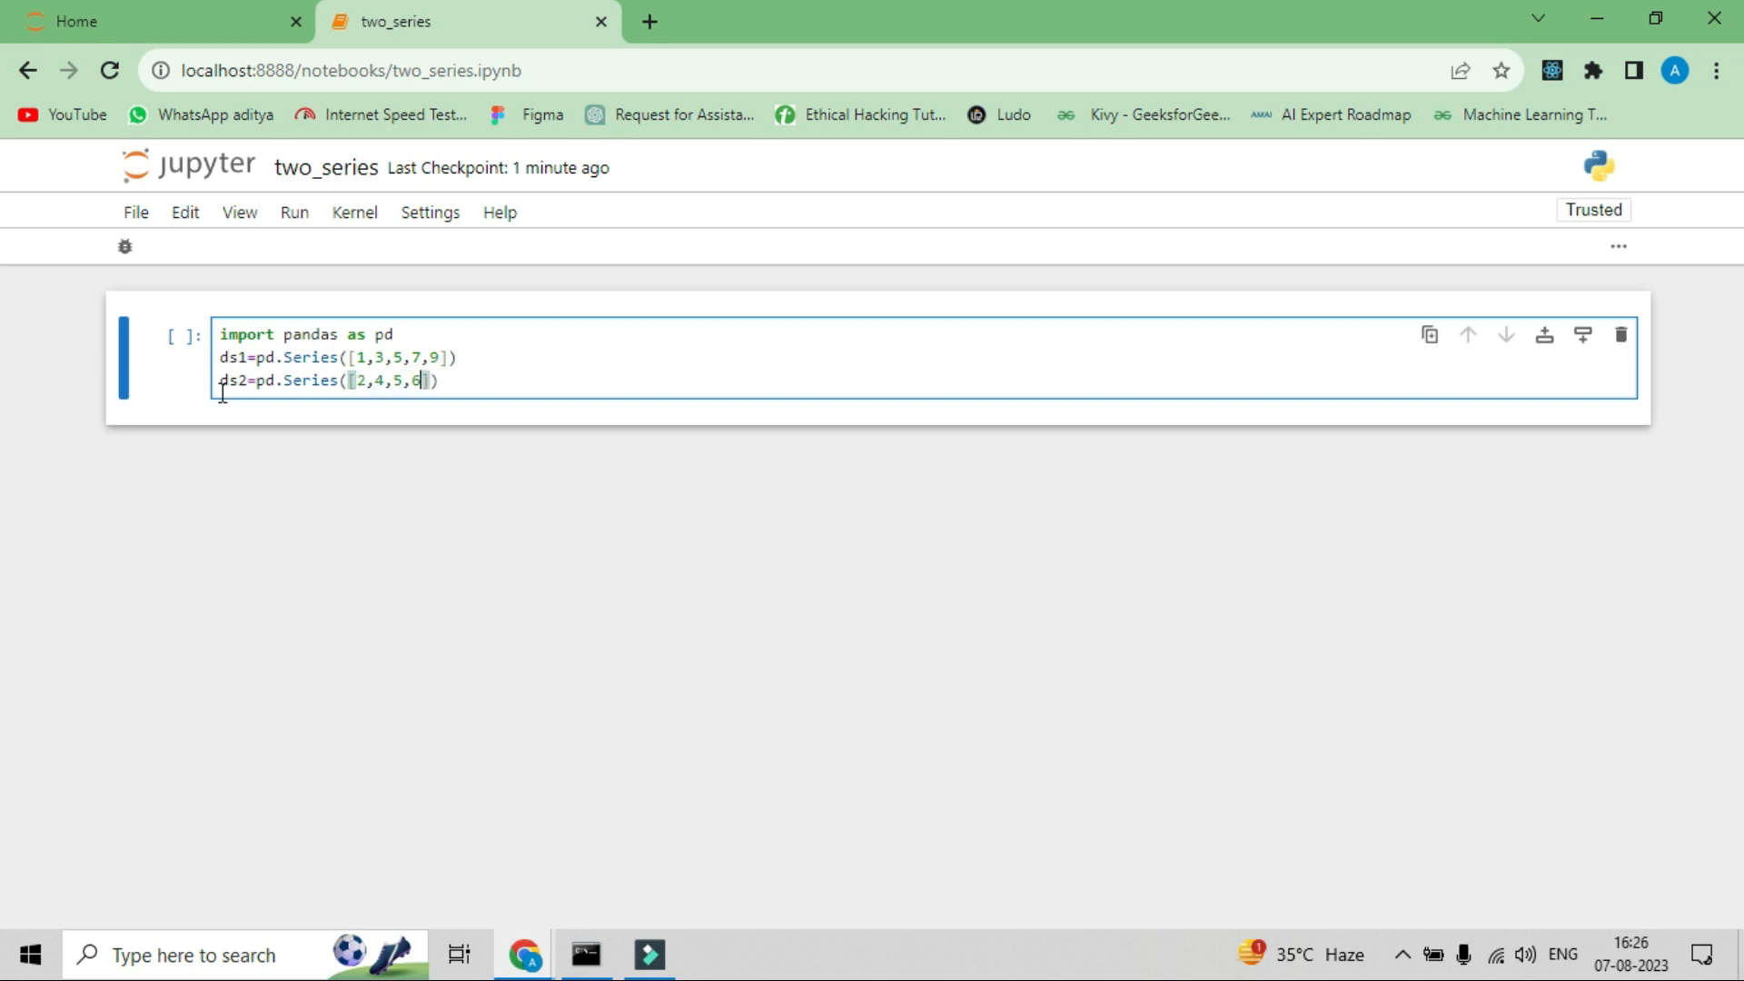
text(,)
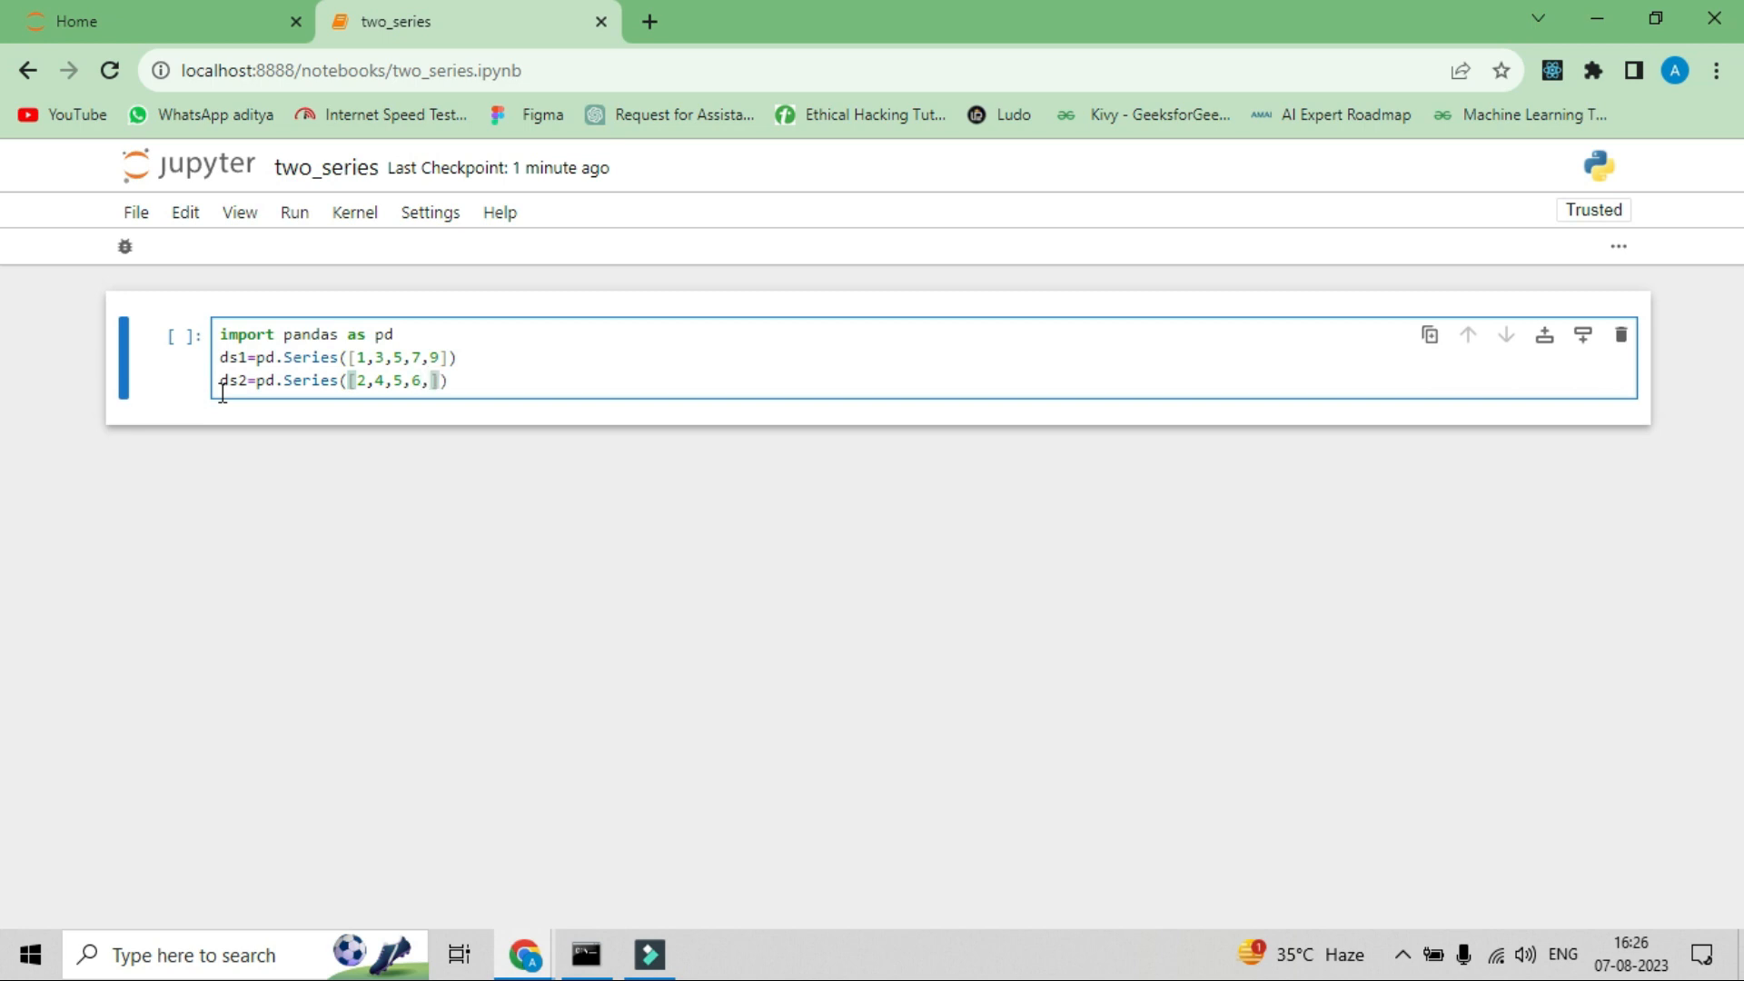
text(8)
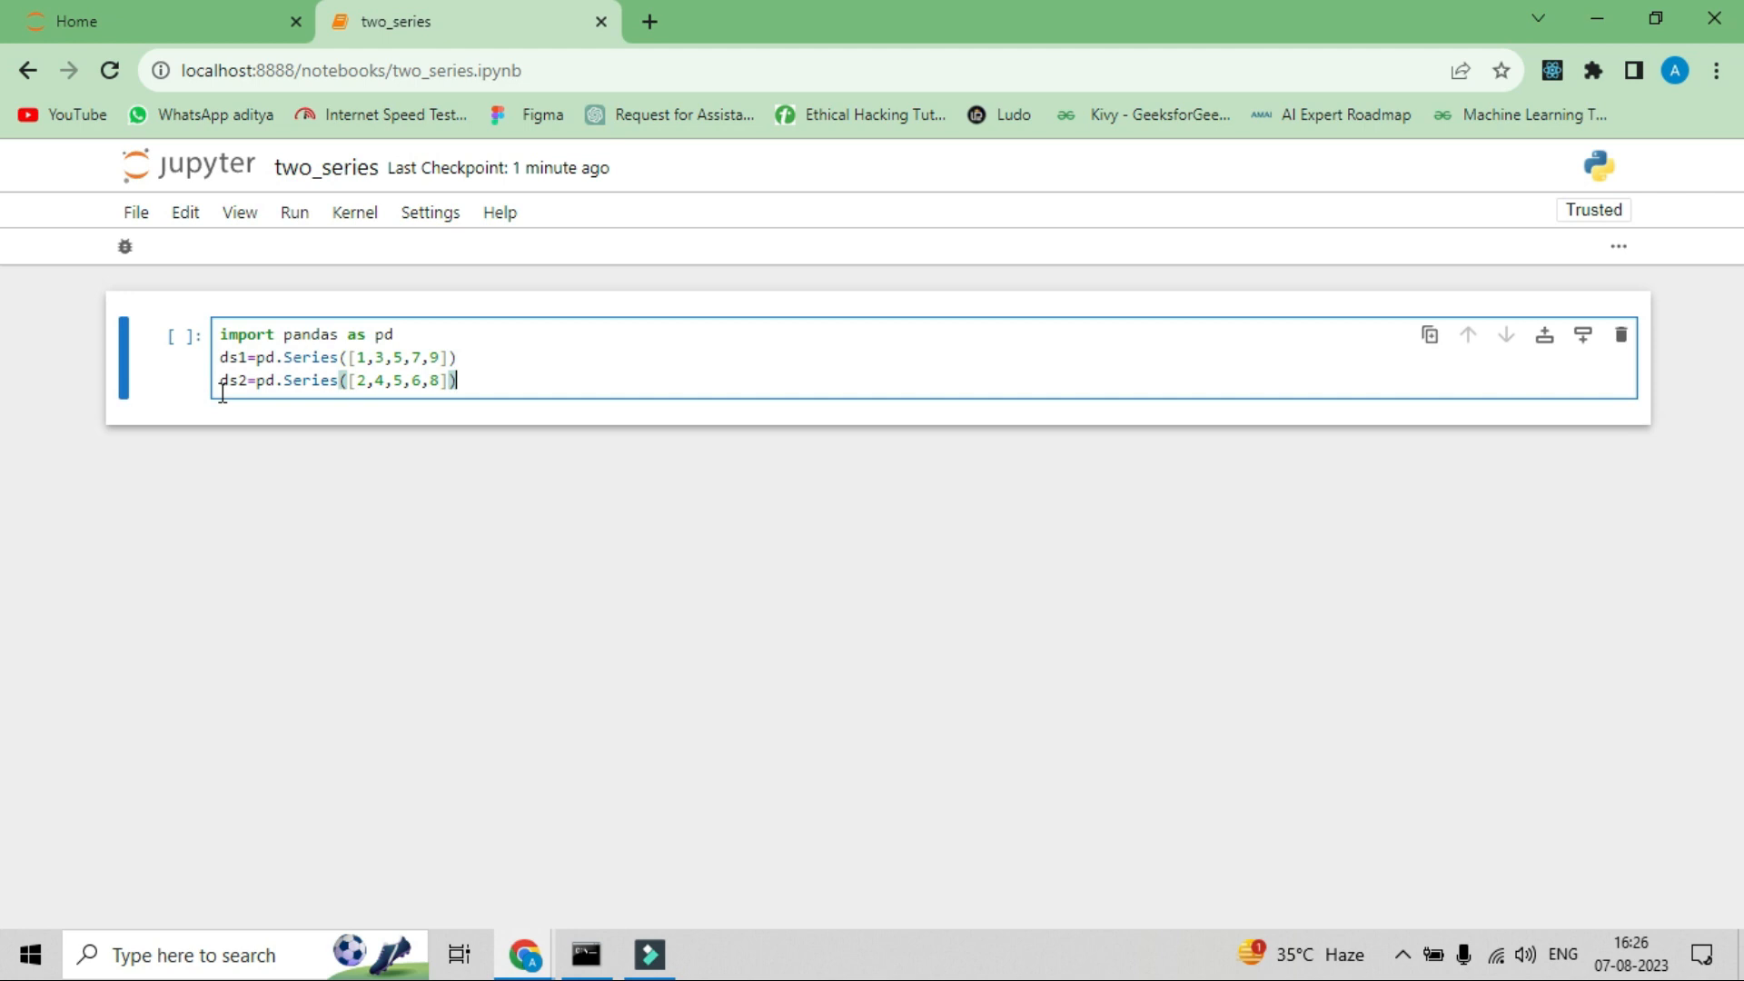
- Run the Series cell and write '##add two series' with ds=ds1+ds2 in the next cell
key(shift+enter)
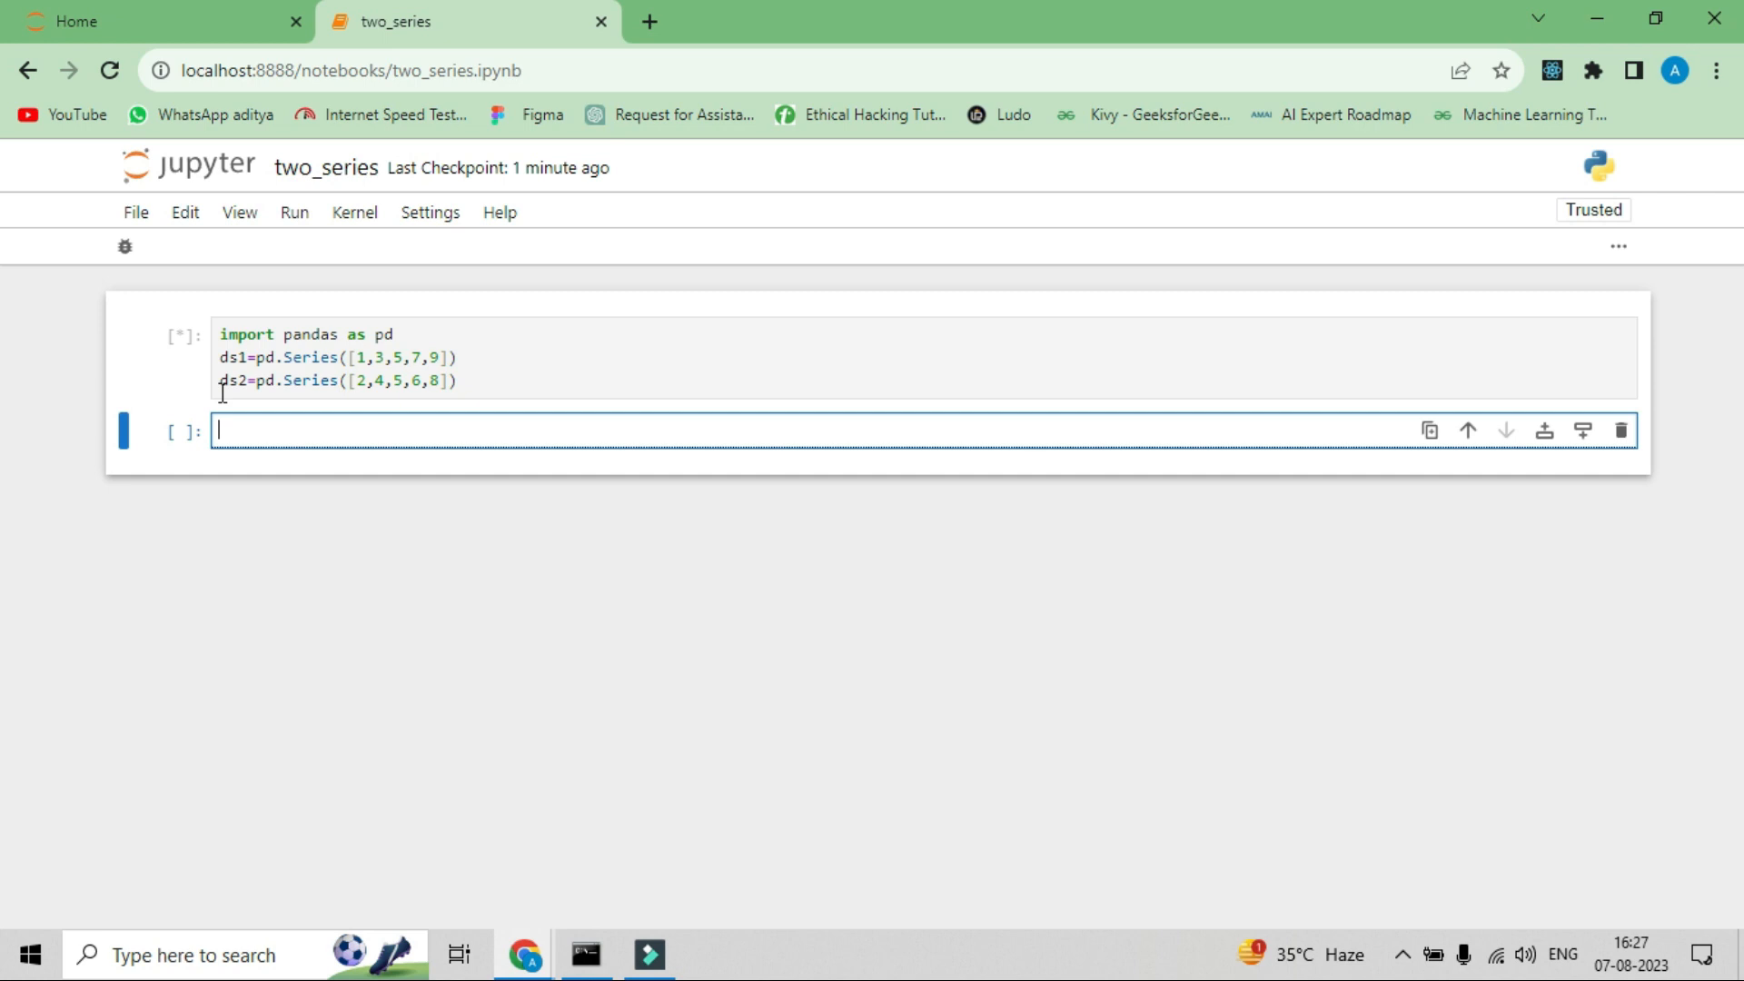
text(#)
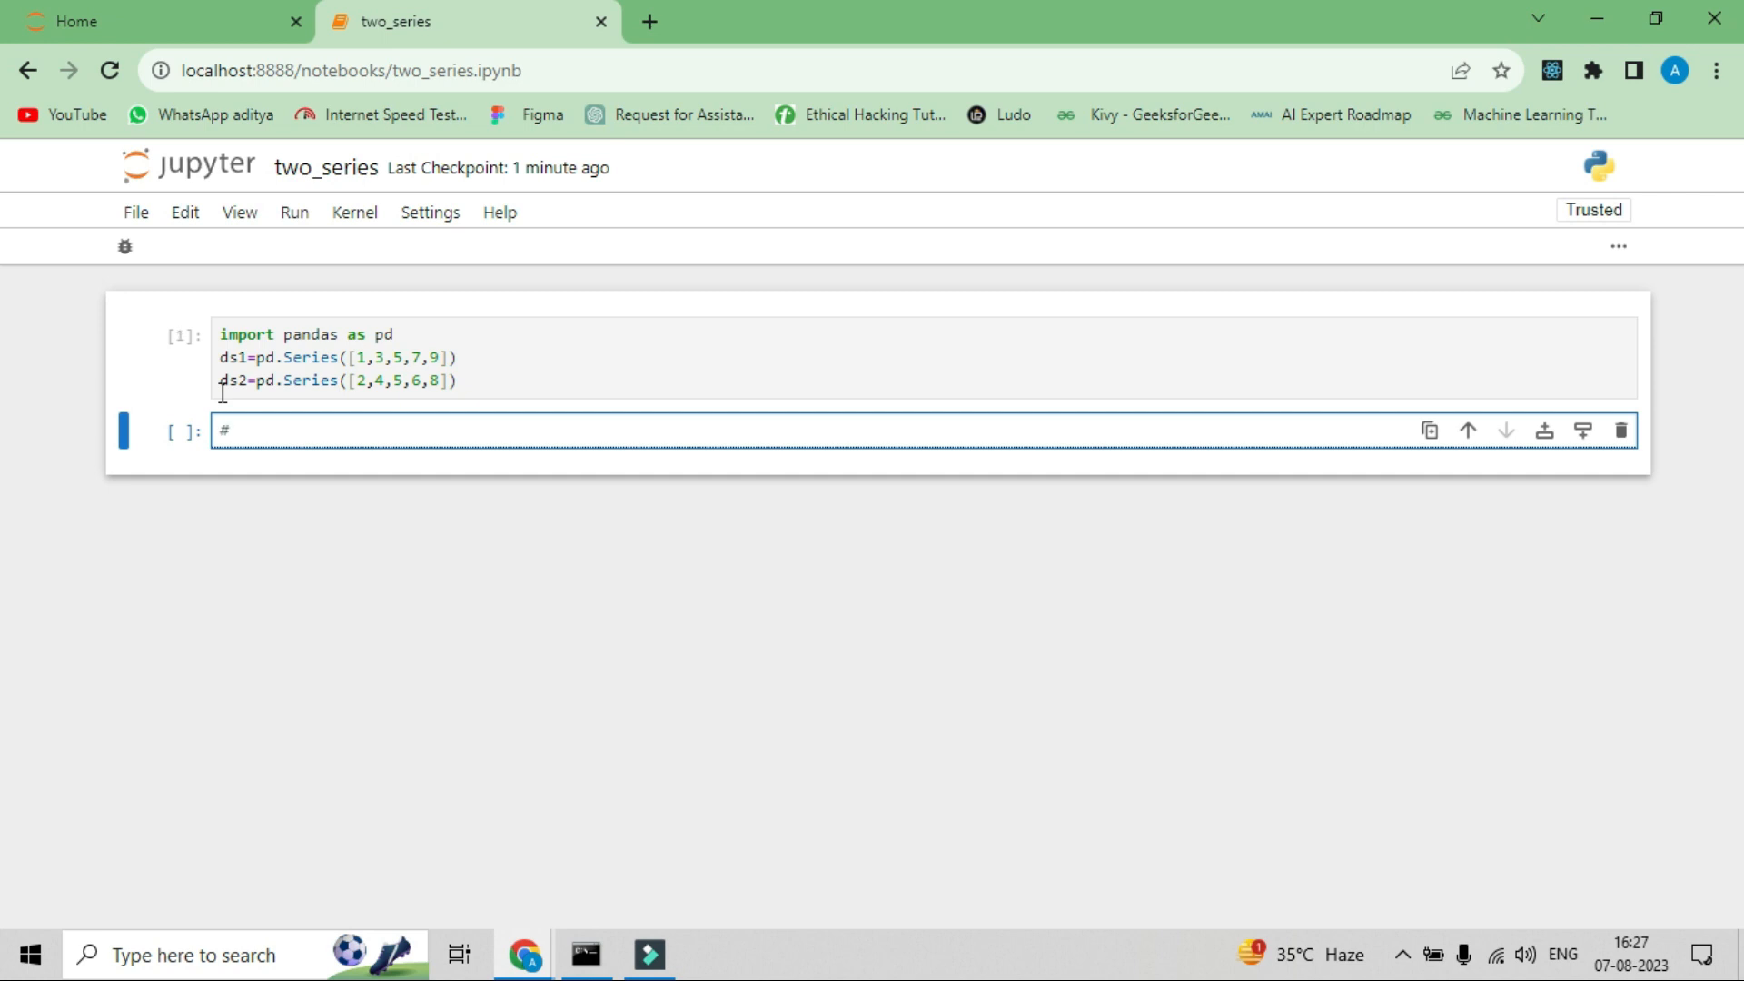
text(#)
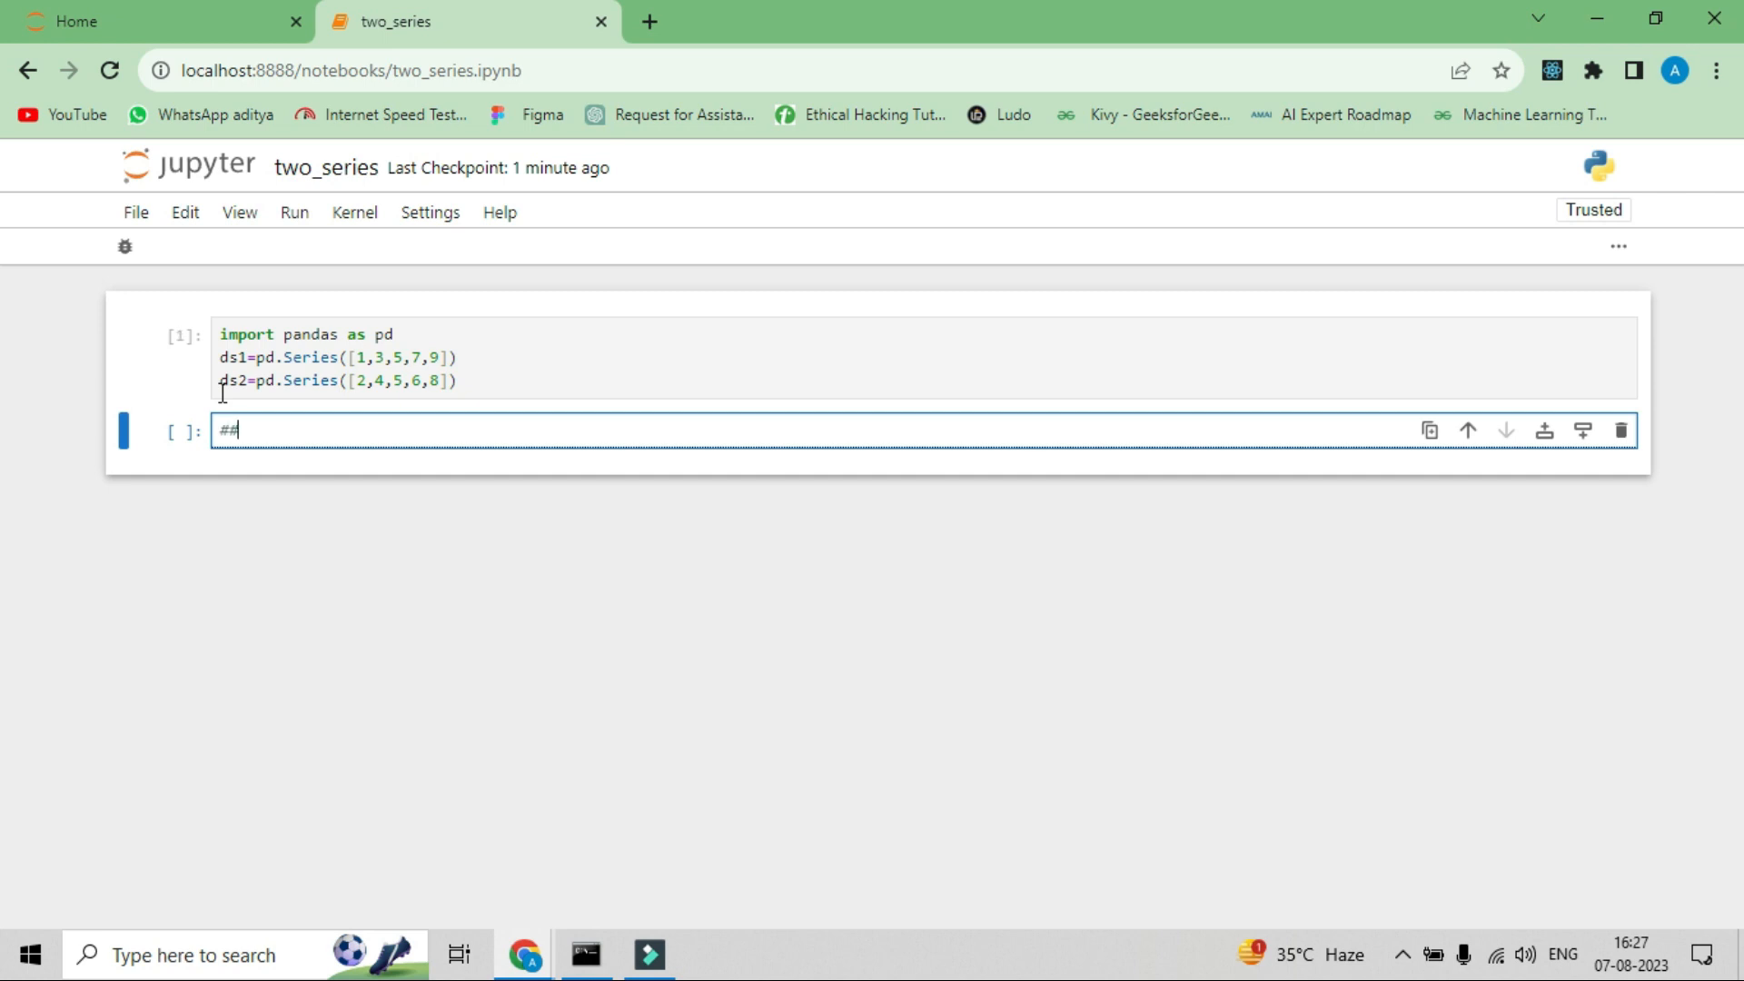
text(add two ser)
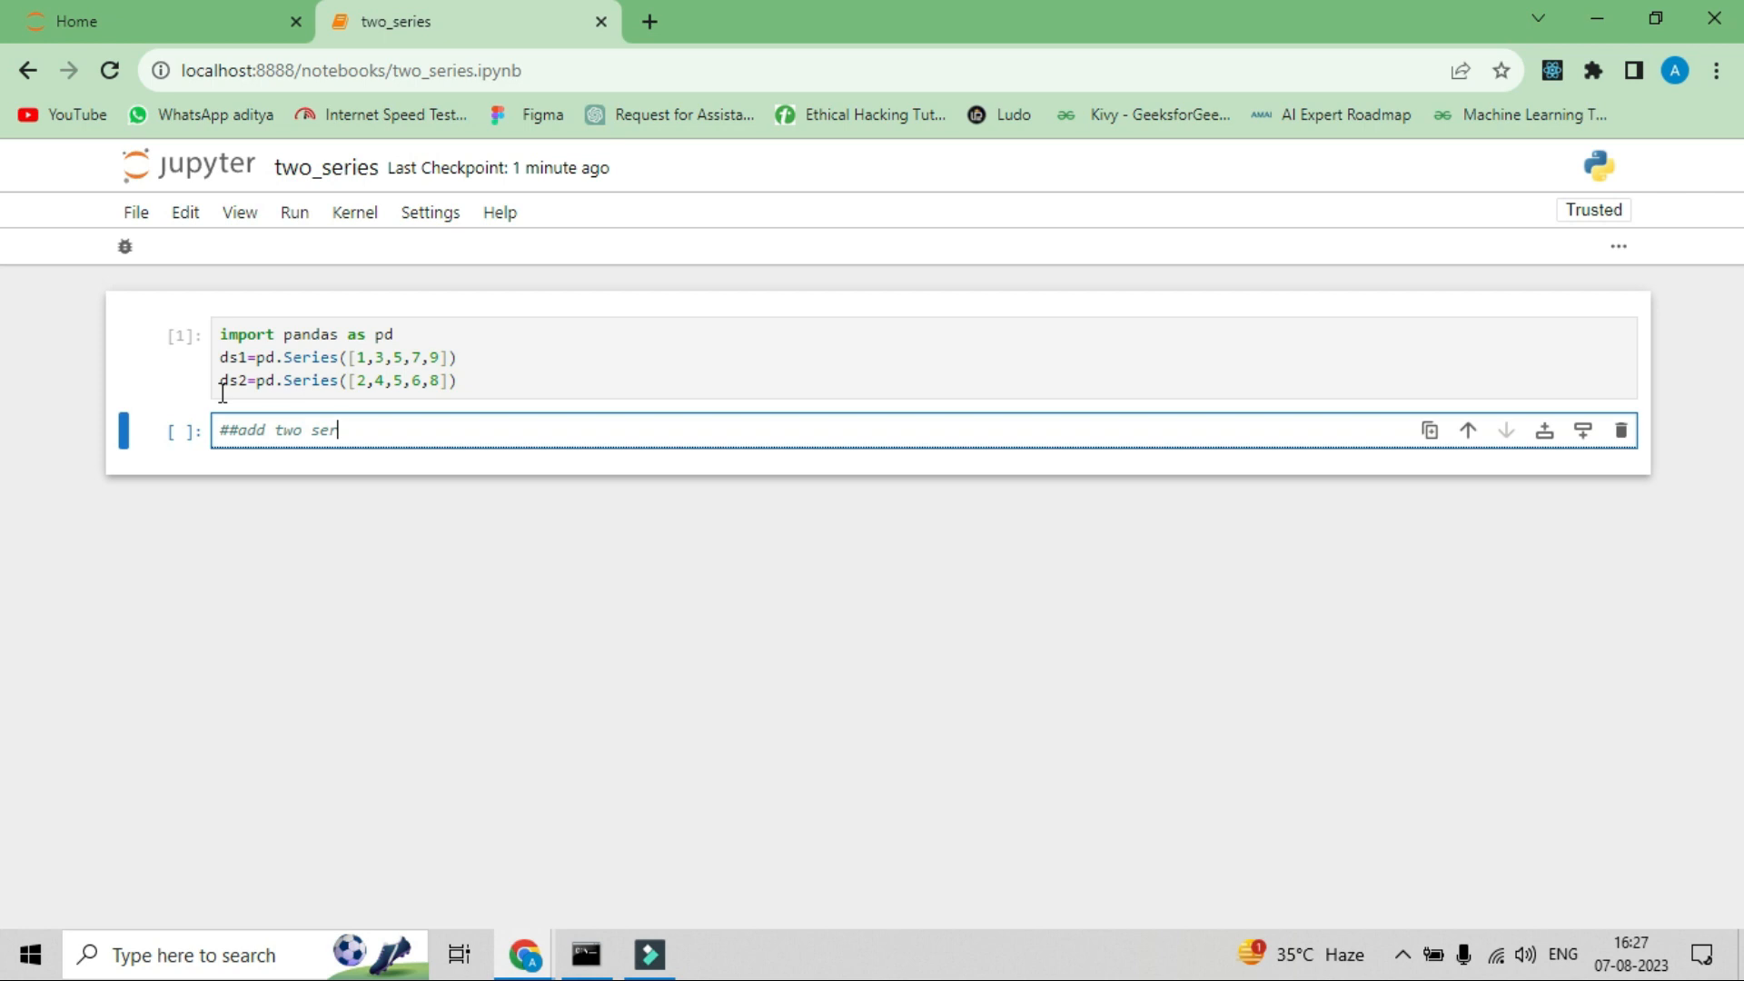
text(ies)
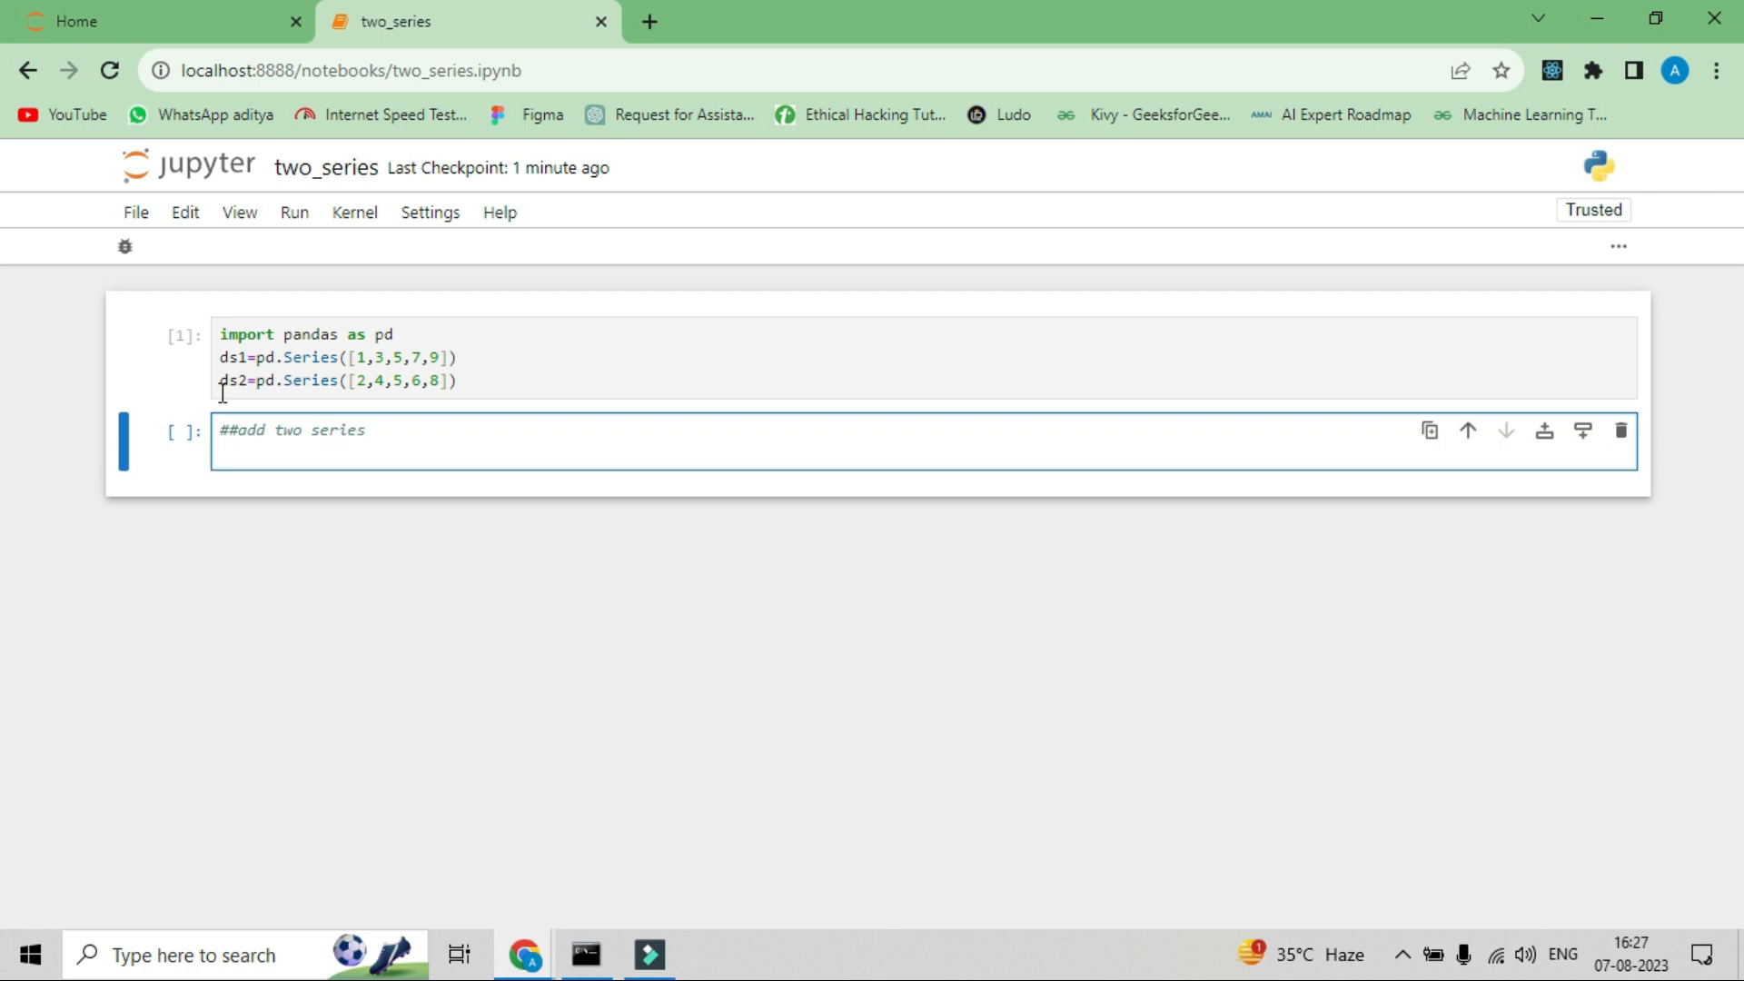
text(d)
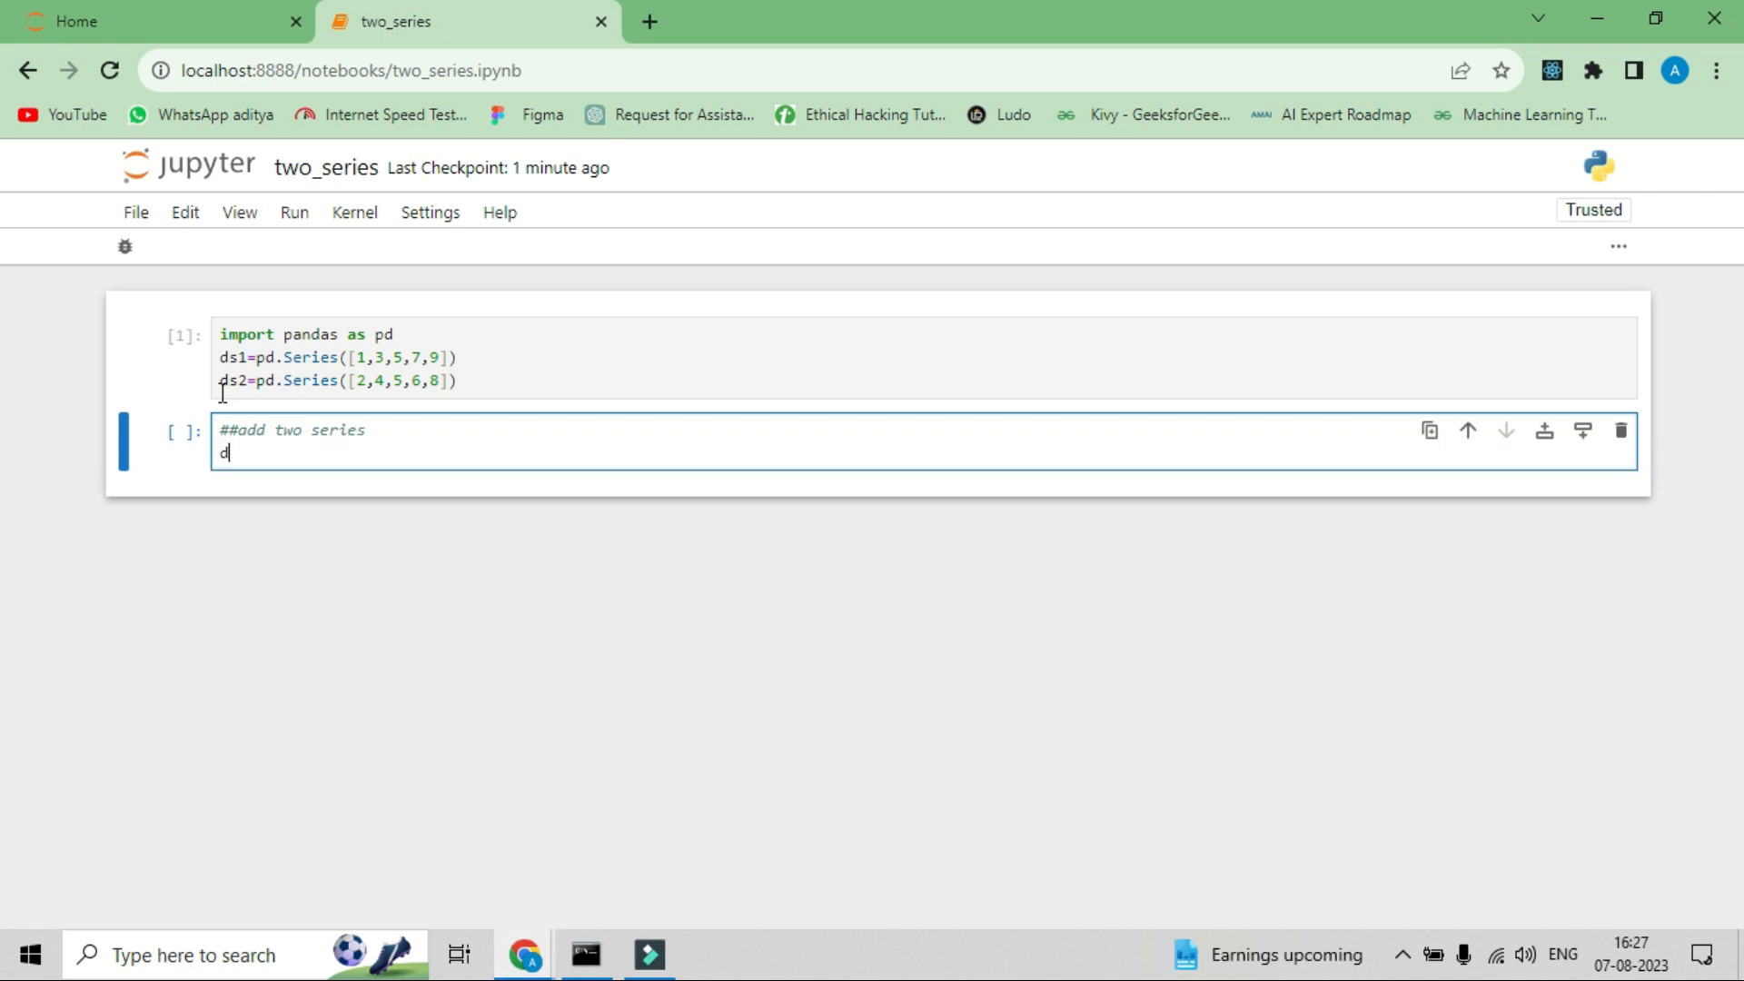
text(s=ds)
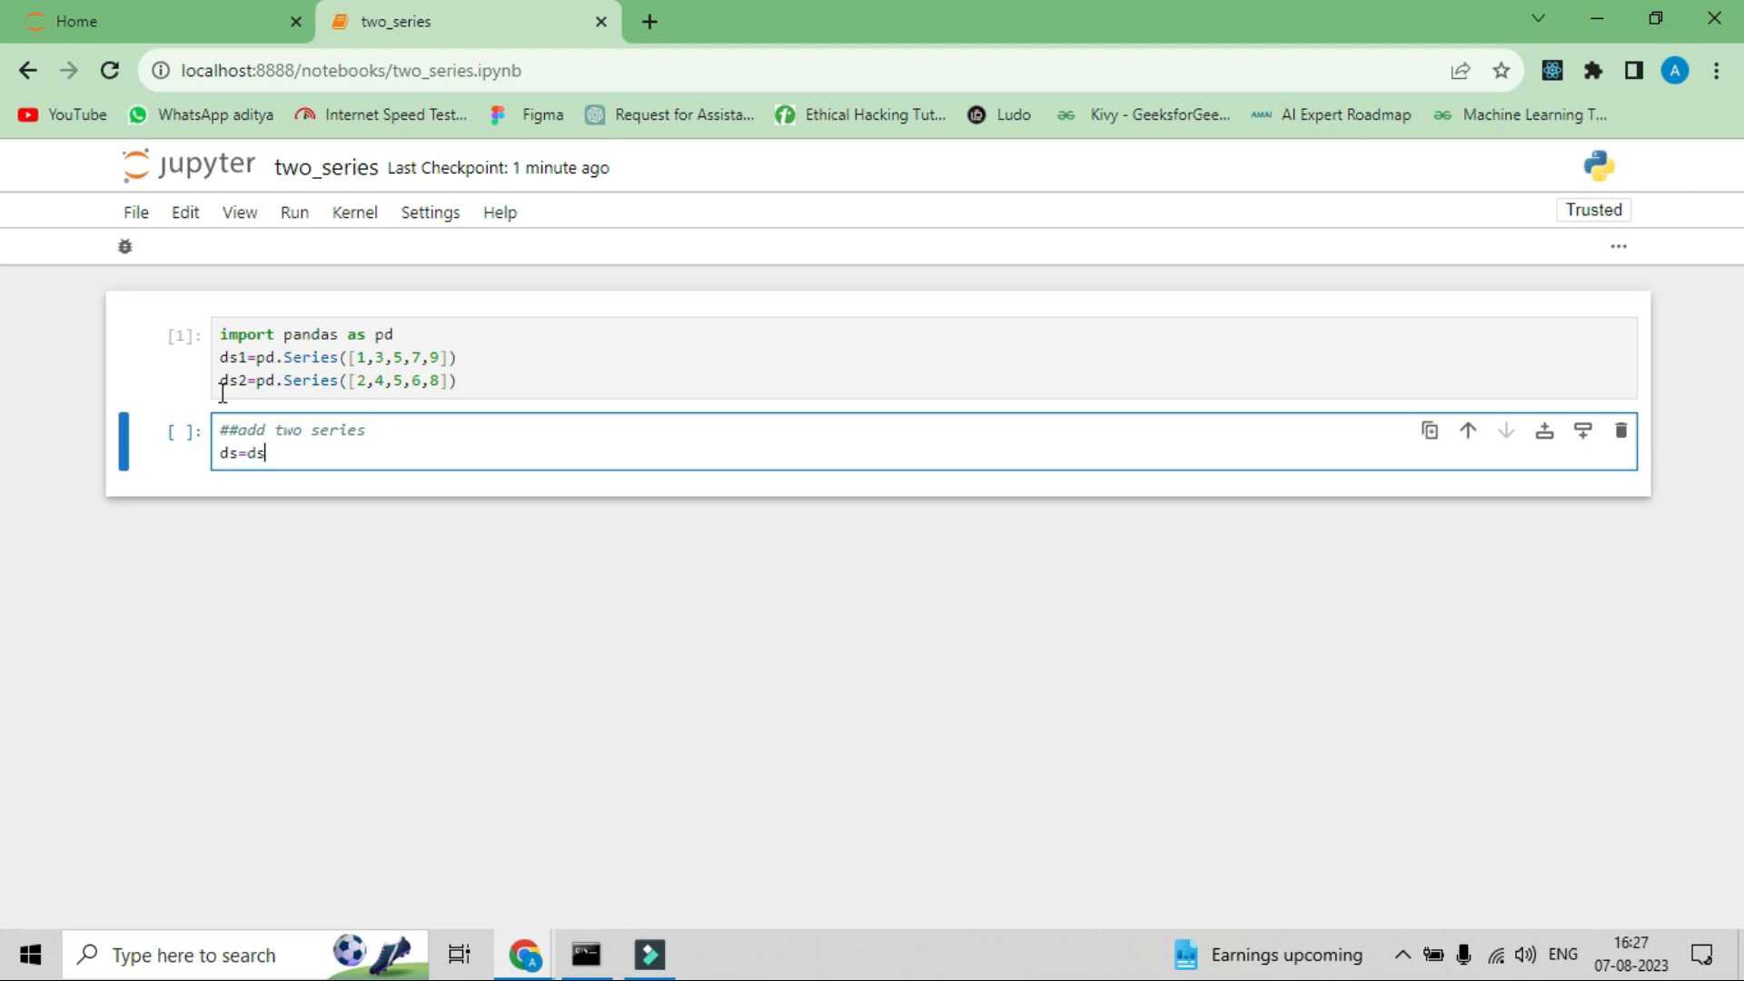
text(1=)
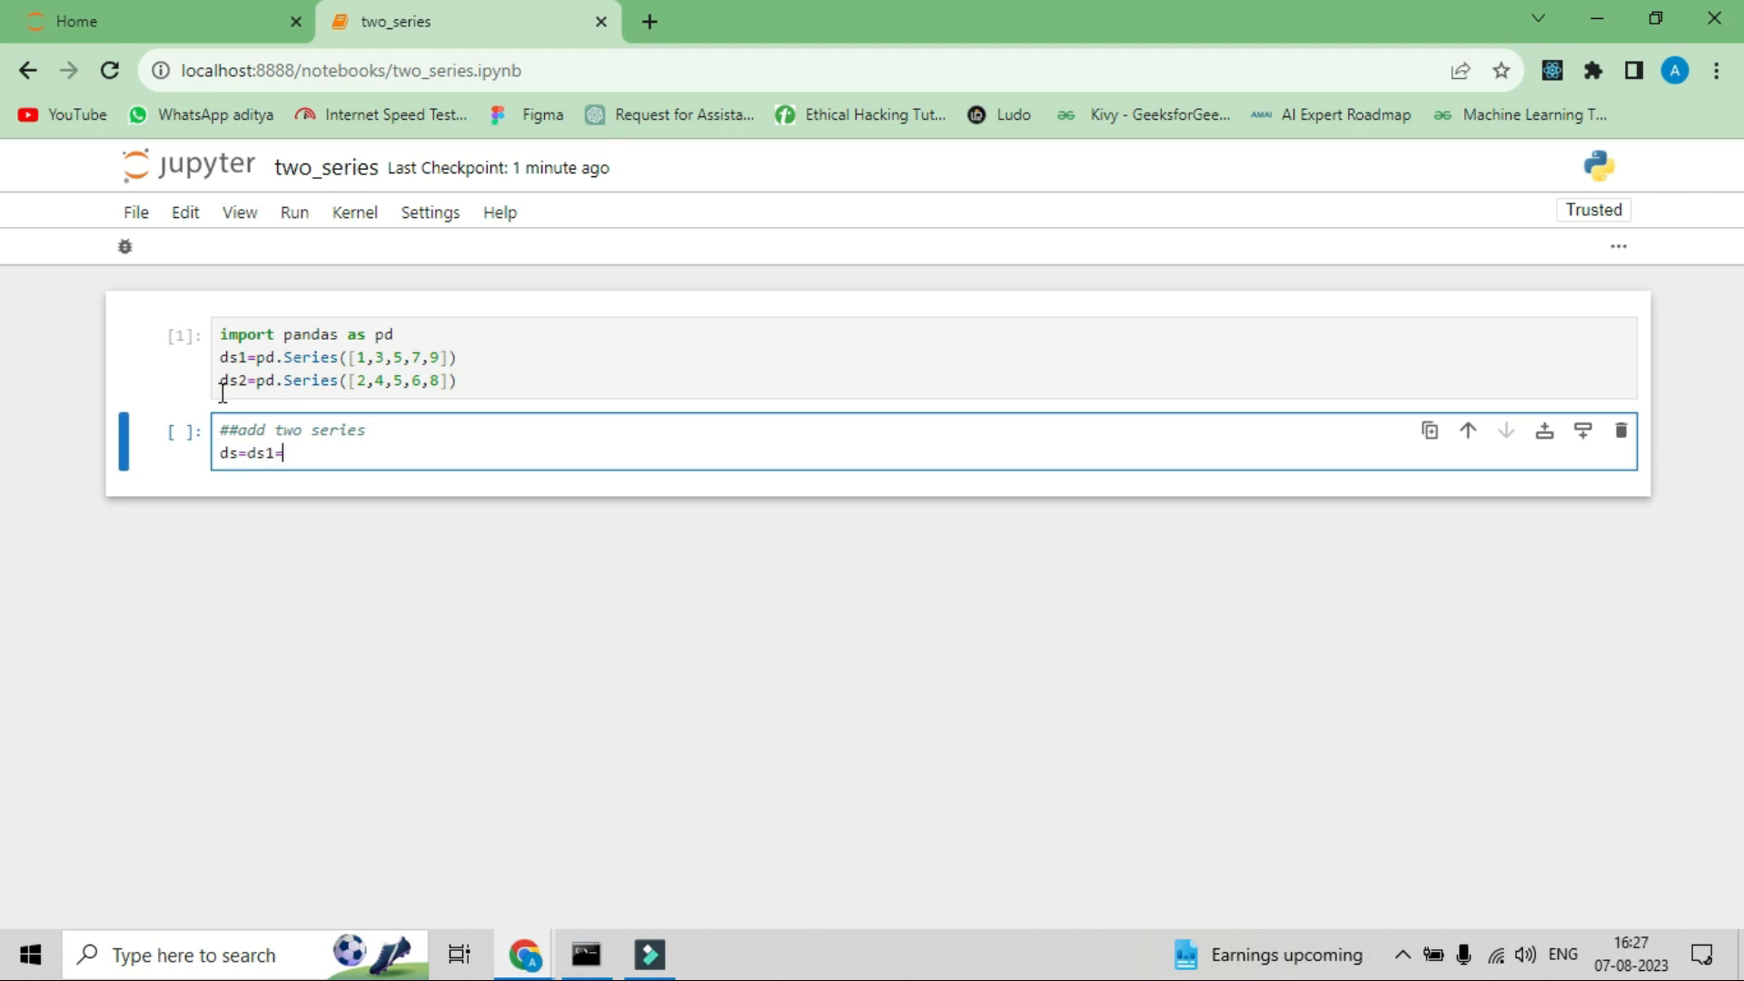
text(+ds2)
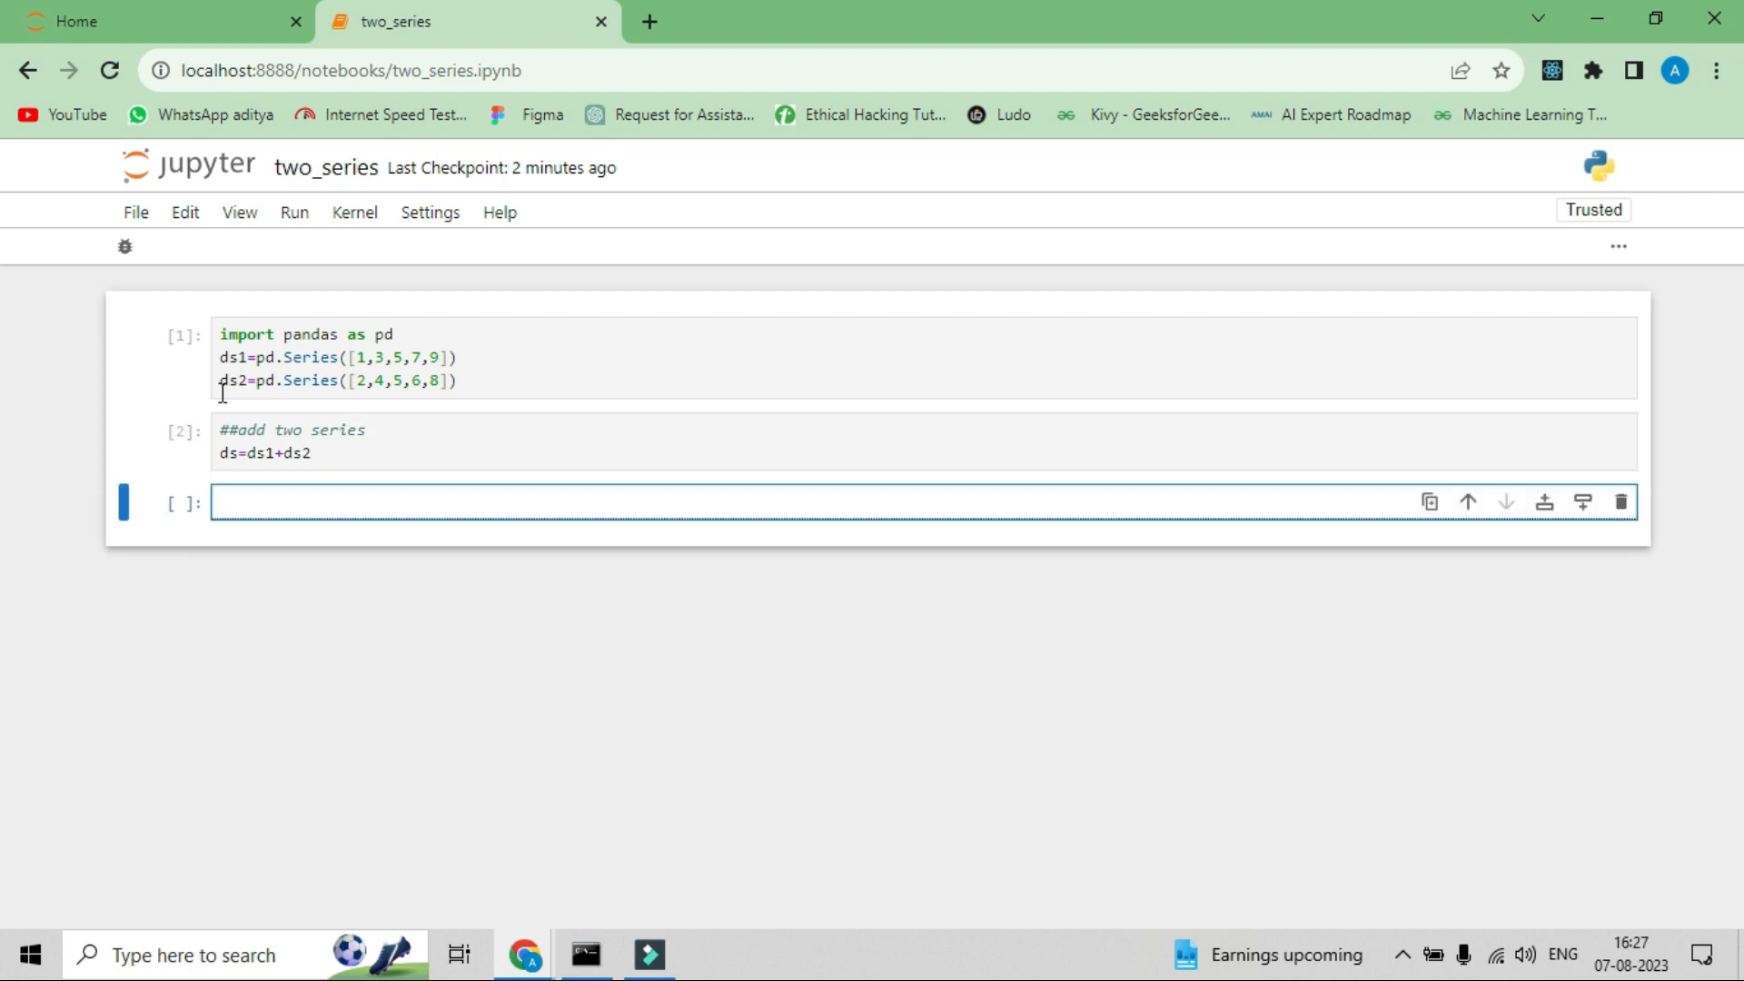
- Edit the addition cell to display ds, giving 3, 7, 10, 13, 17 when run
click(314, 454)
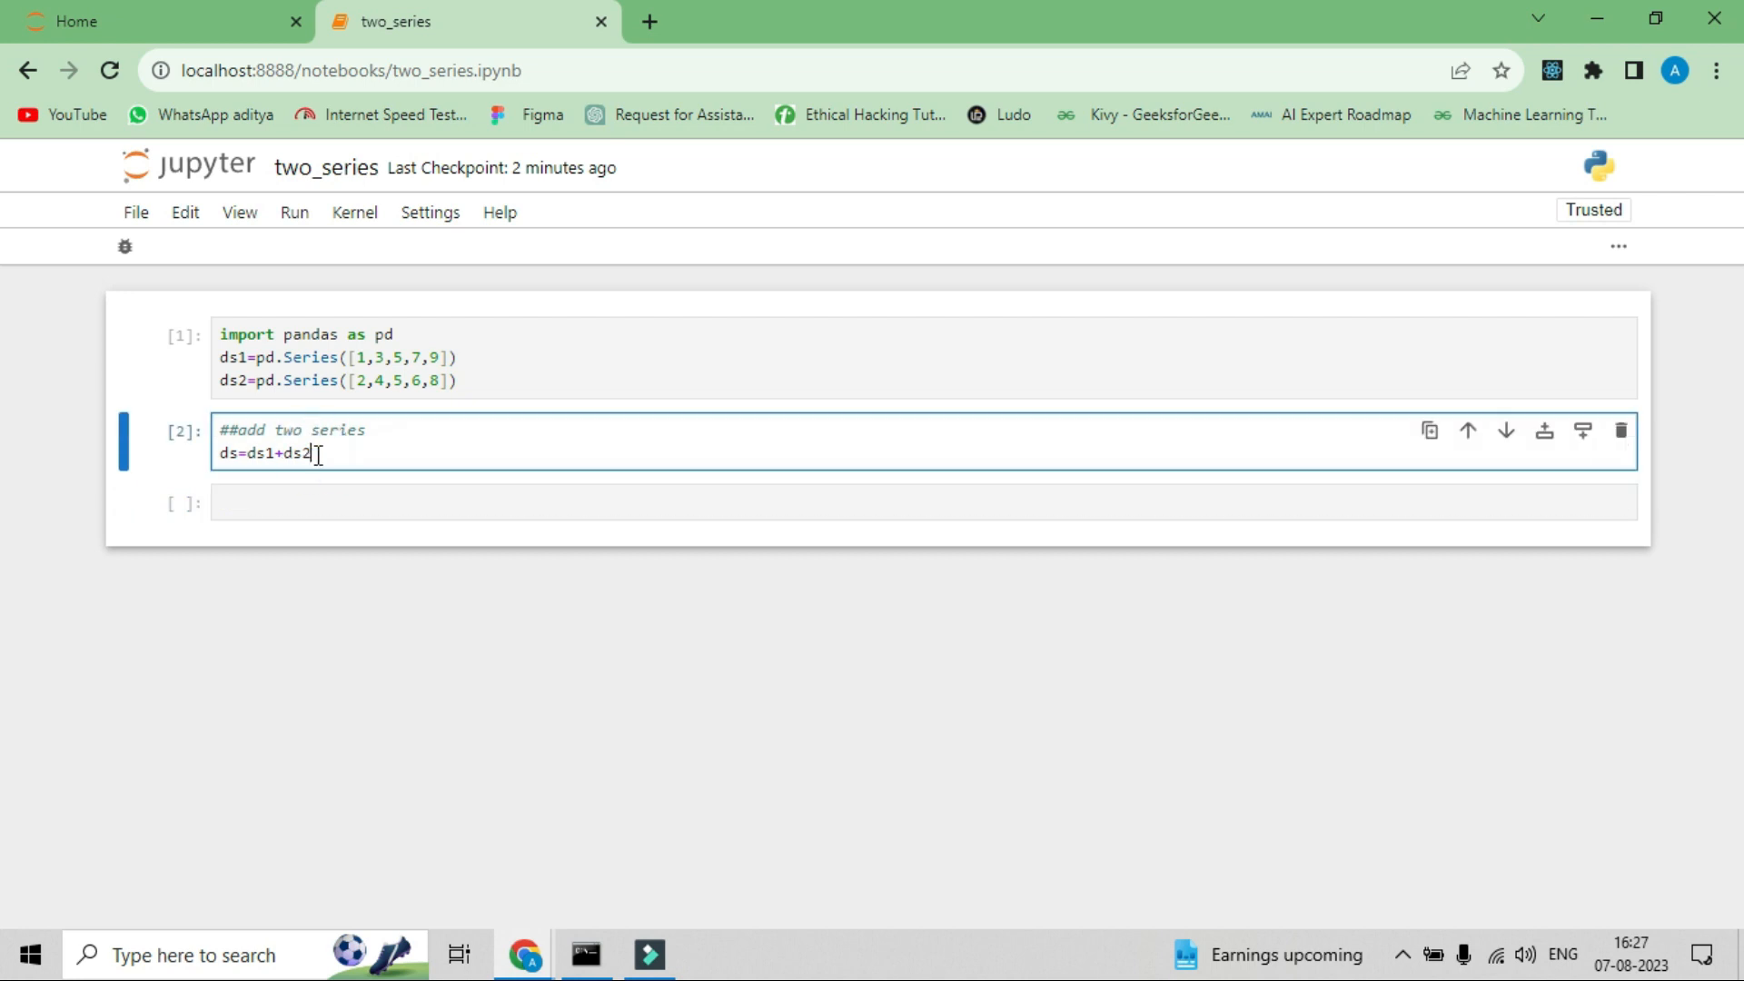
text(ds)
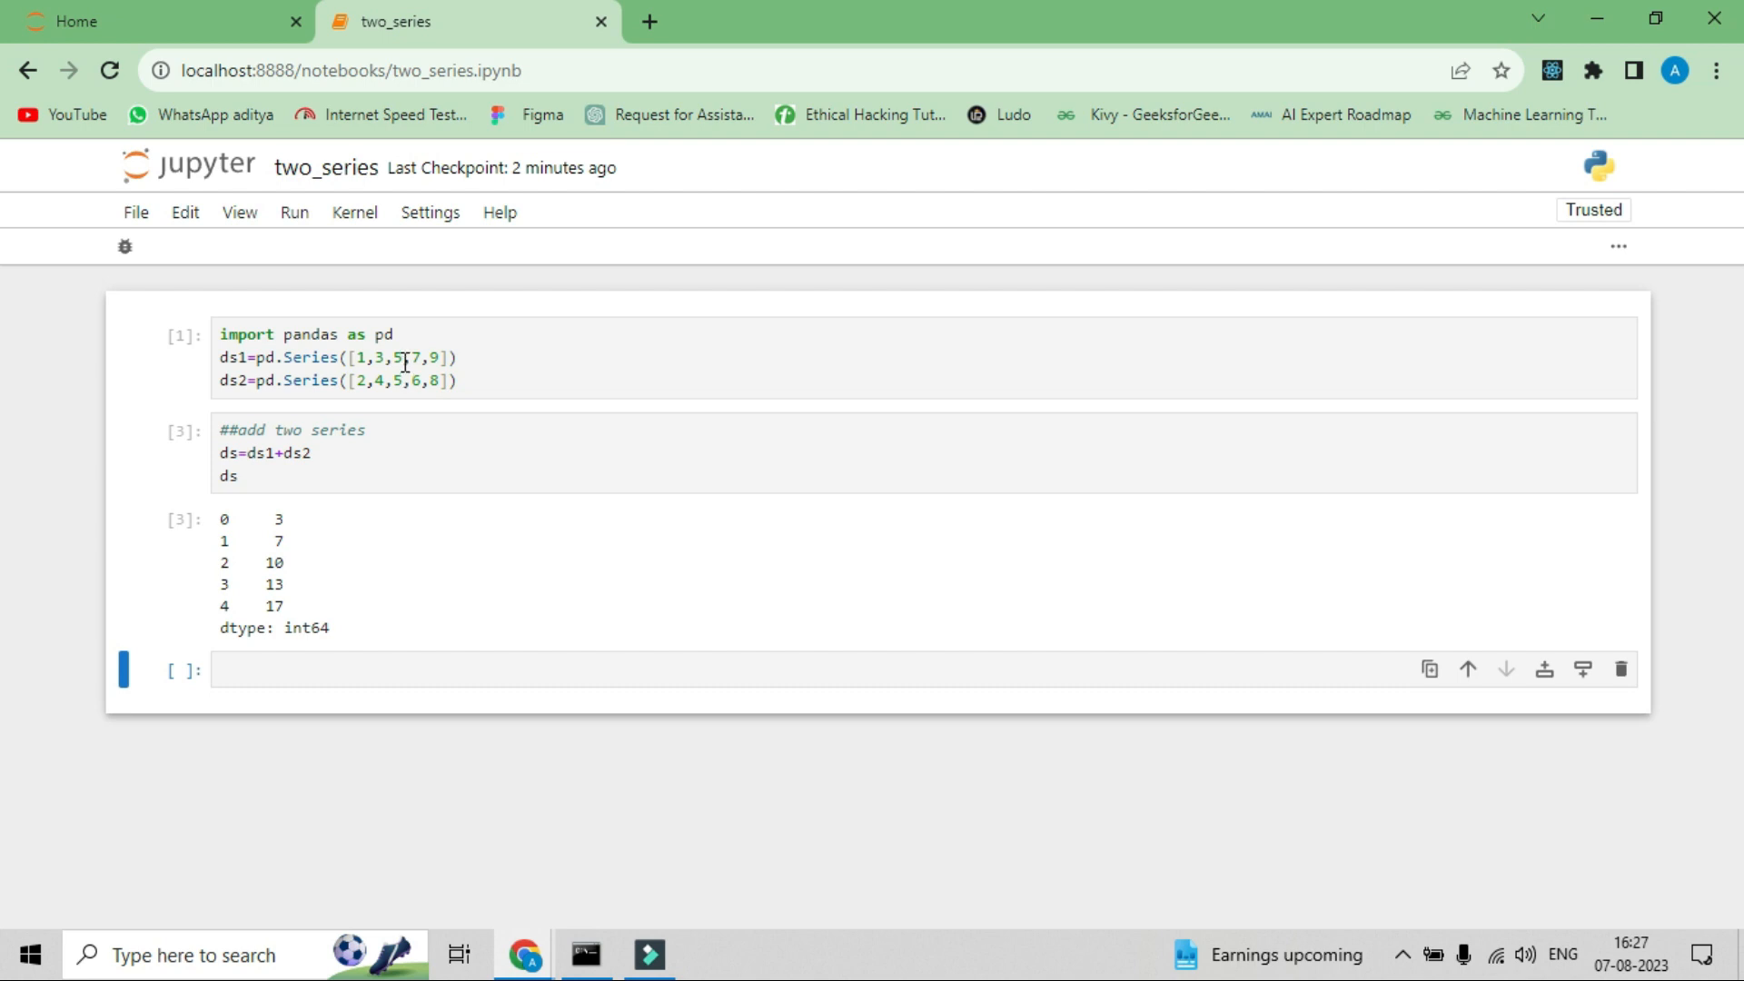
mouse_move(418, 388)
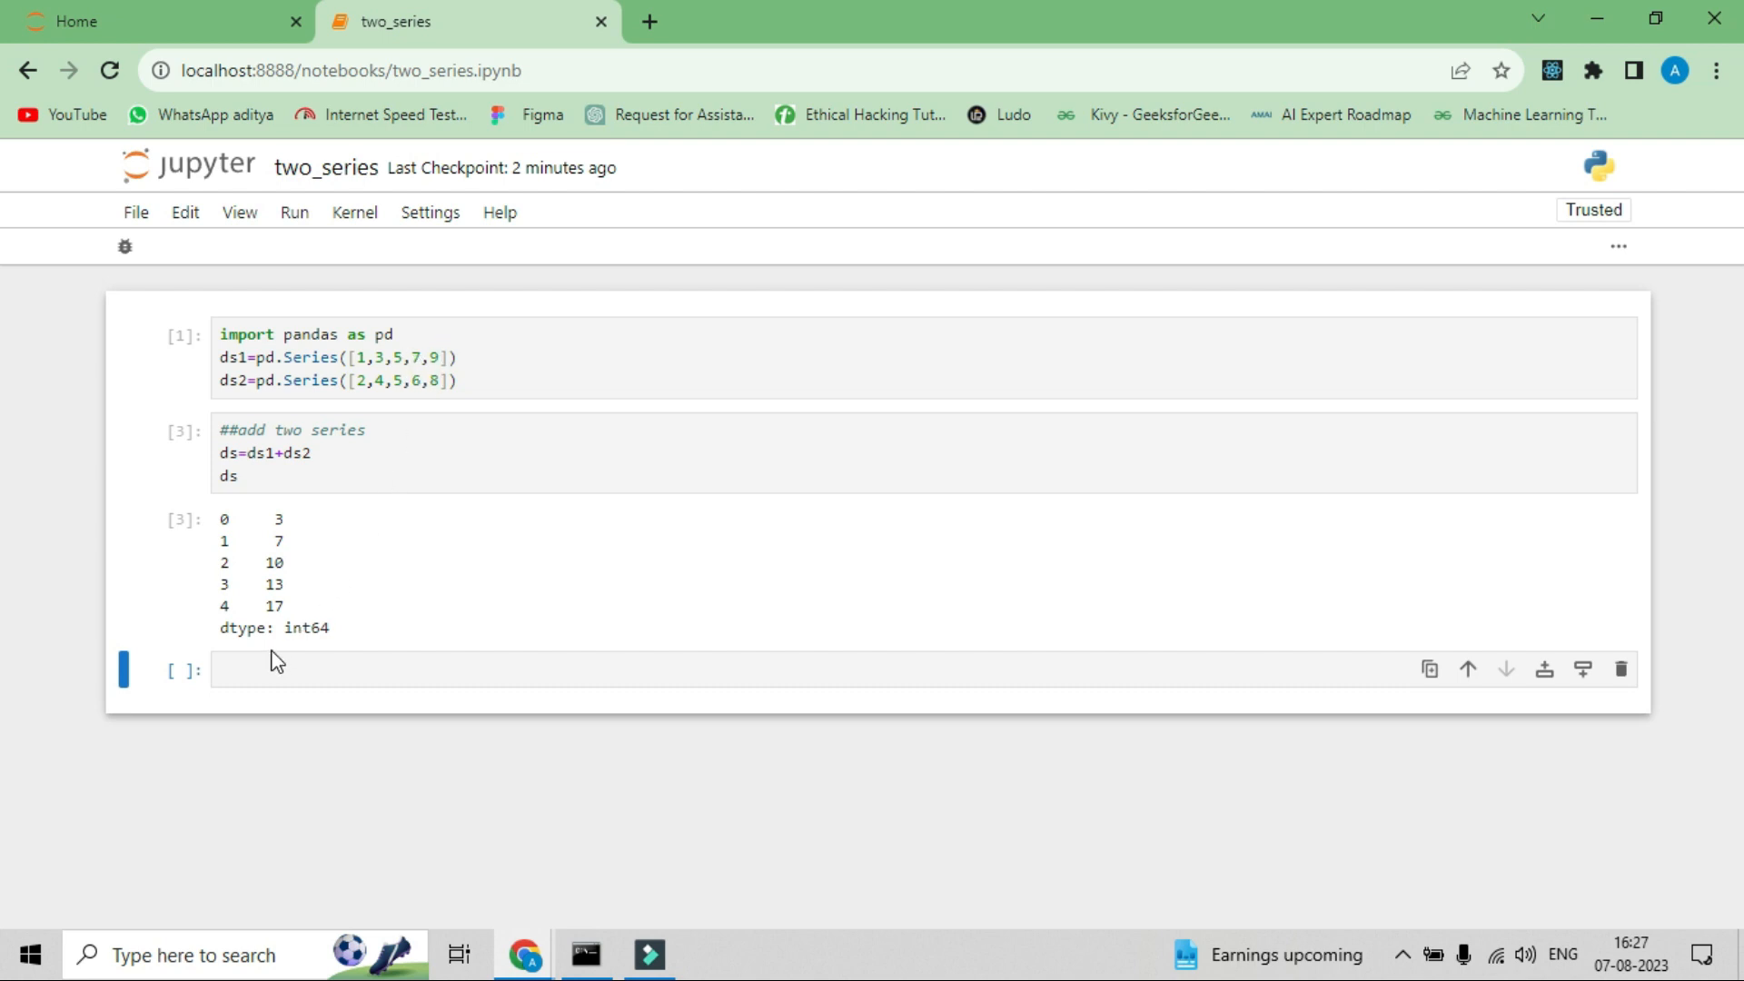
- Write '##subtract two series', ds=ds1-ds2 and ds, run to show -1, -1, 0, 1, 1
text(##)
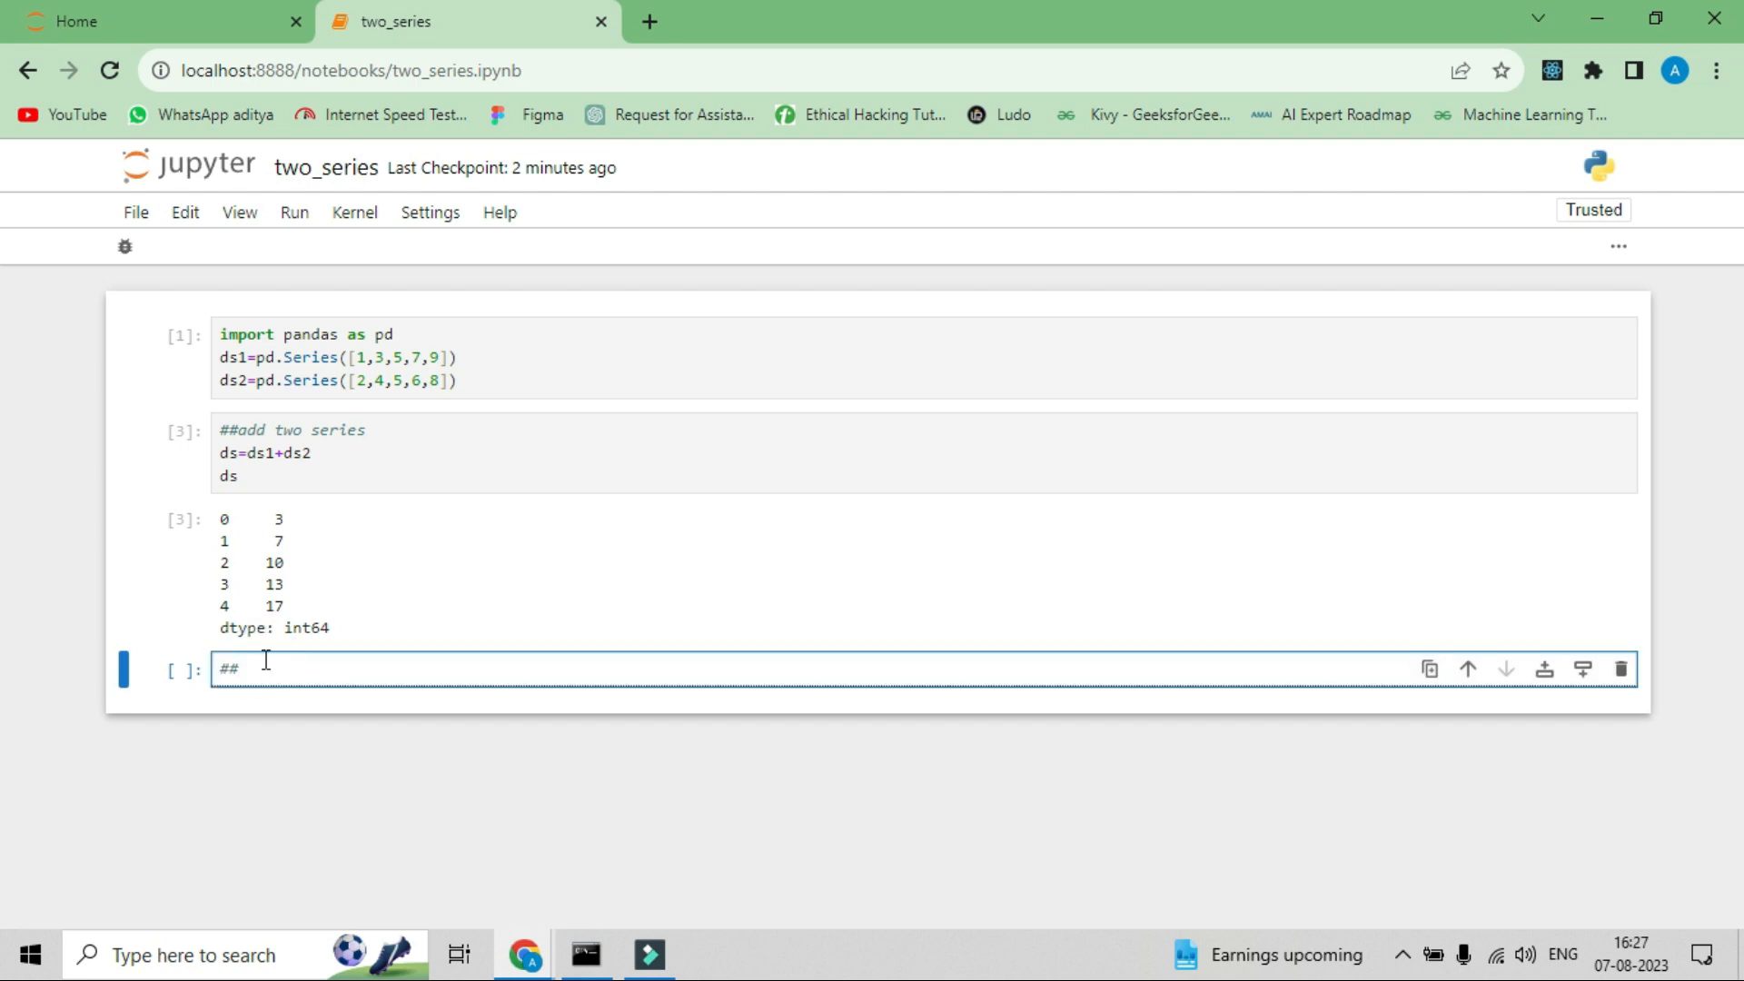
text(#)
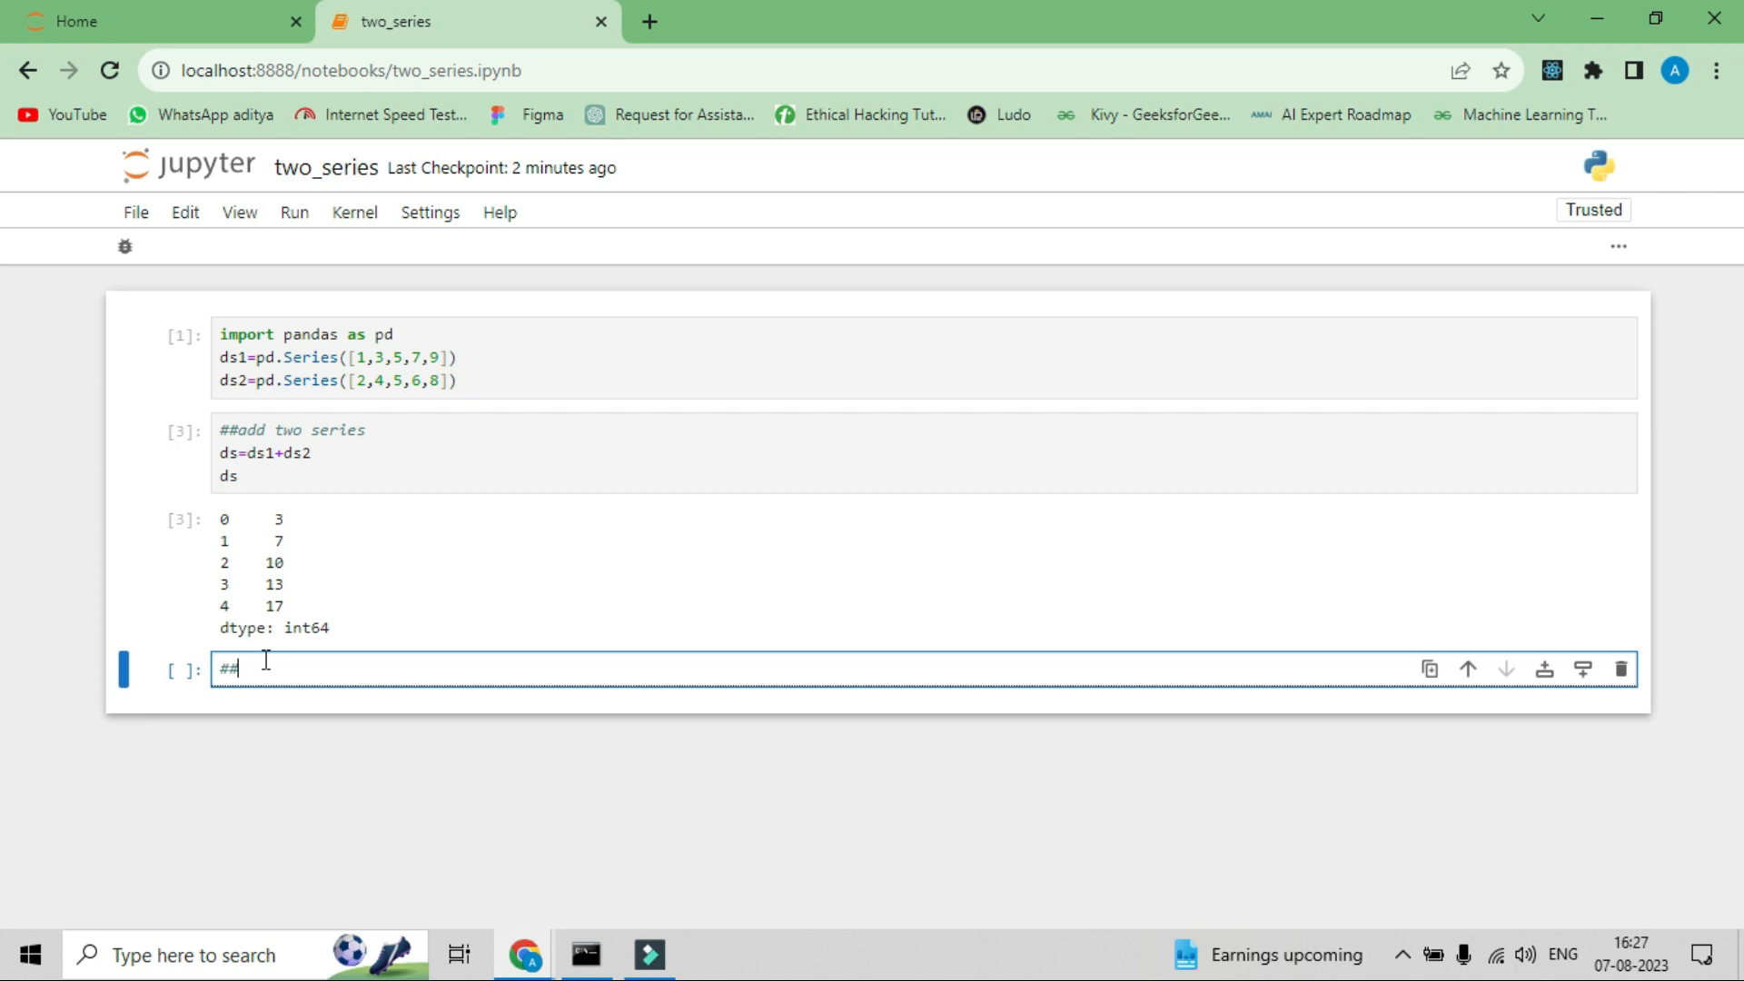
text(subtrac)
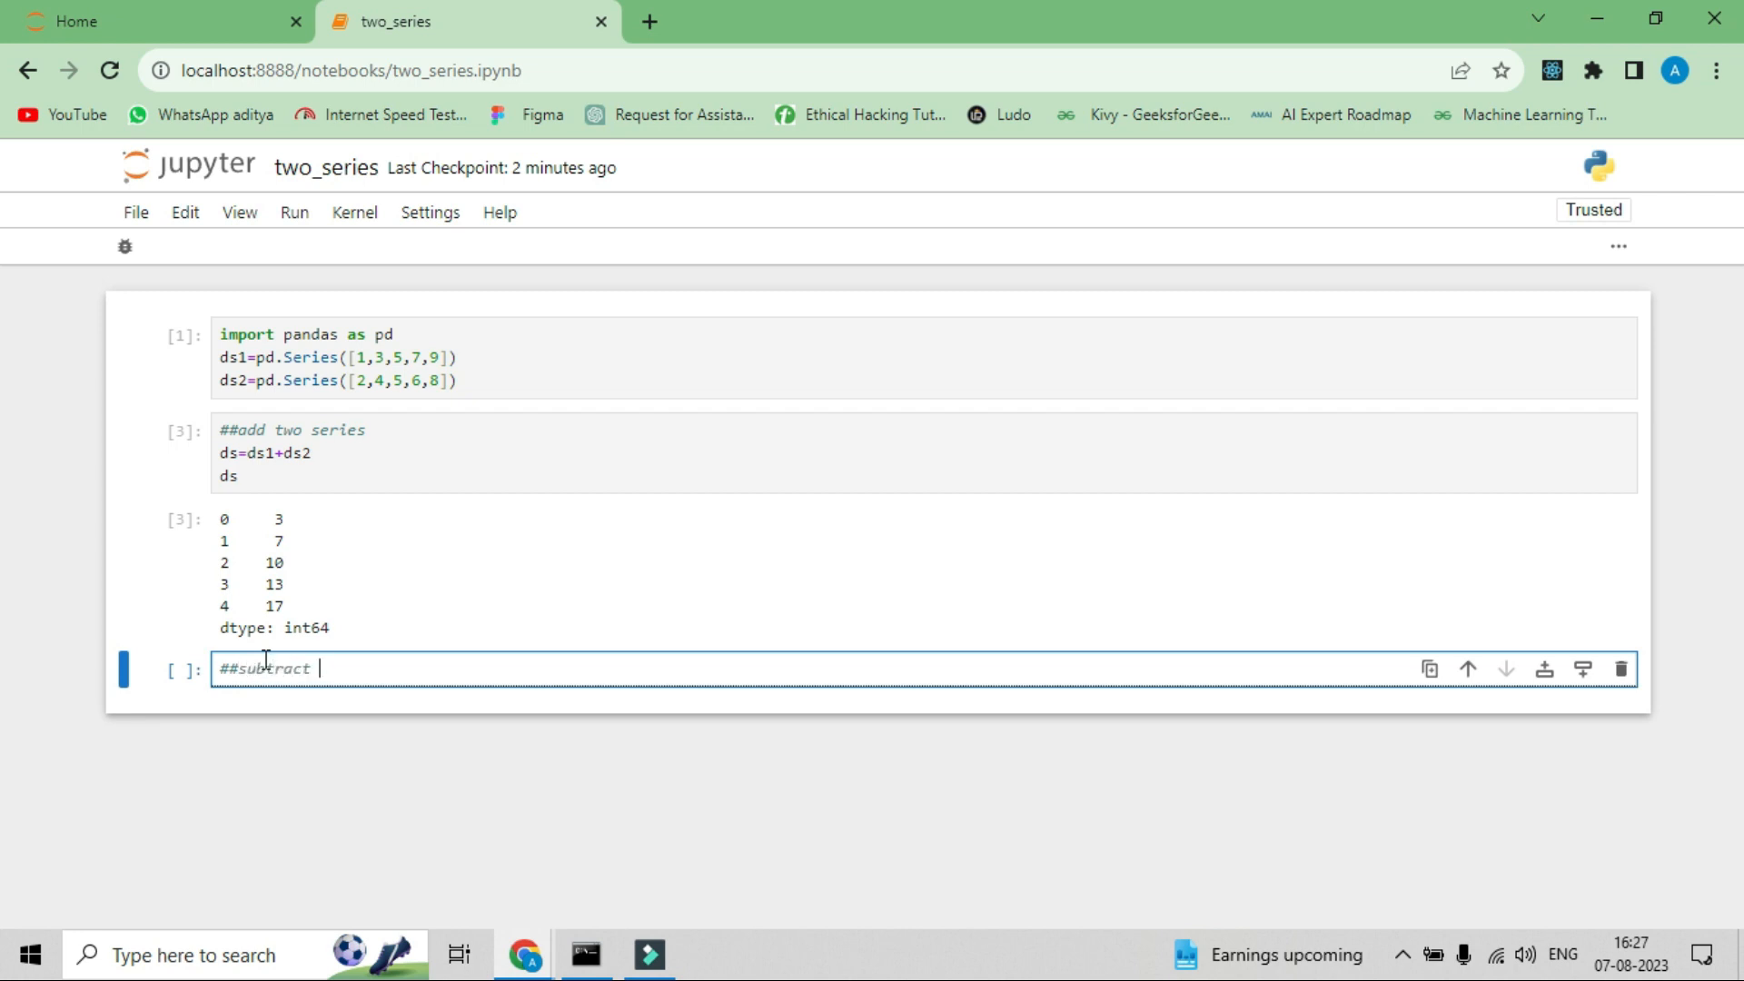
text(two)
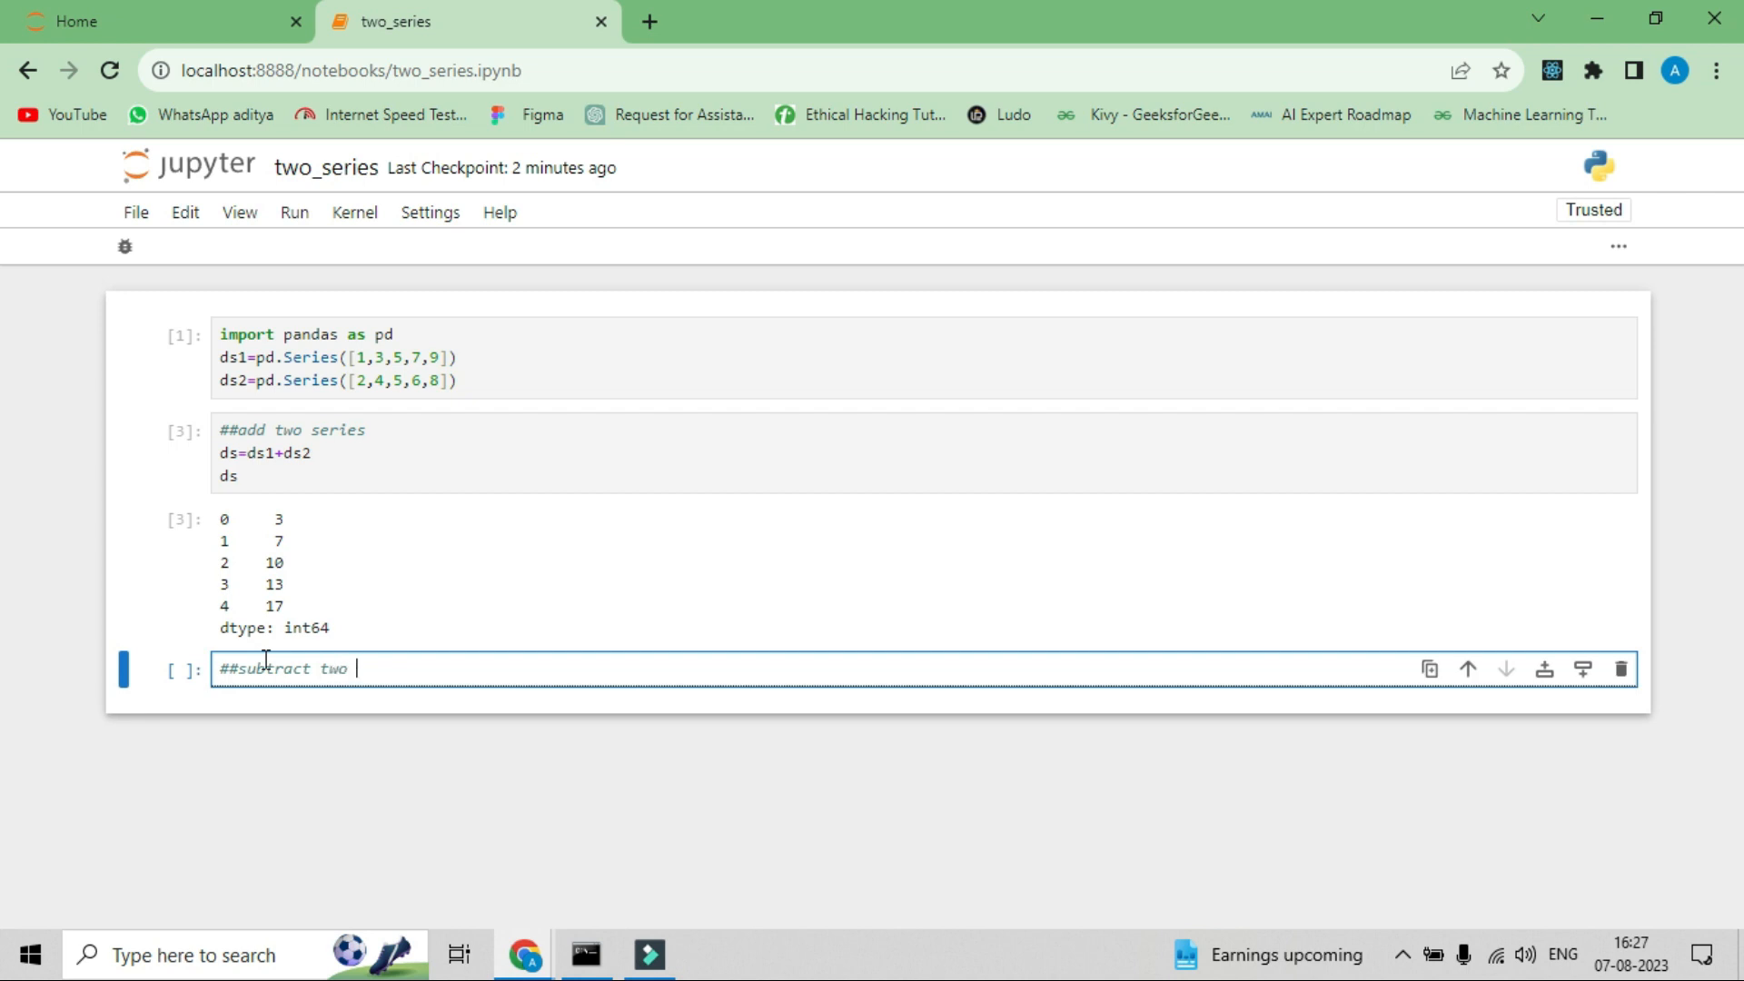
text(series)
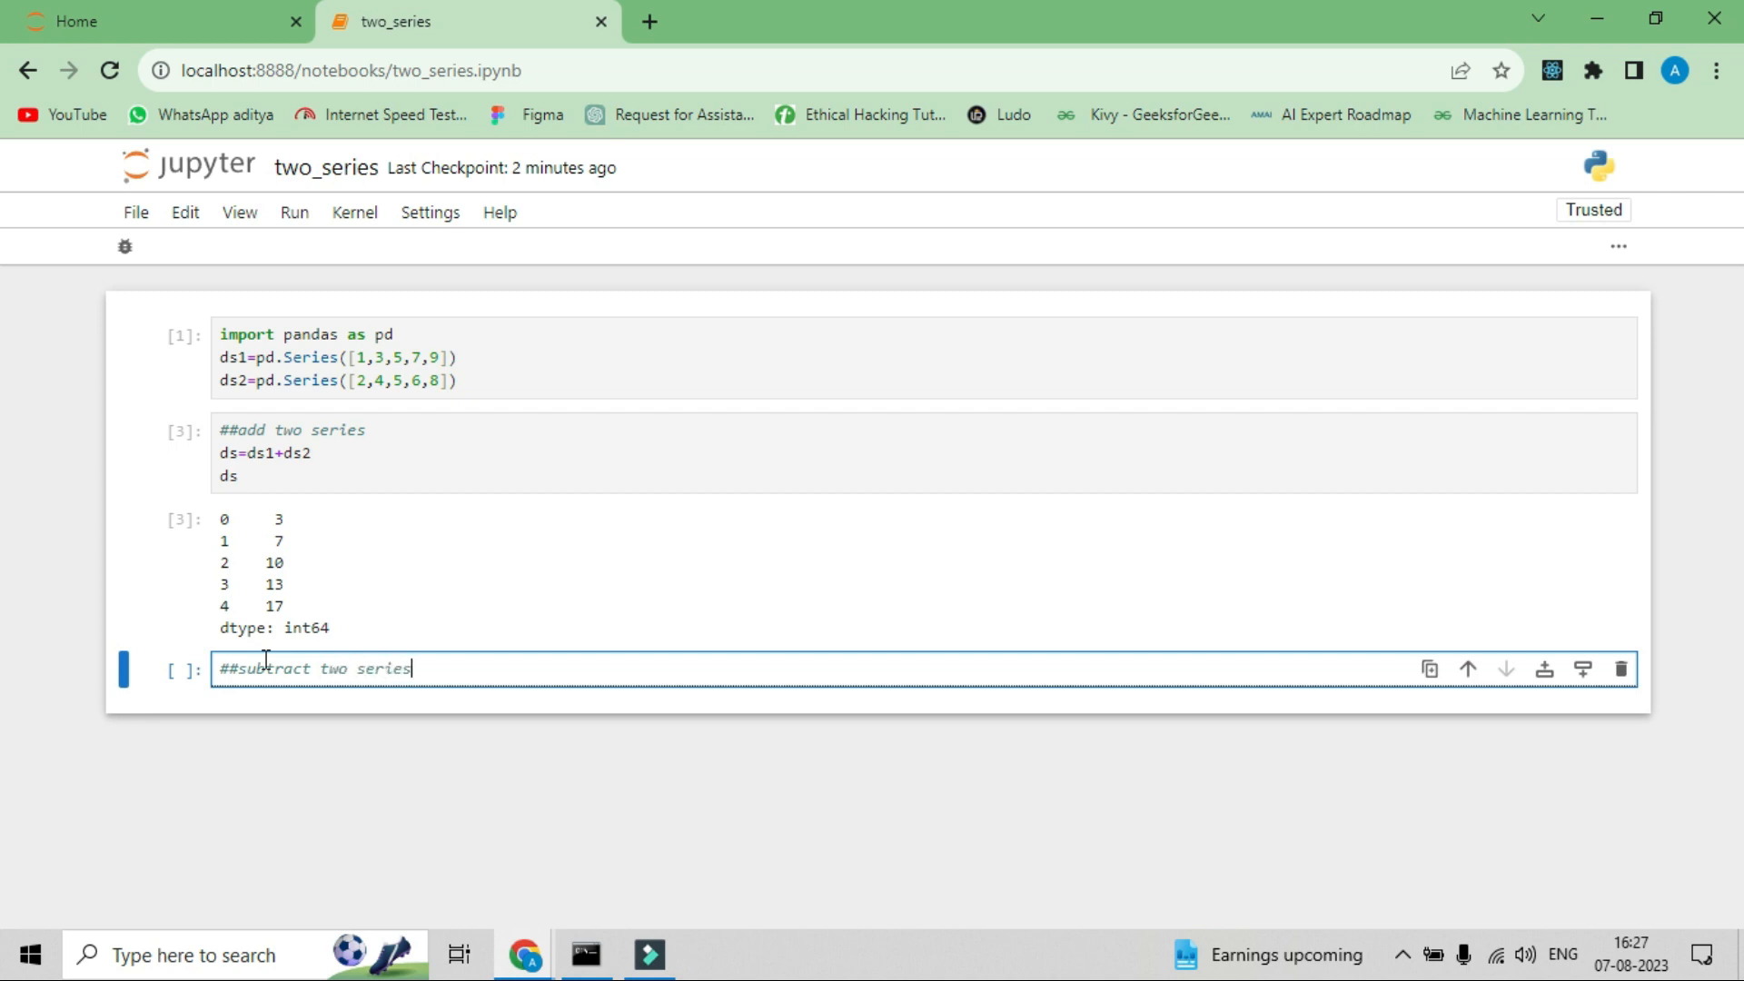
text(ds)
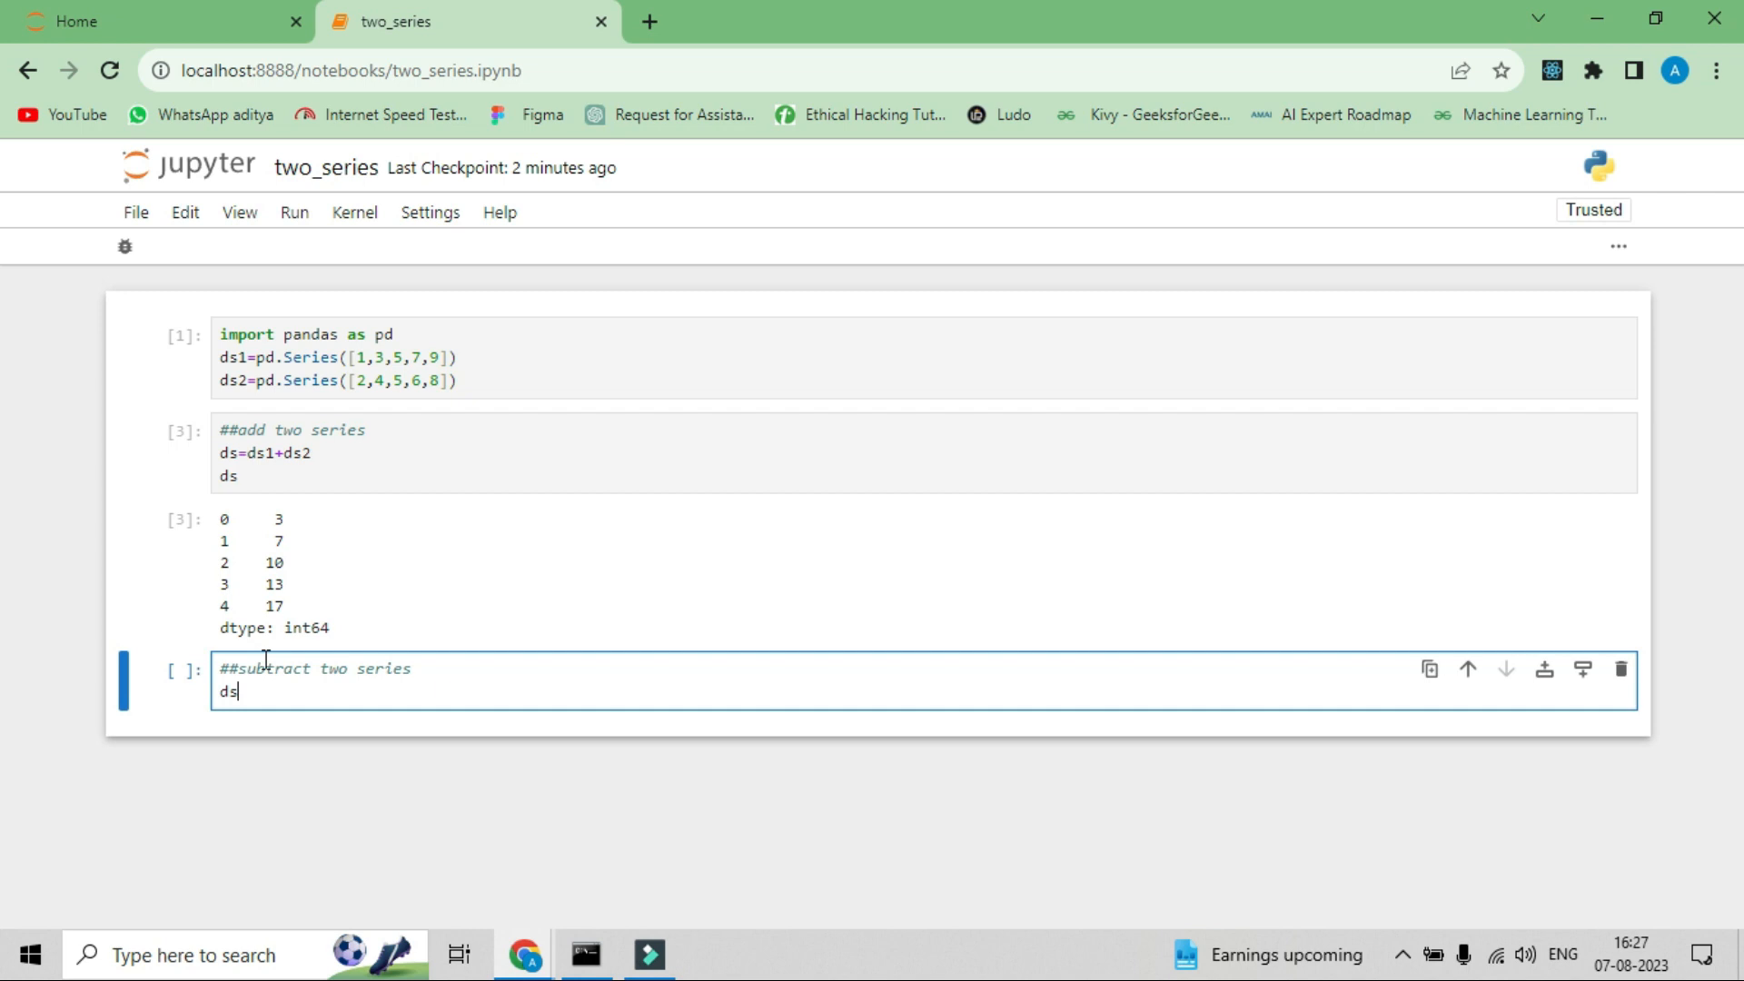
text(=d)
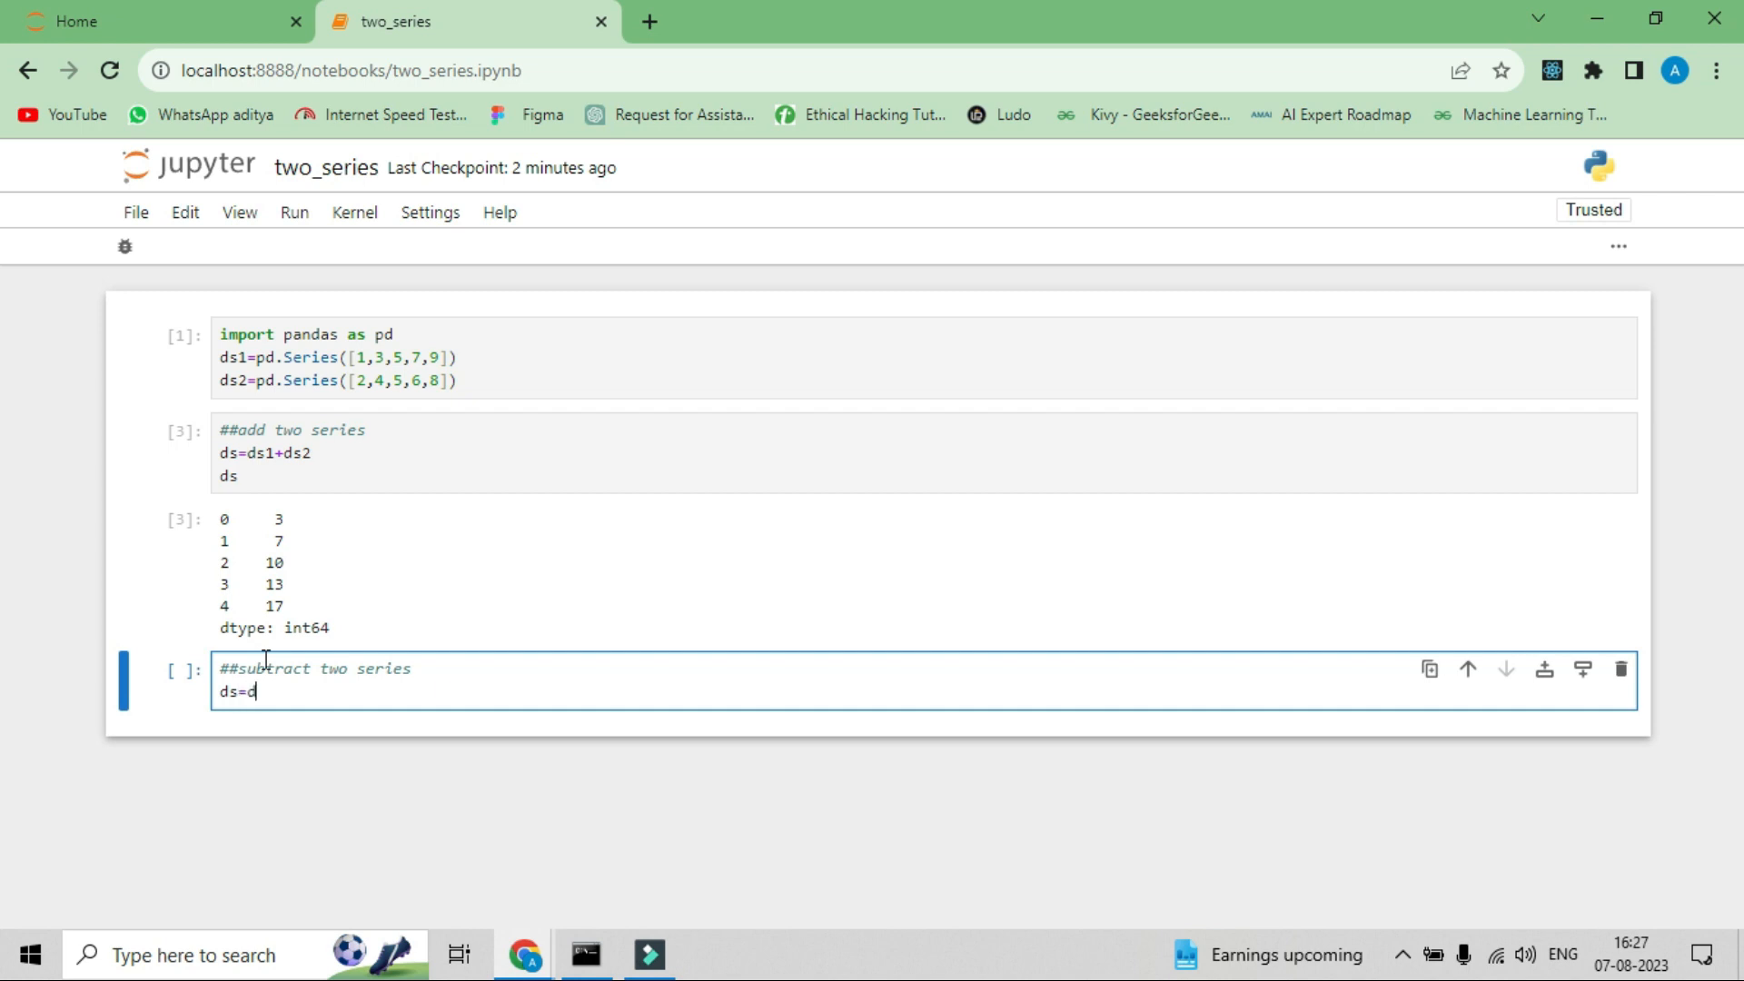
text(s1-)
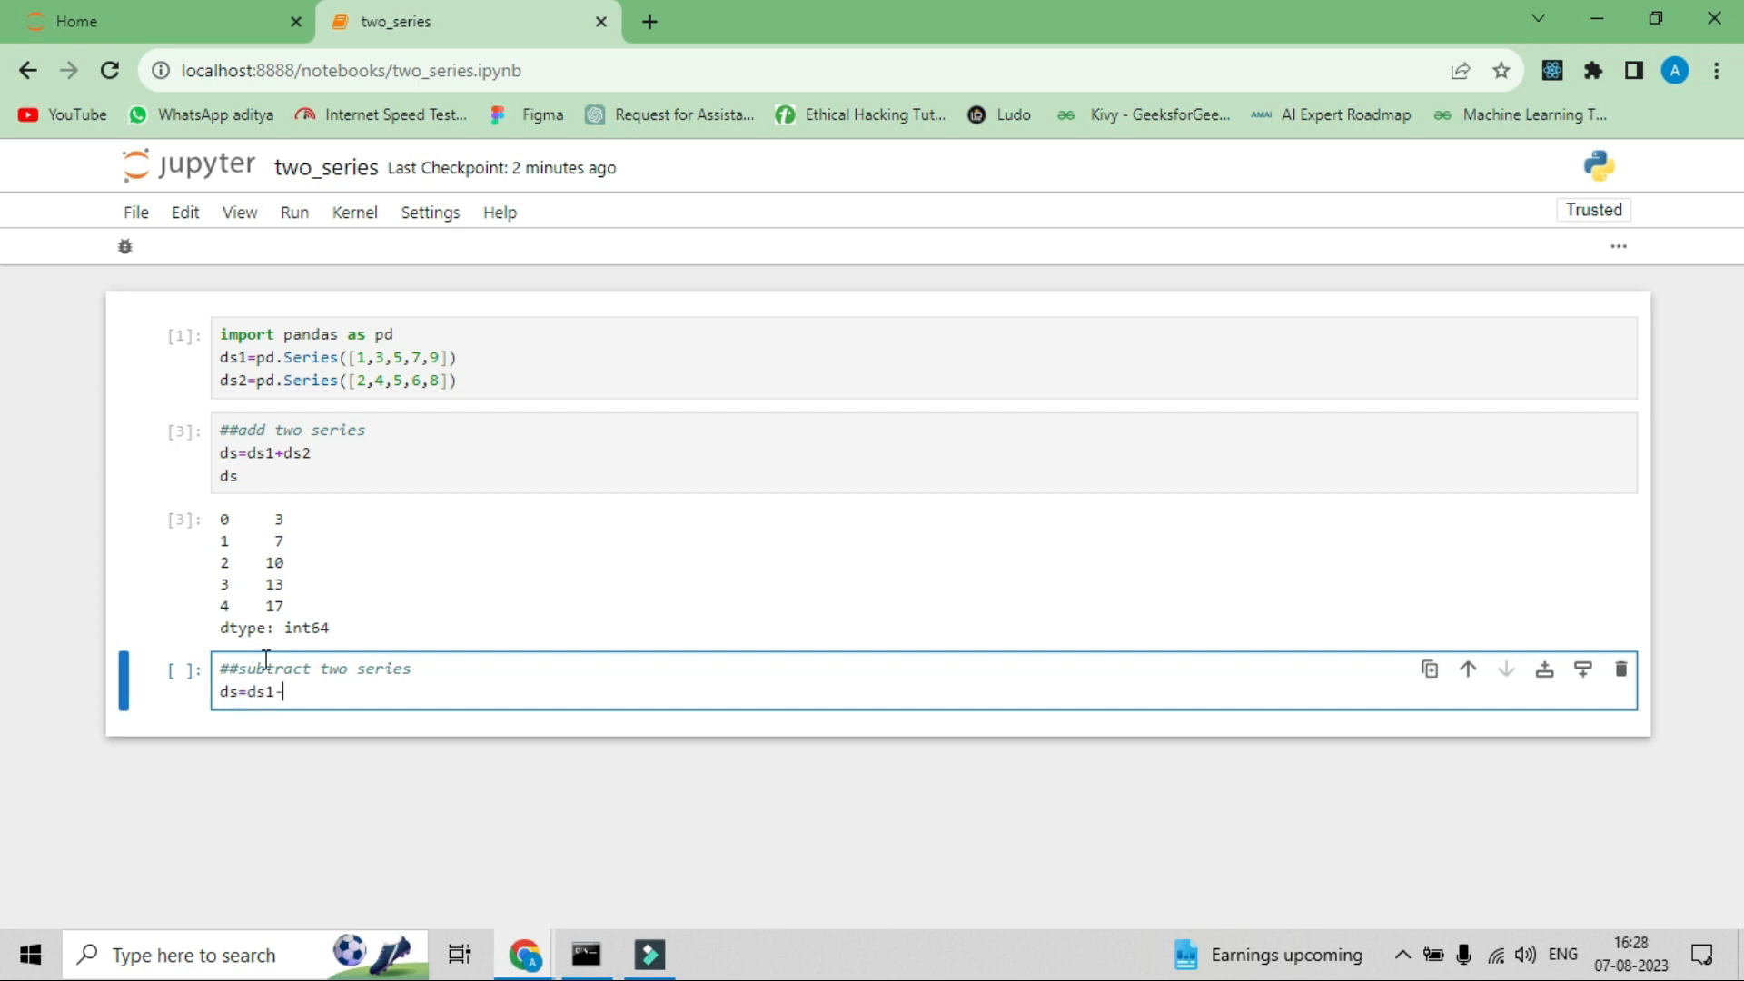
text(ds2)
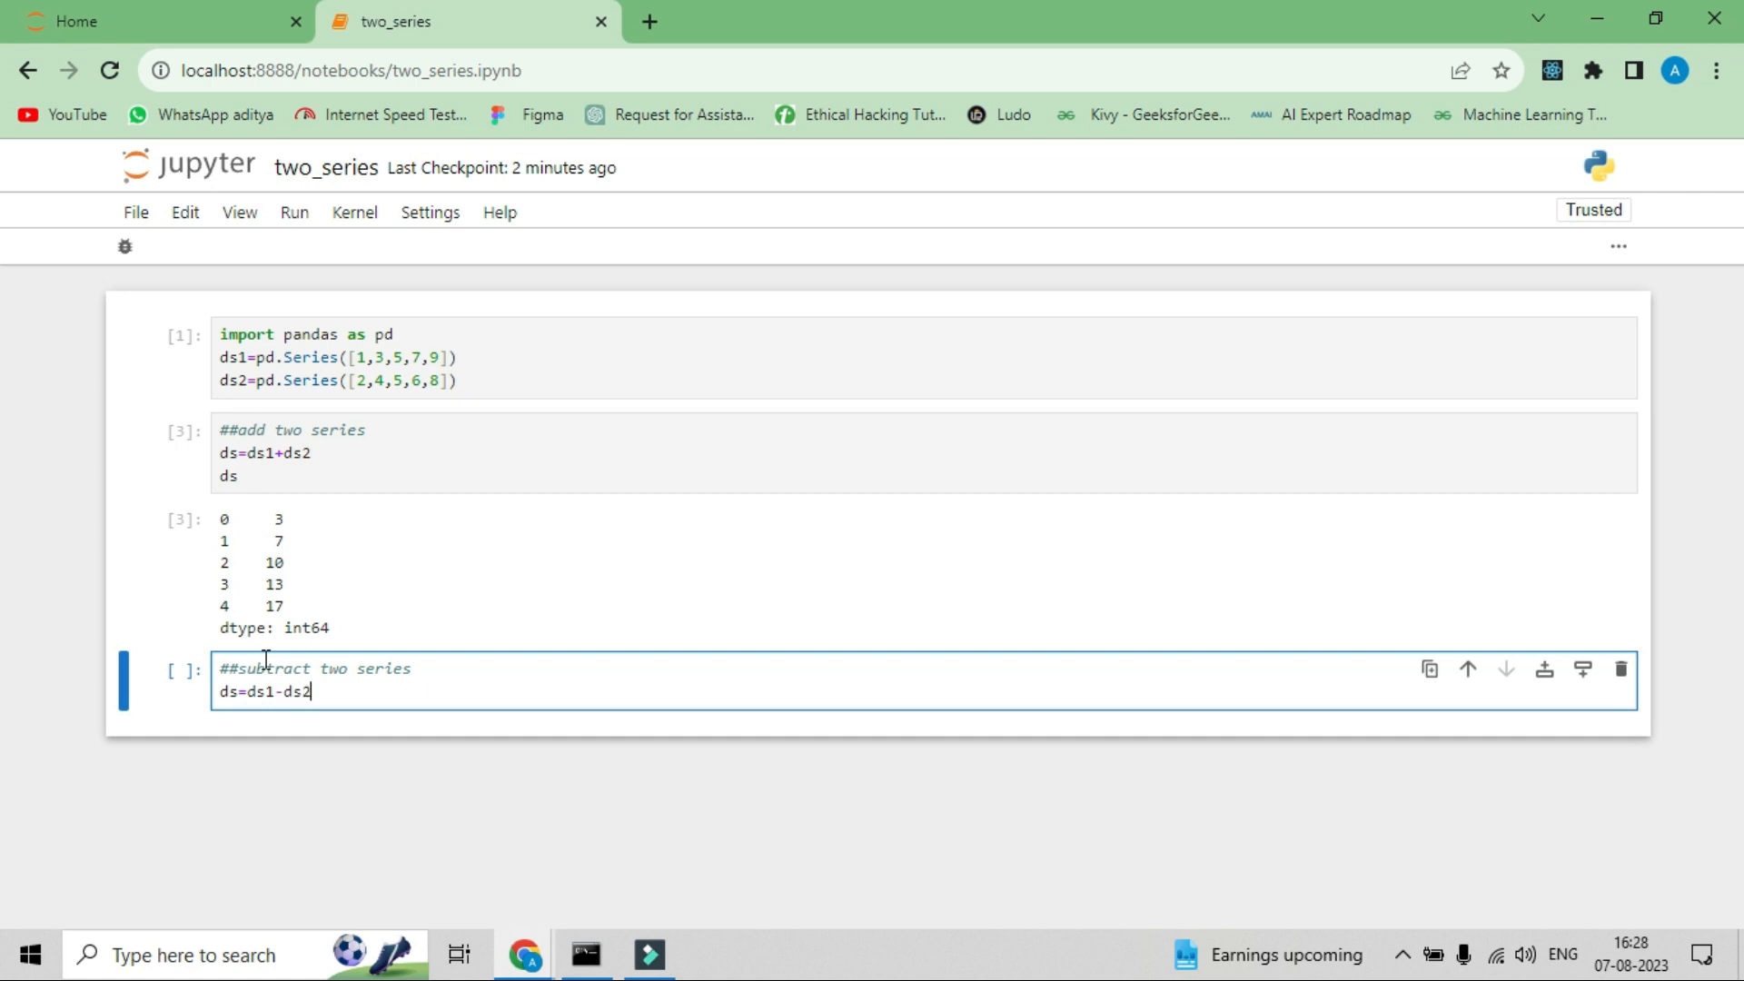
text(ds)
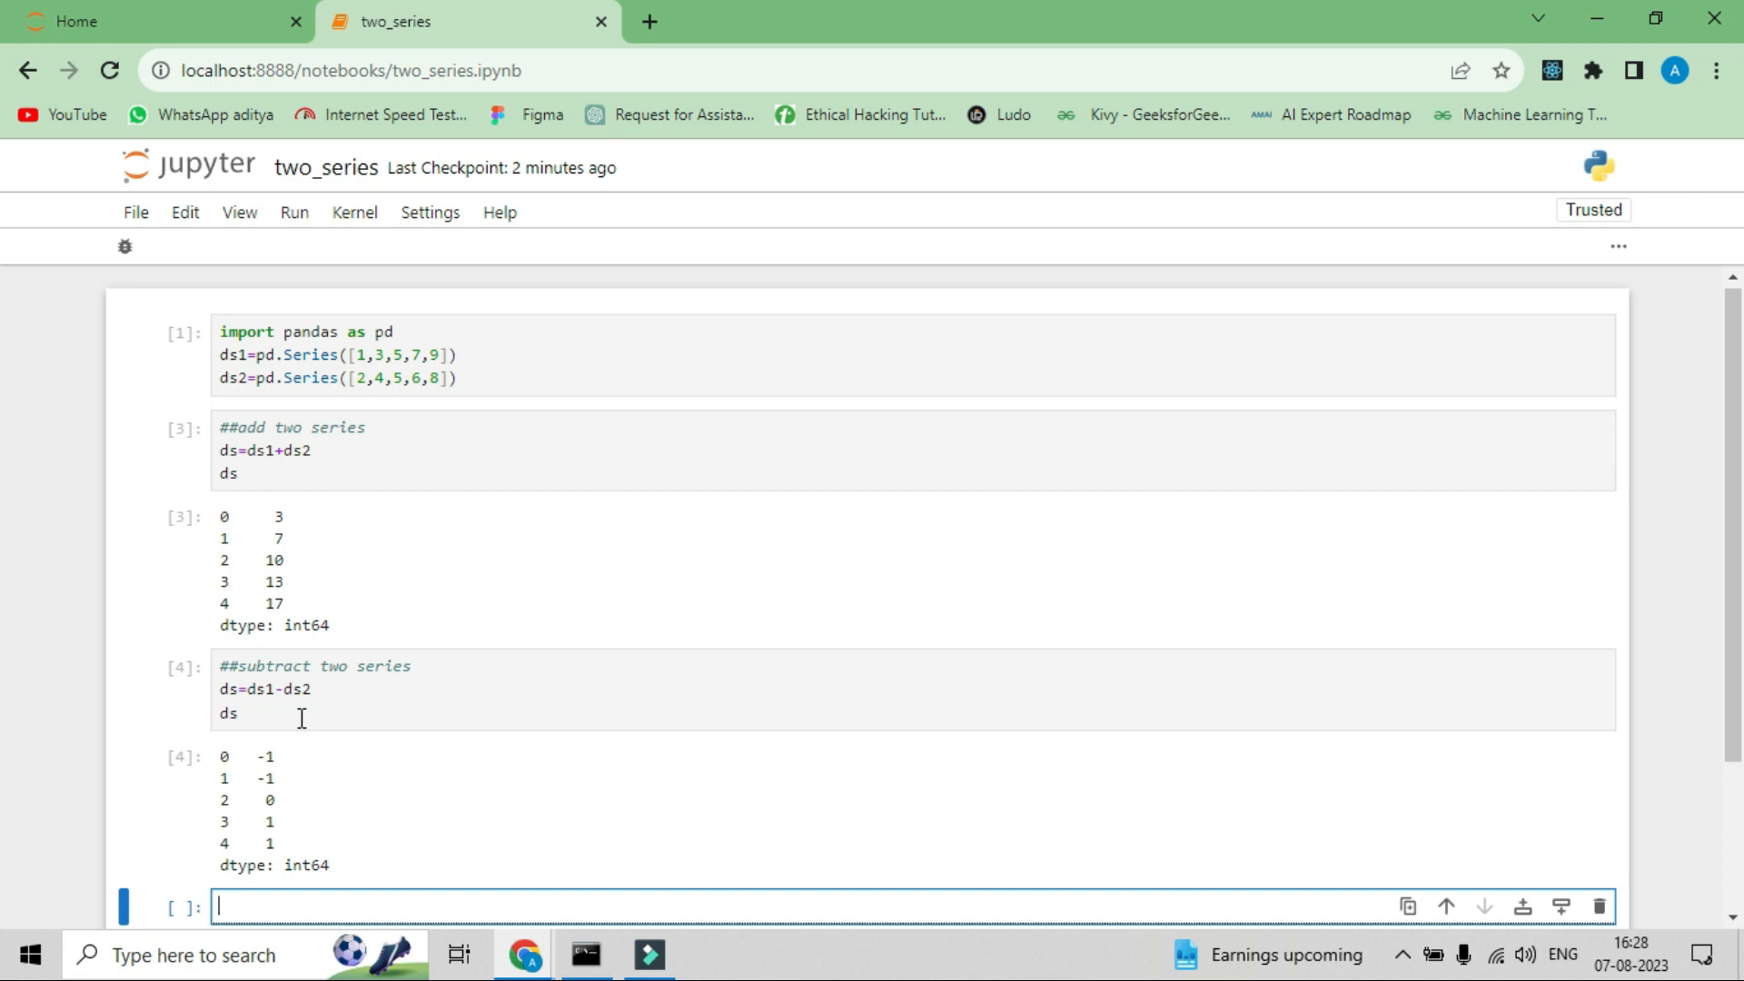
scroll(down, 3)
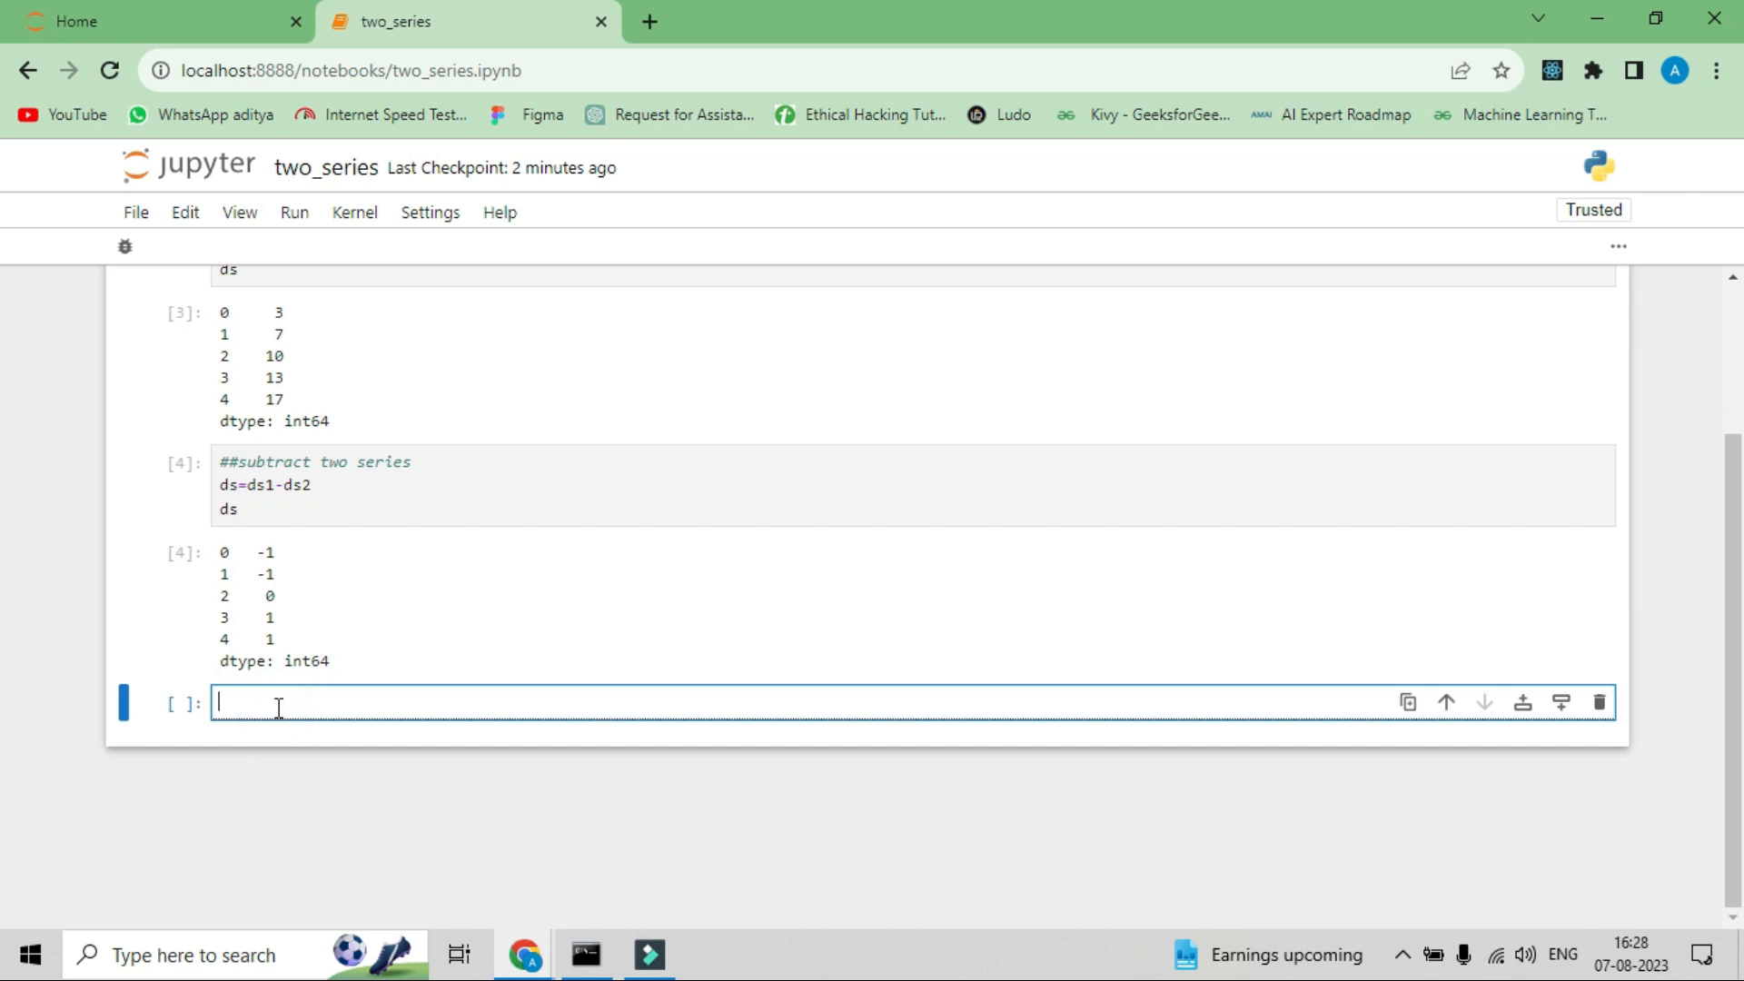
- Write '##multiply two series', ds=ds1*ds2 and ds, run to show 2, 12, 25, 42, 72
text(##)
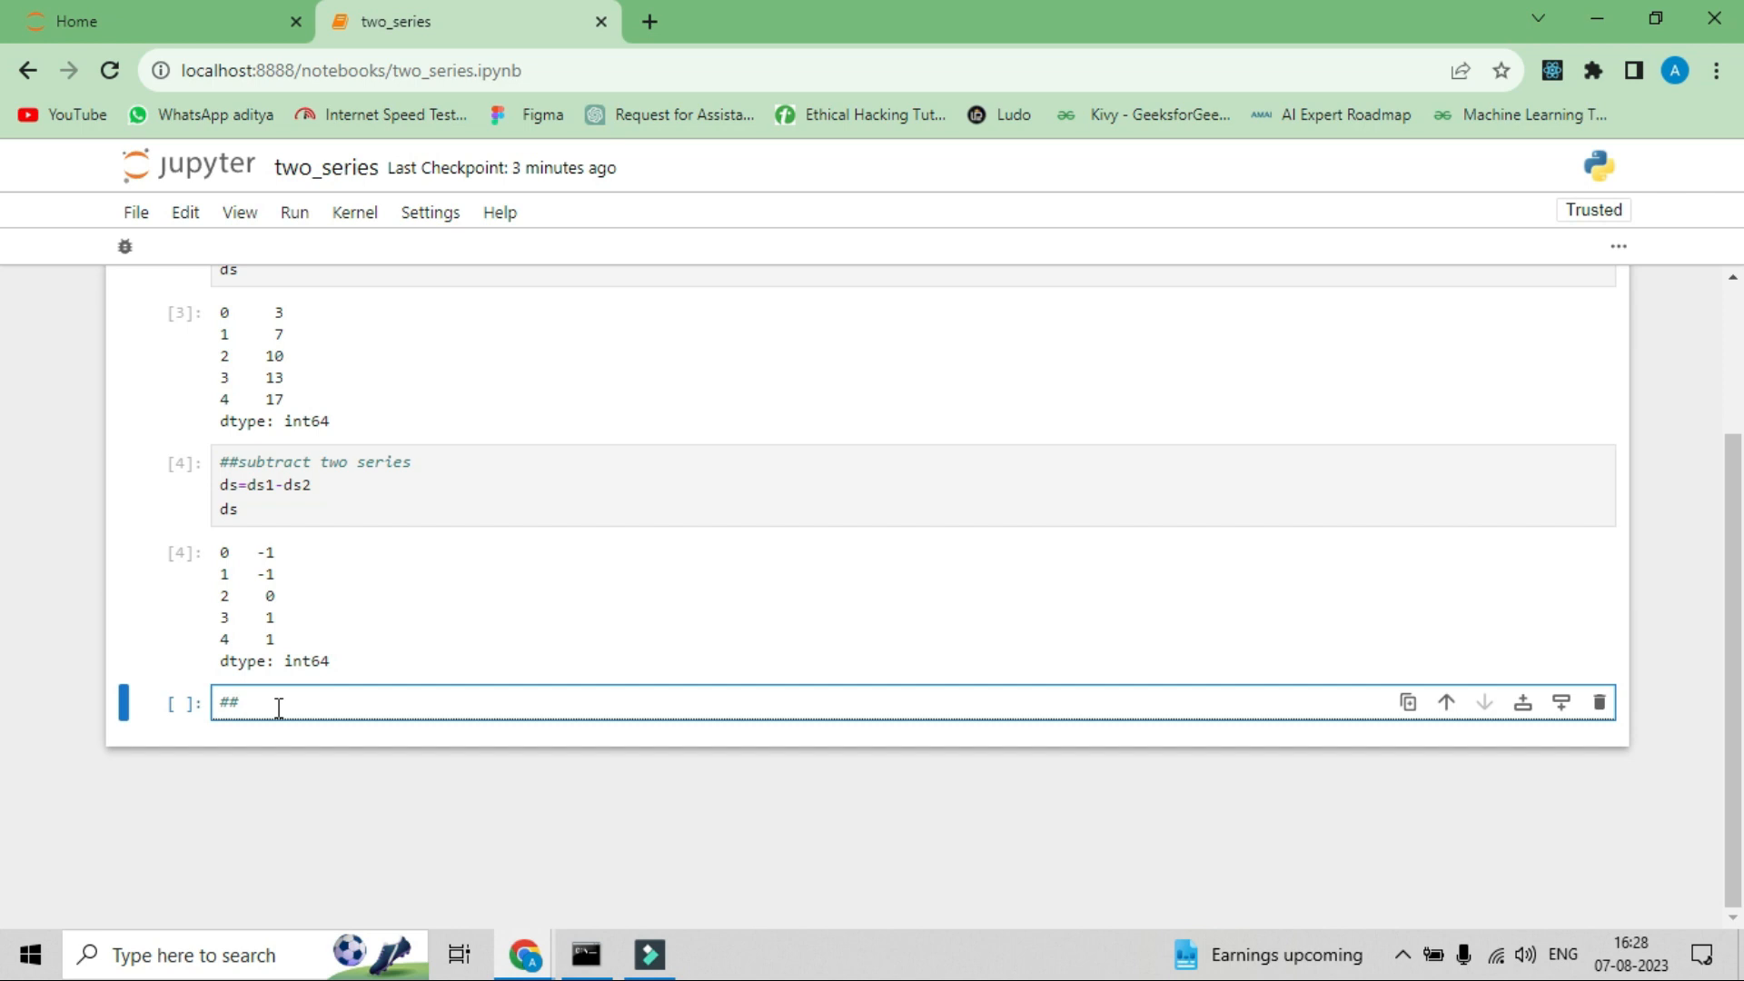
text(mu)
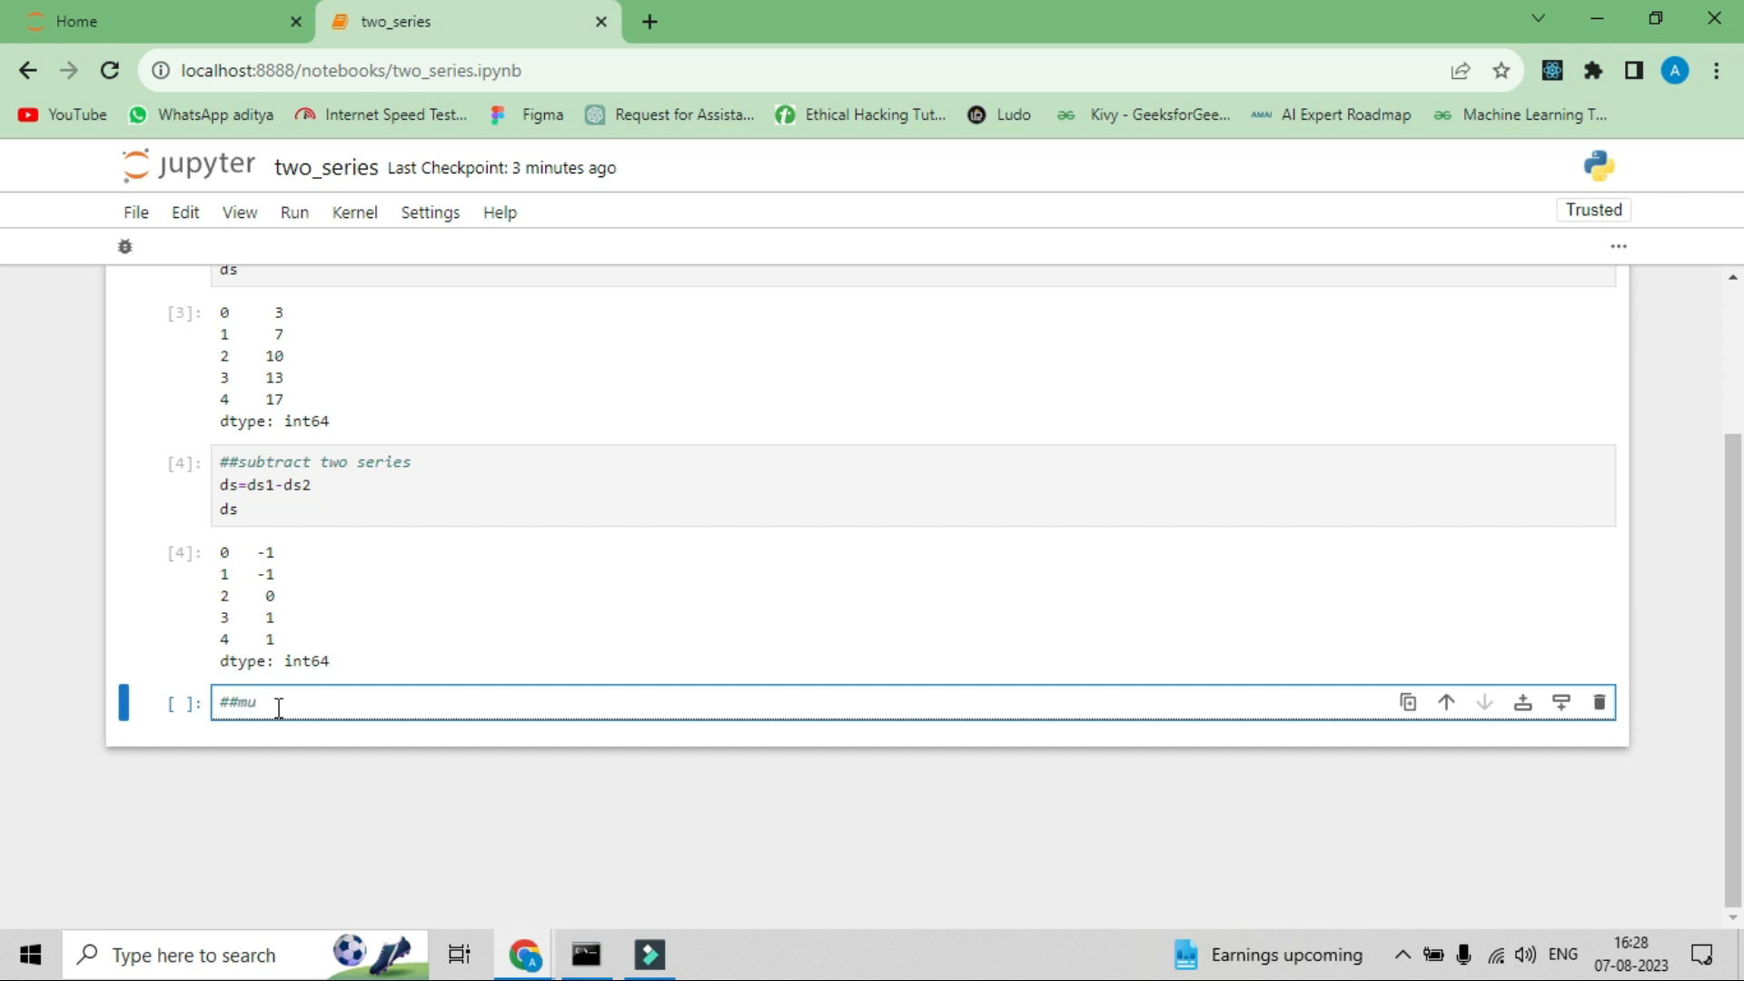
text(tiplt)
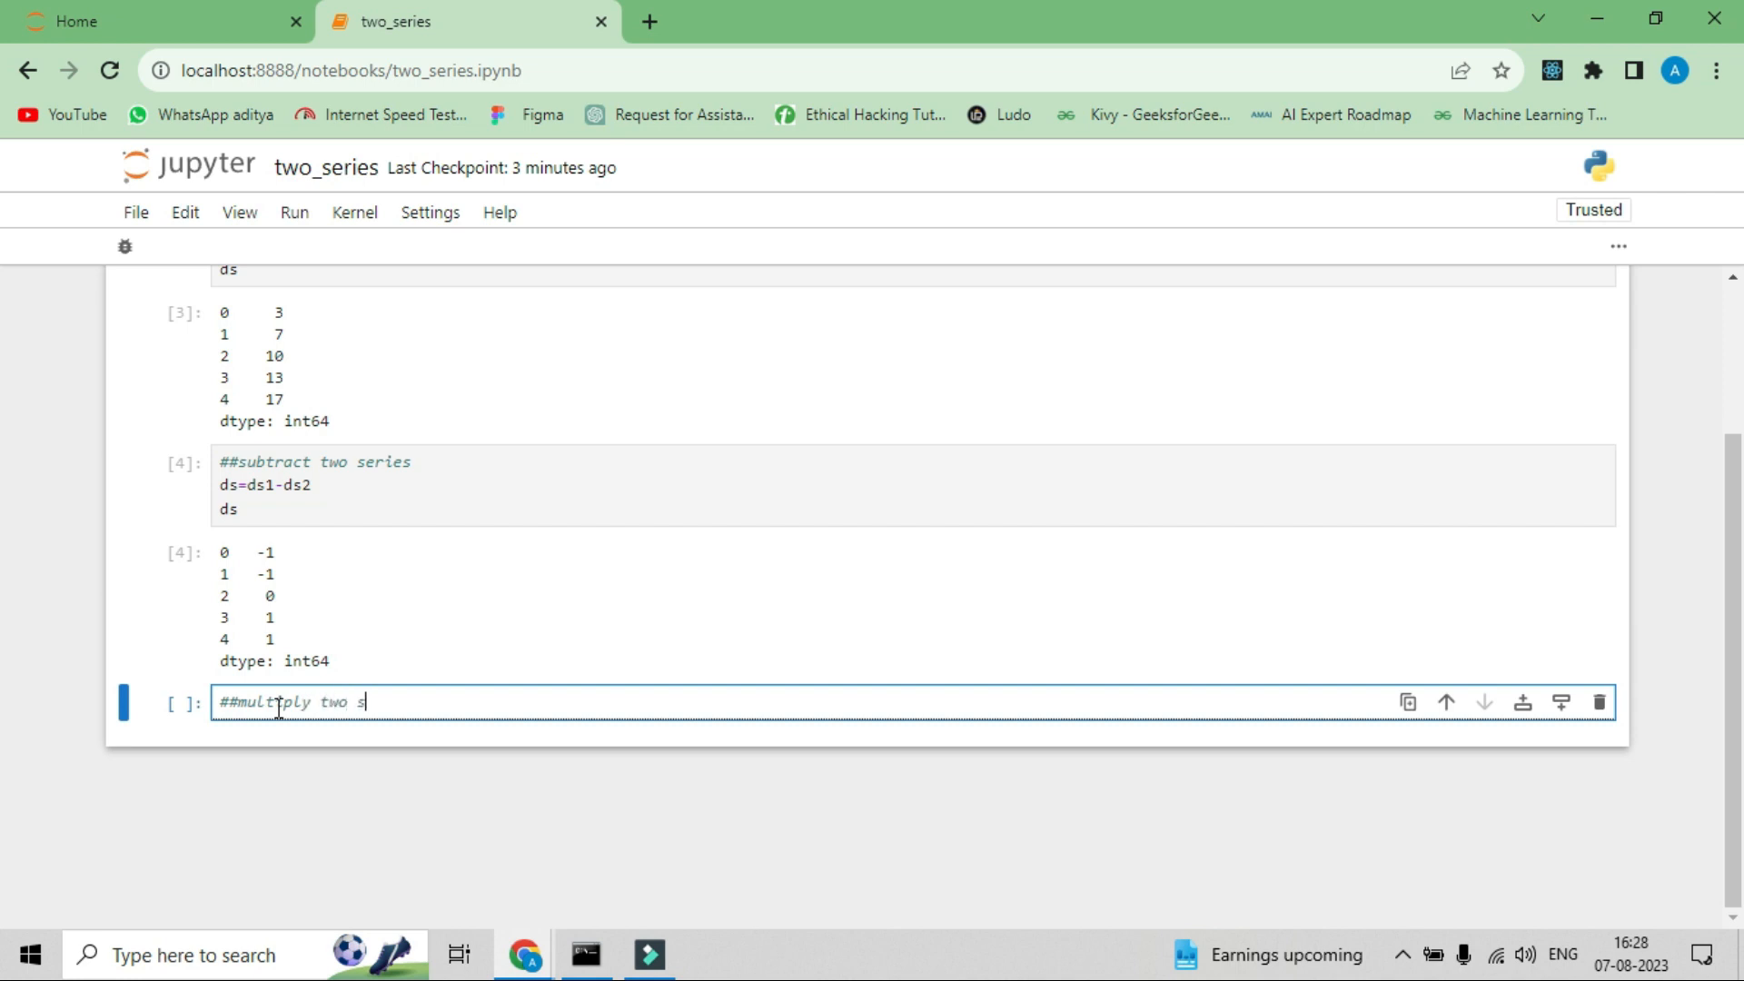
text(eries)
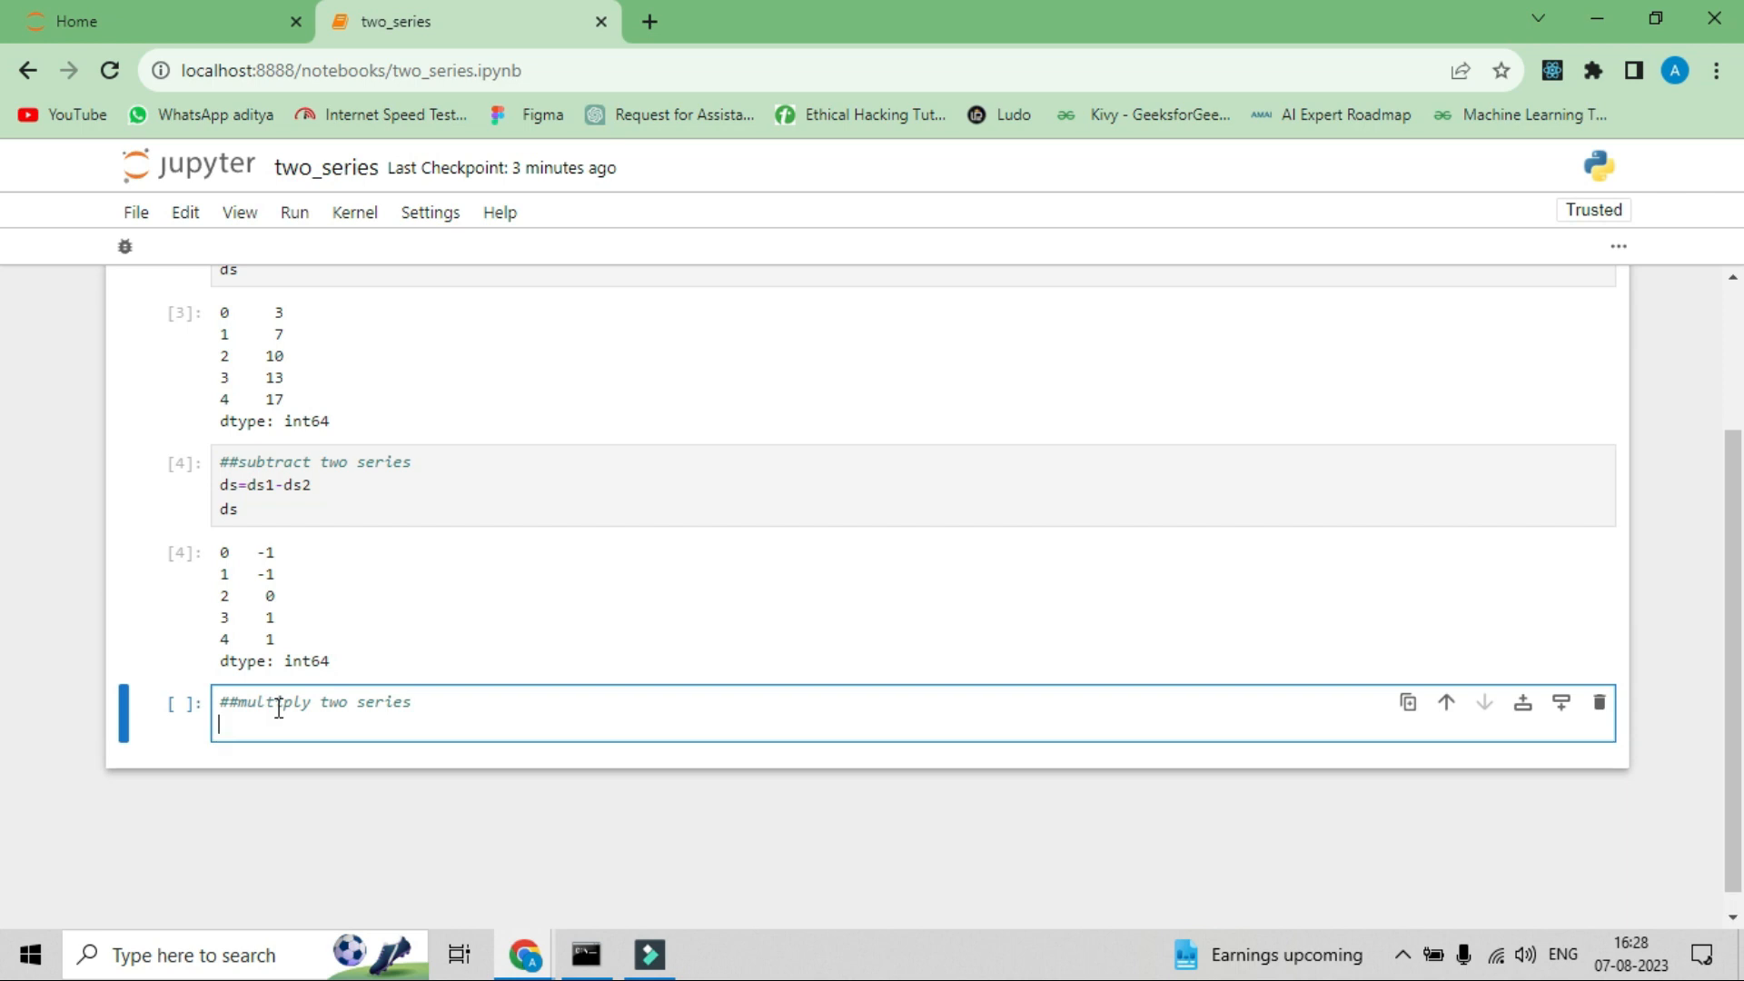
text(ds=)
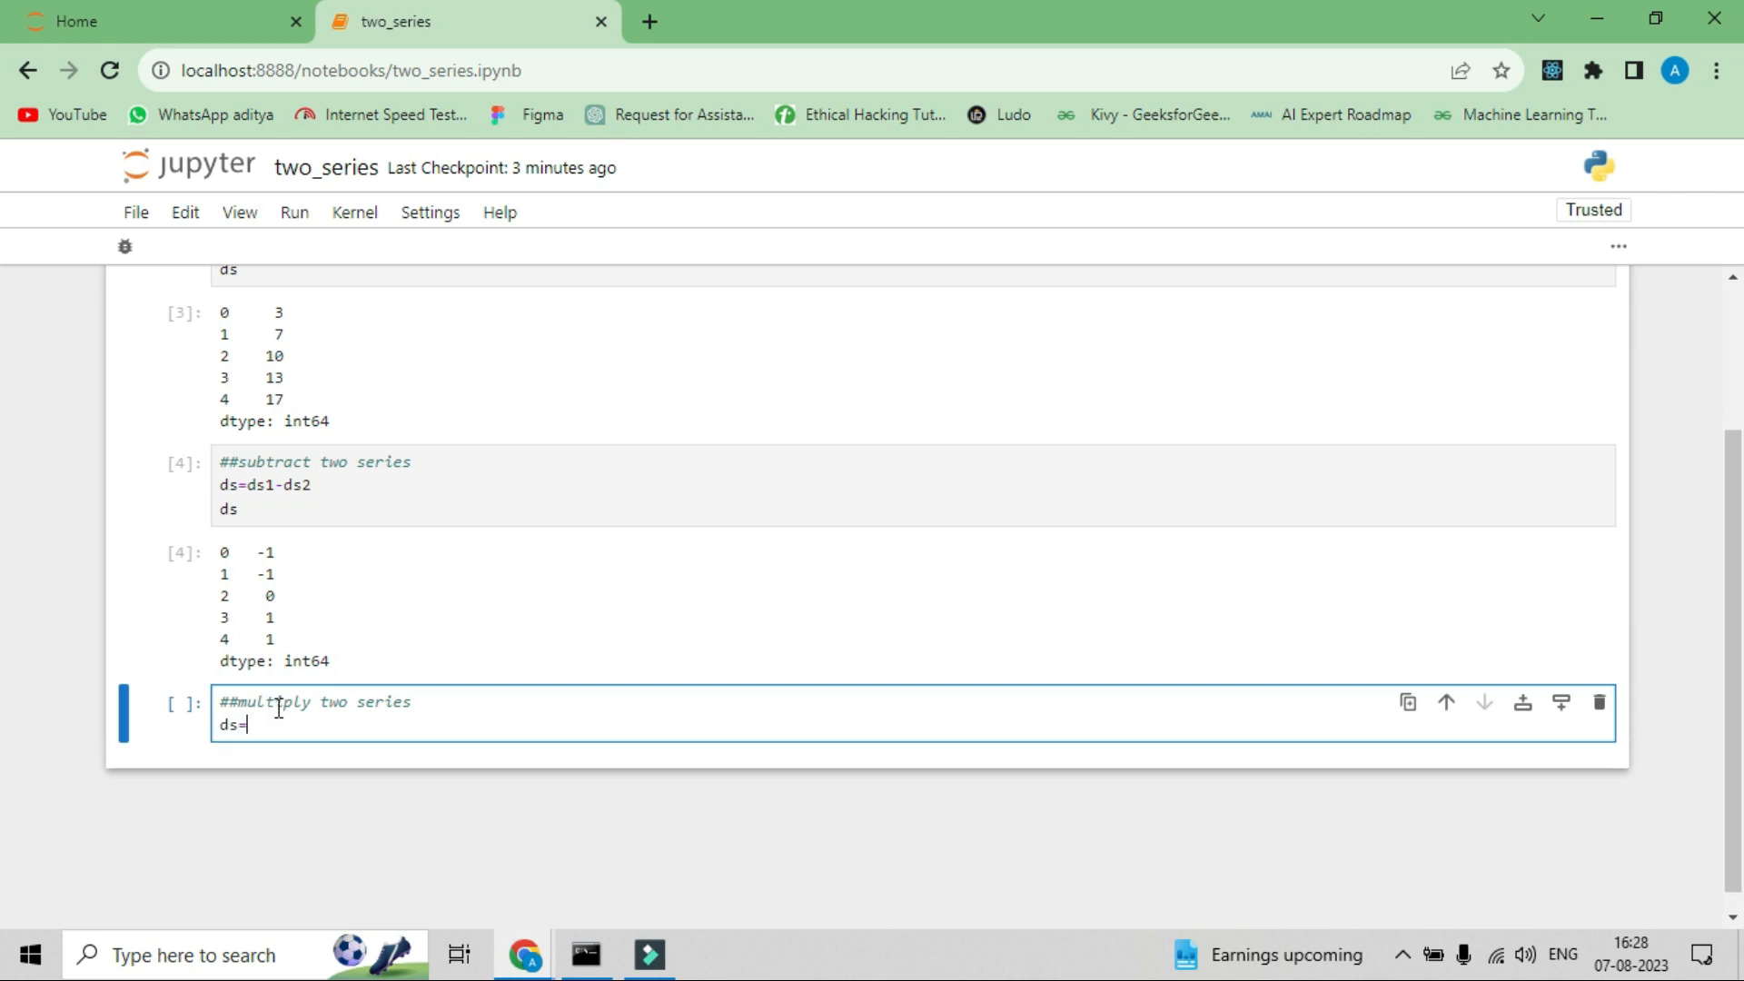
text(sd)
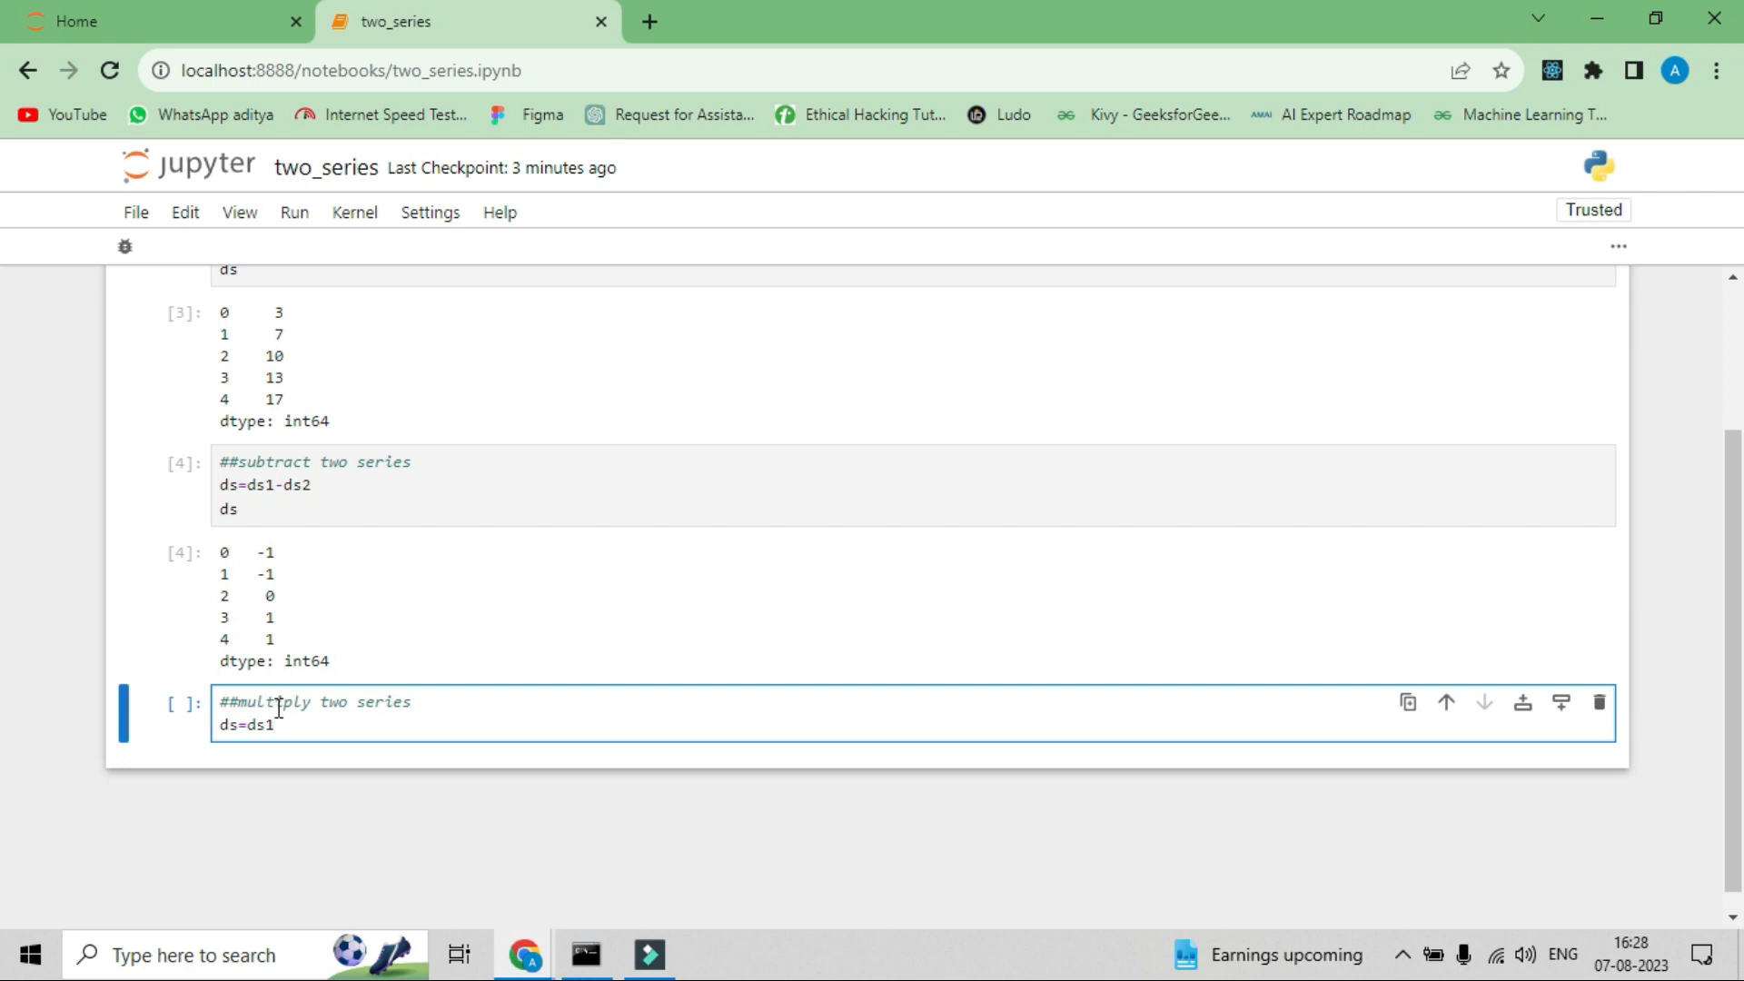
text(*ds2)
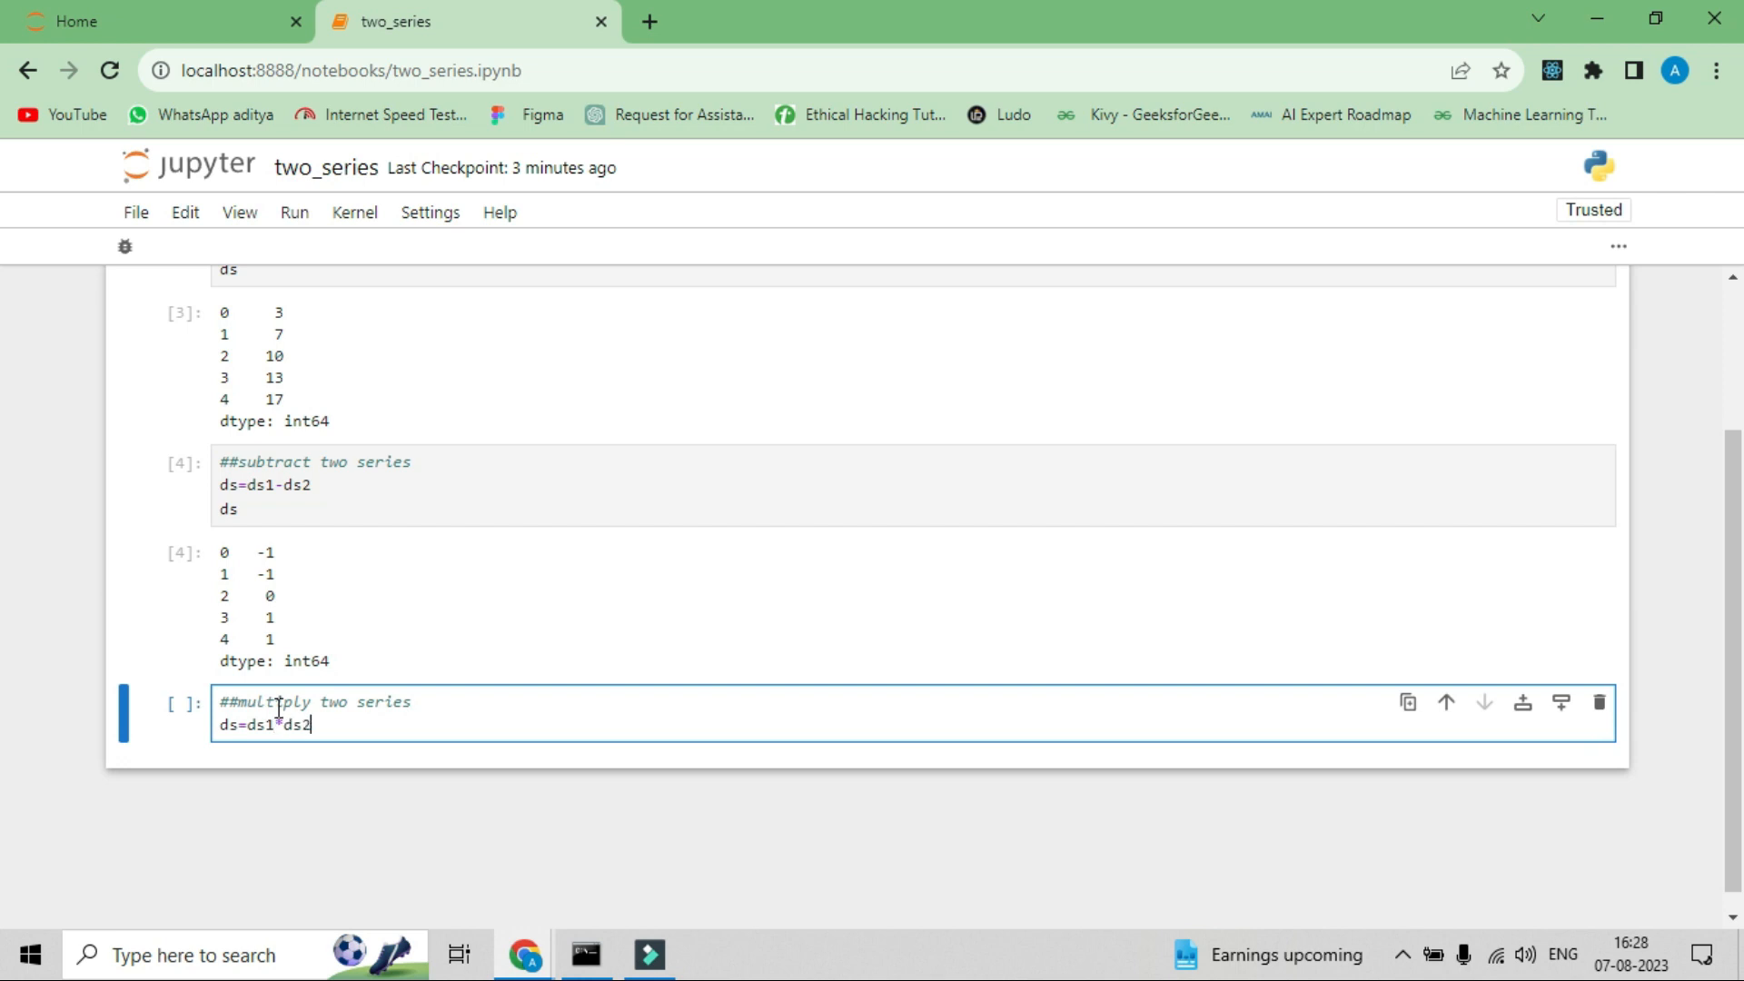
text(ds)
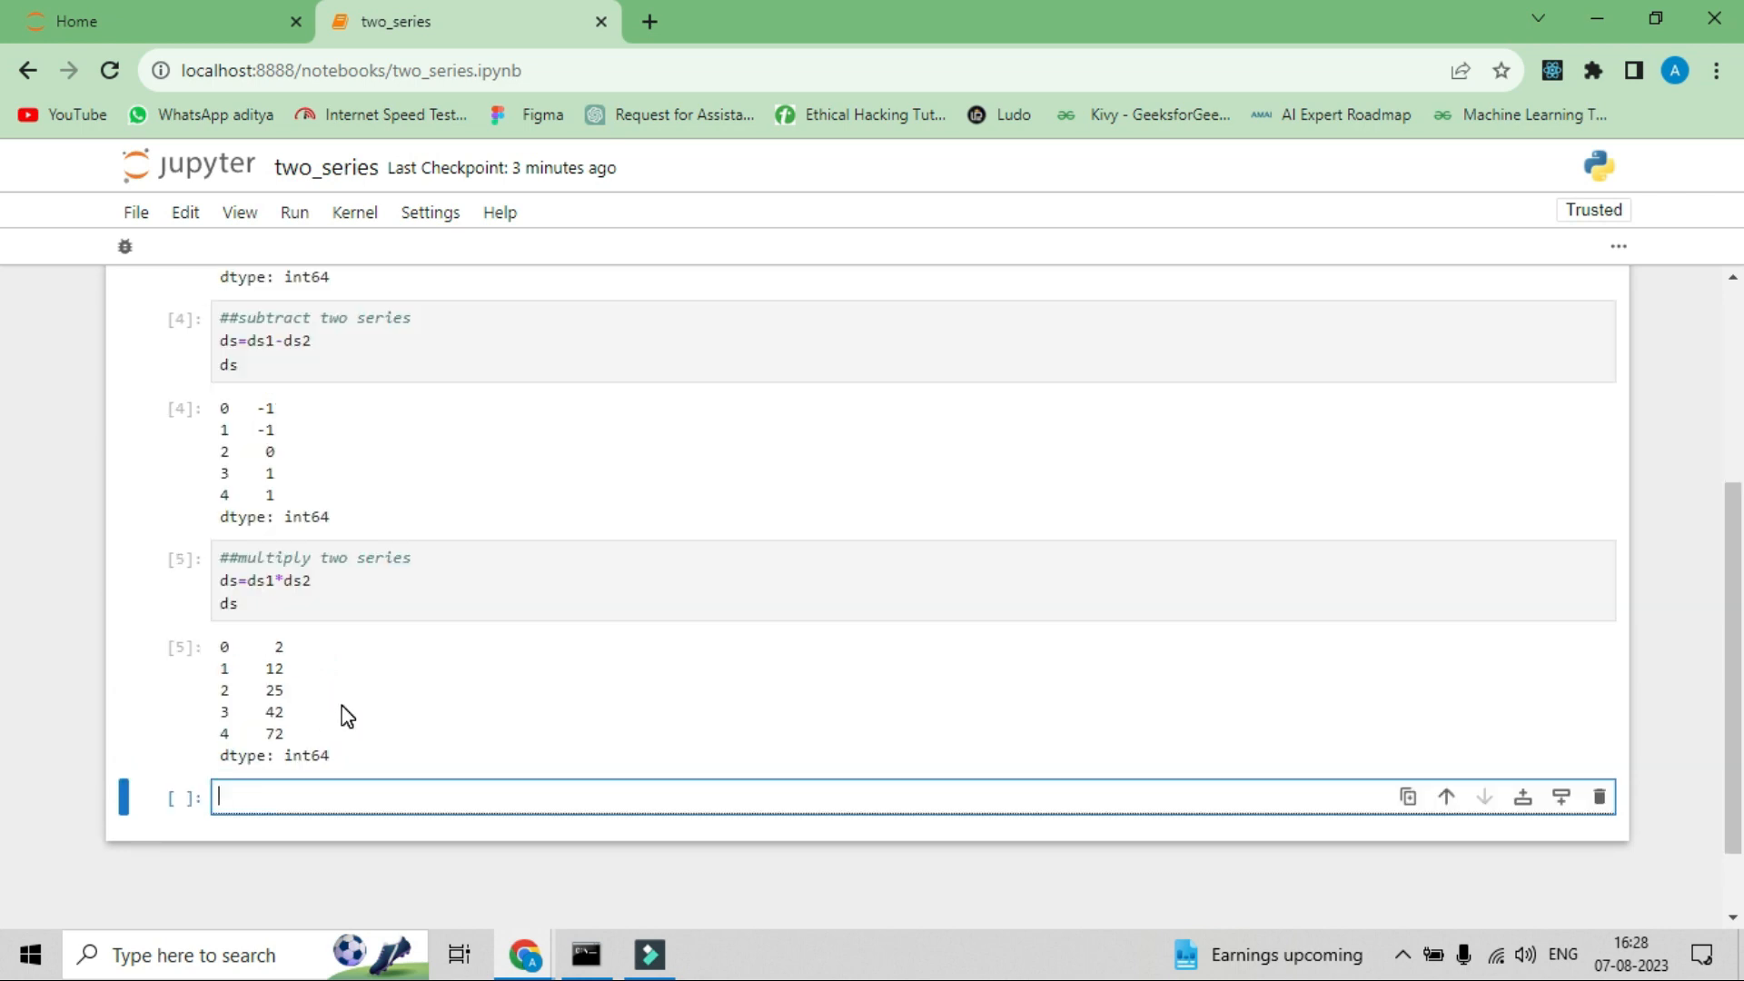
scroll(down, 3)
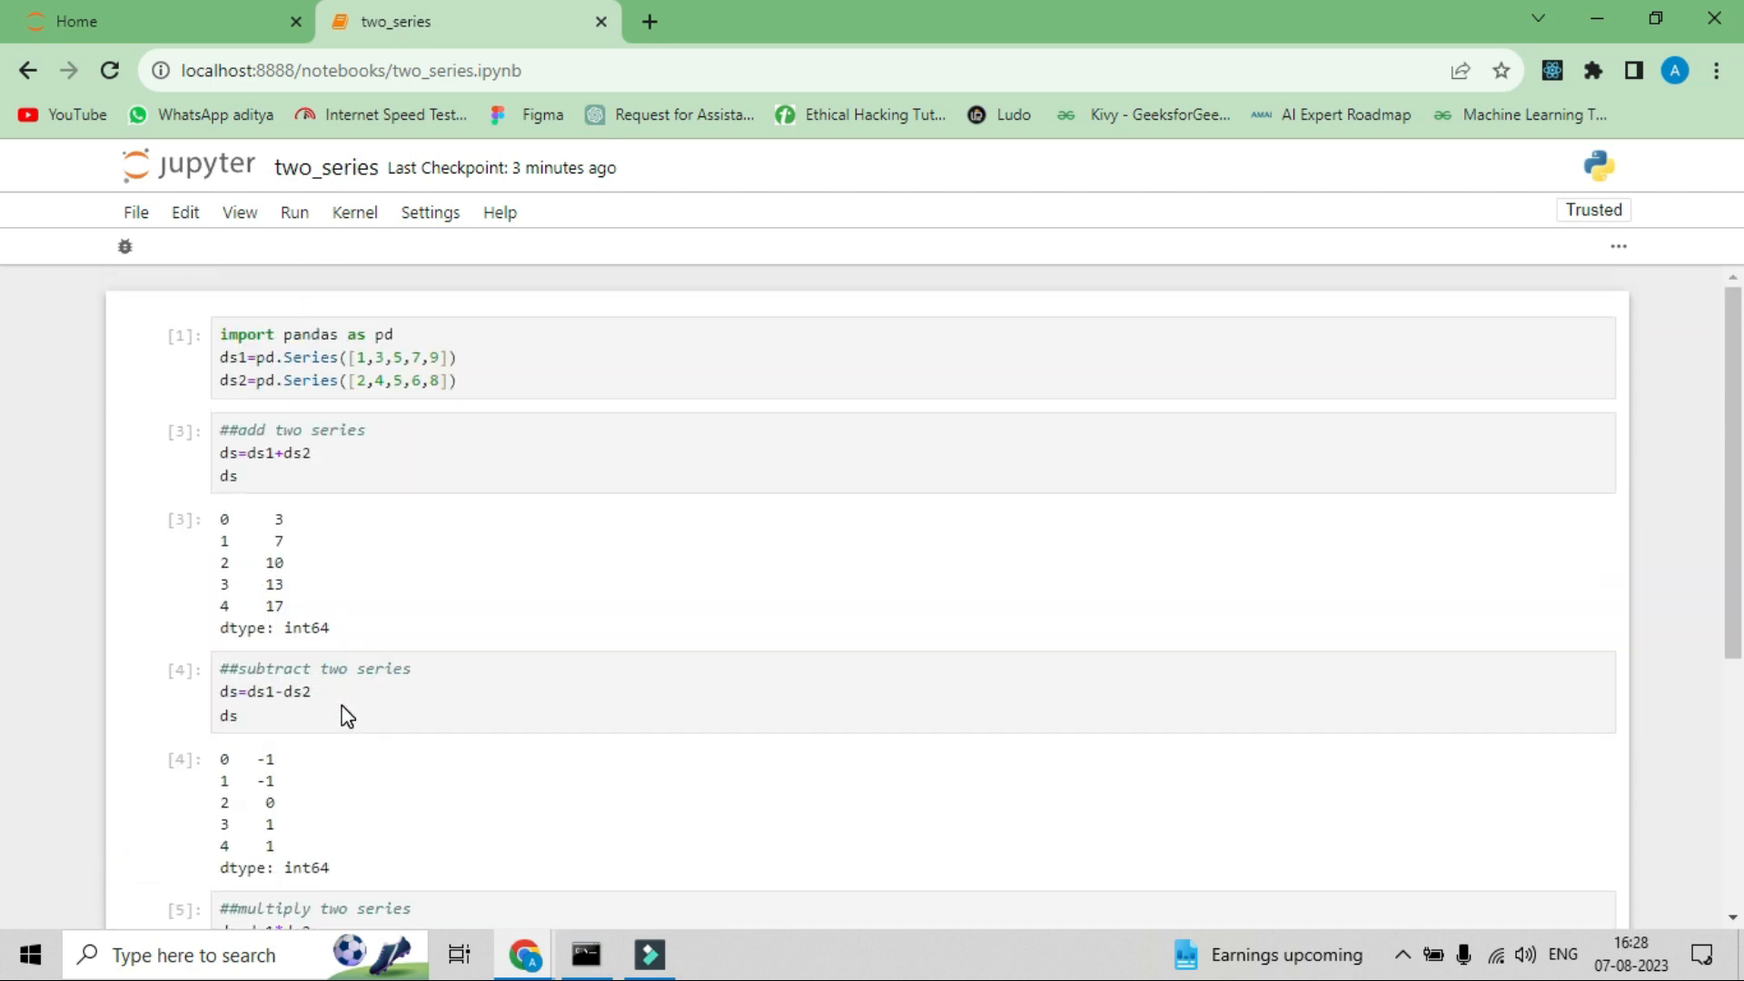
scroll(down, 3)
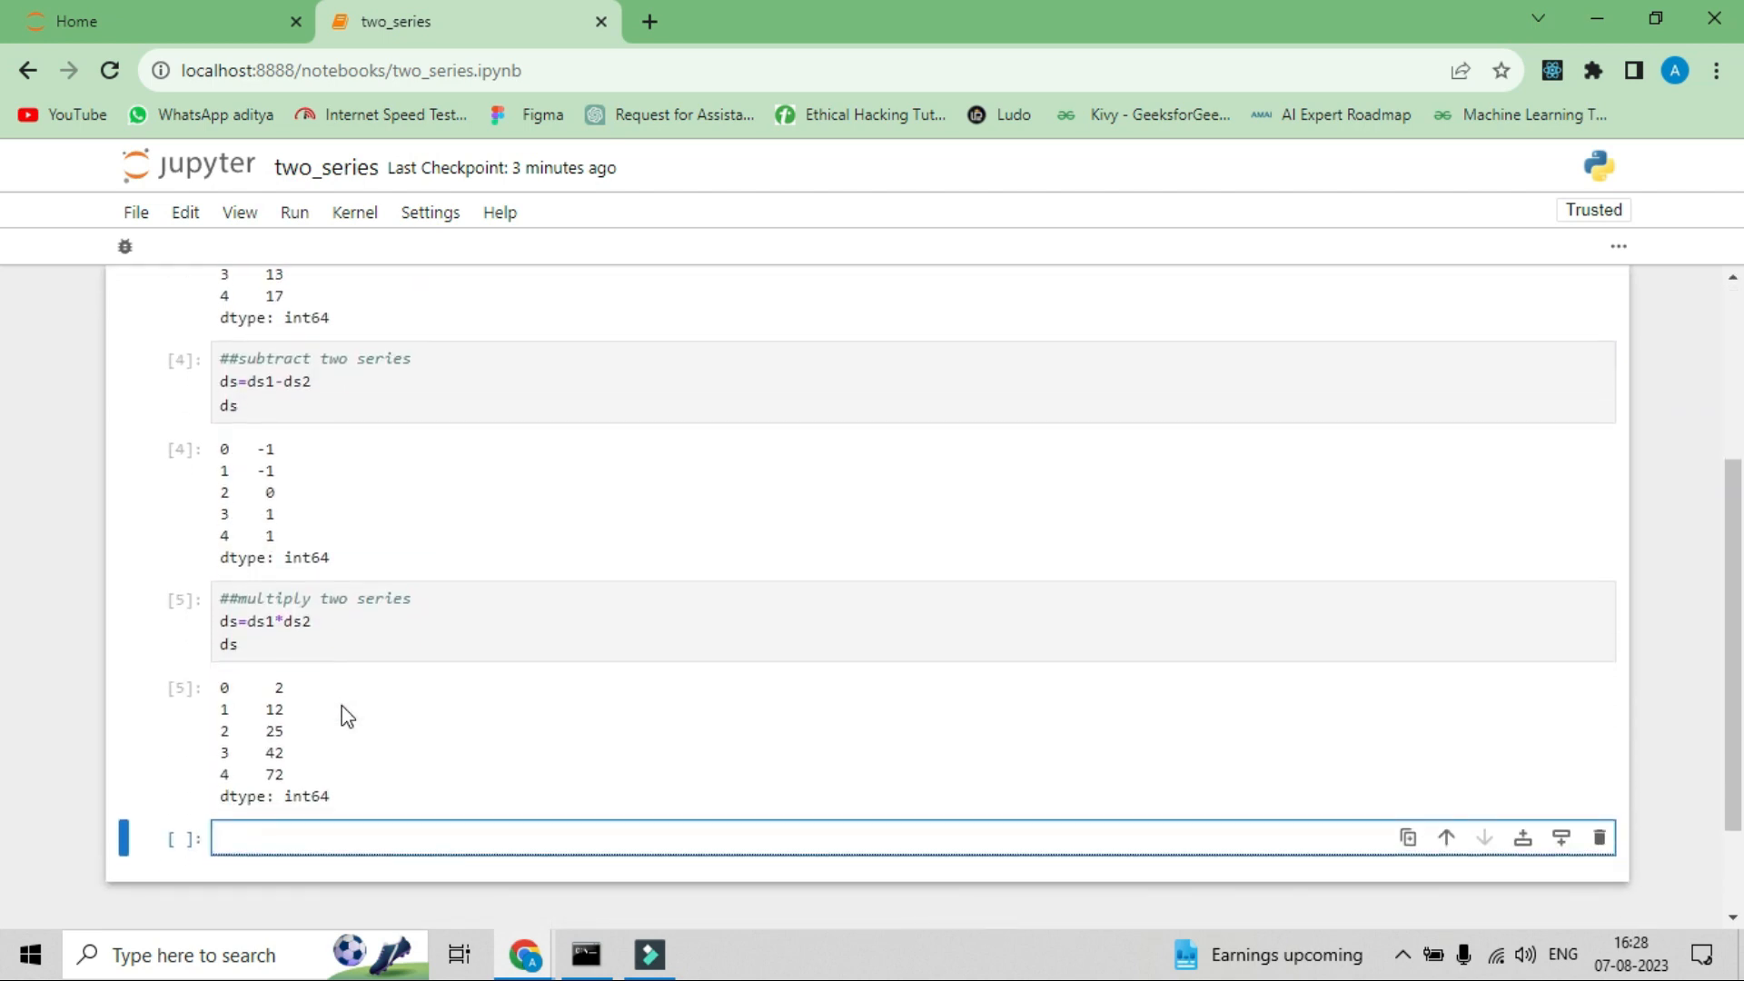
scroll(down, 3)
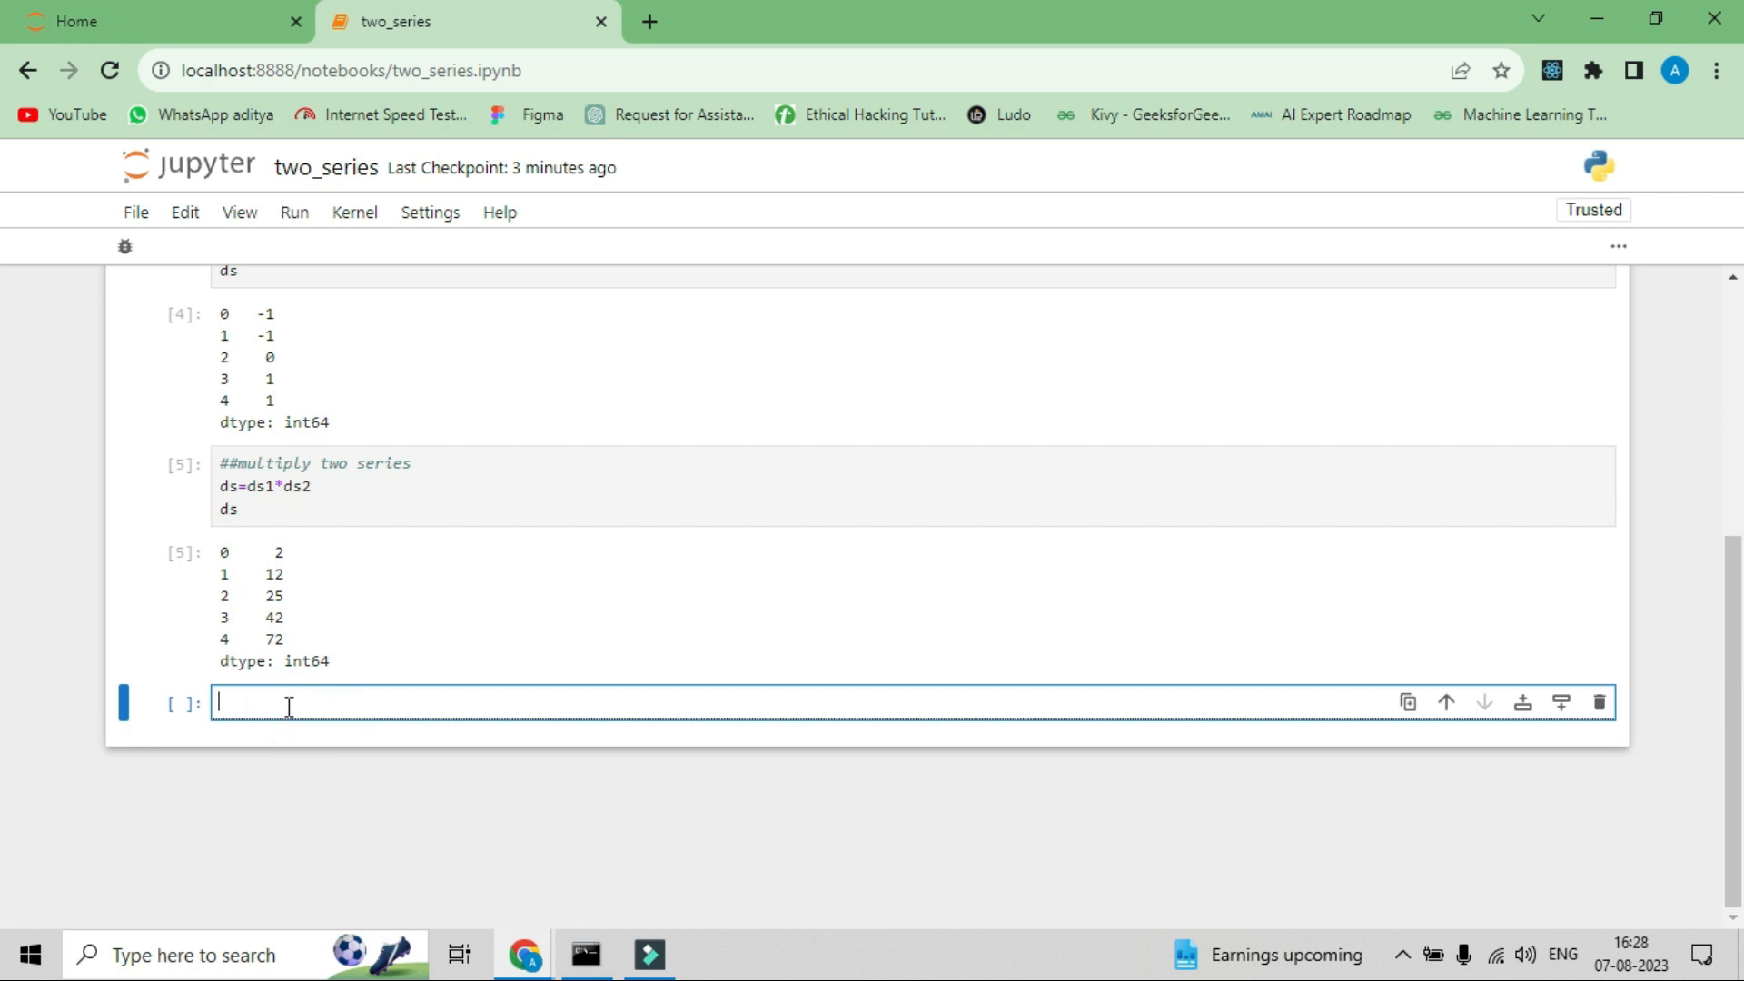
- Write '## divide two series', ds=ds1/ds2 and ds in the new cell, not yet run
text(##)
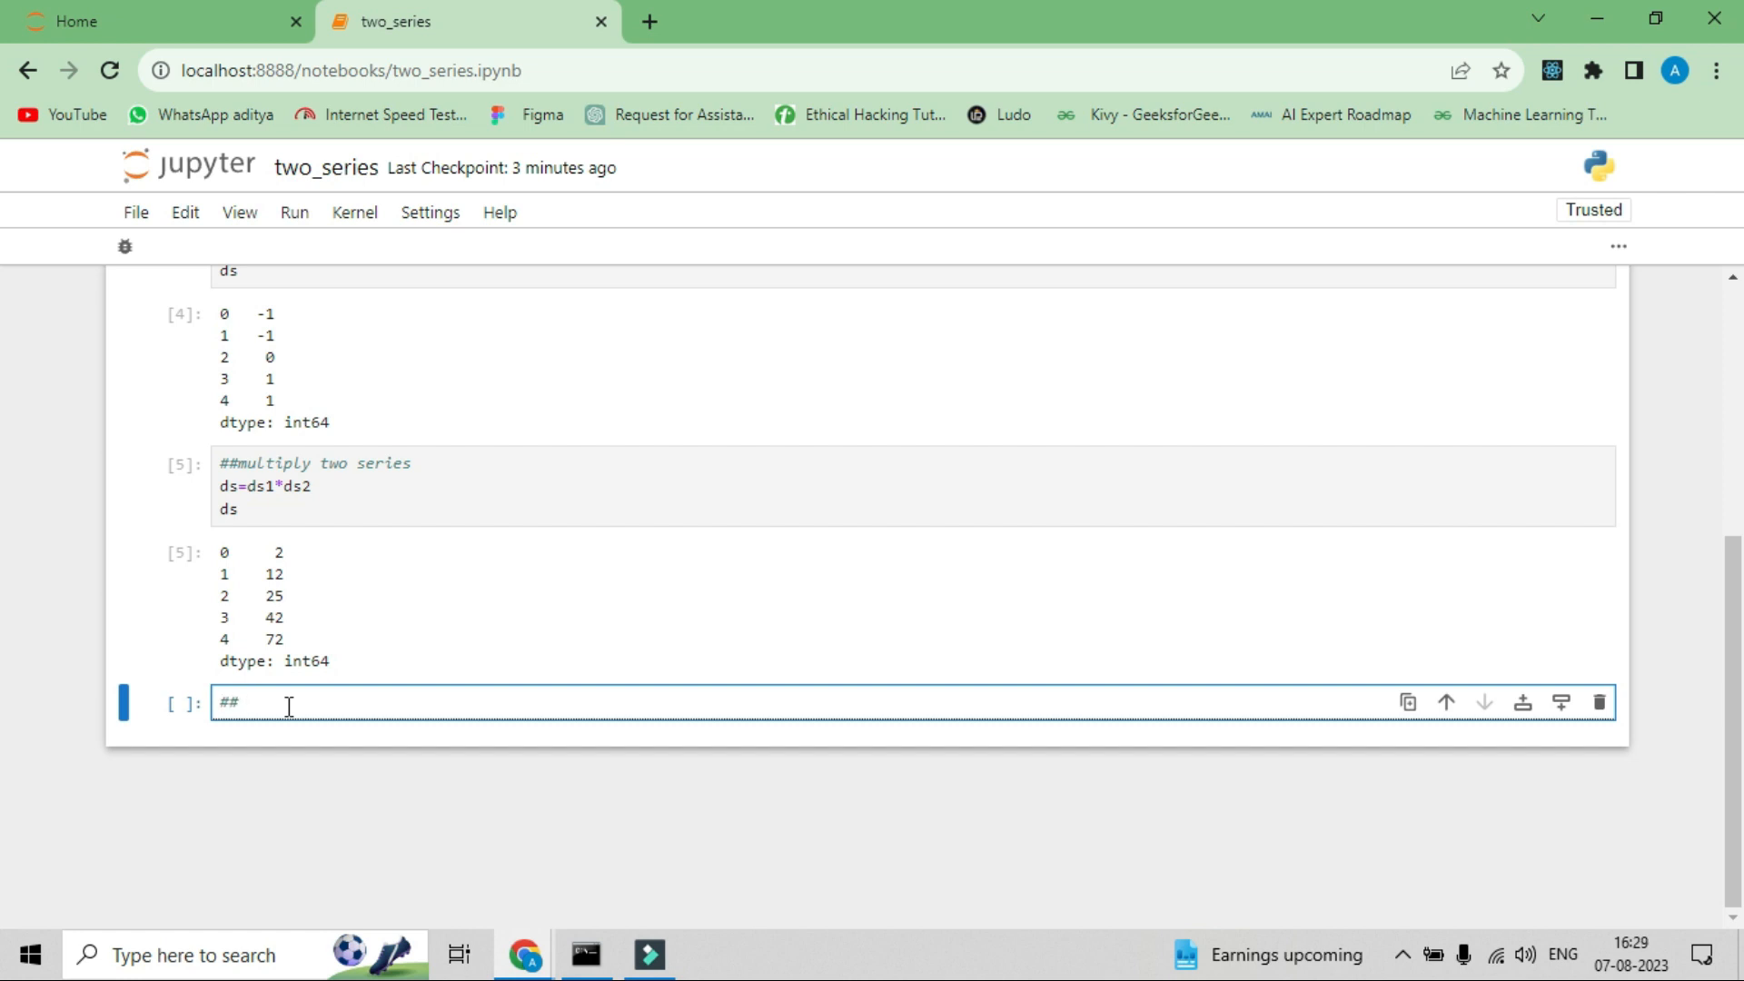
text(divide)
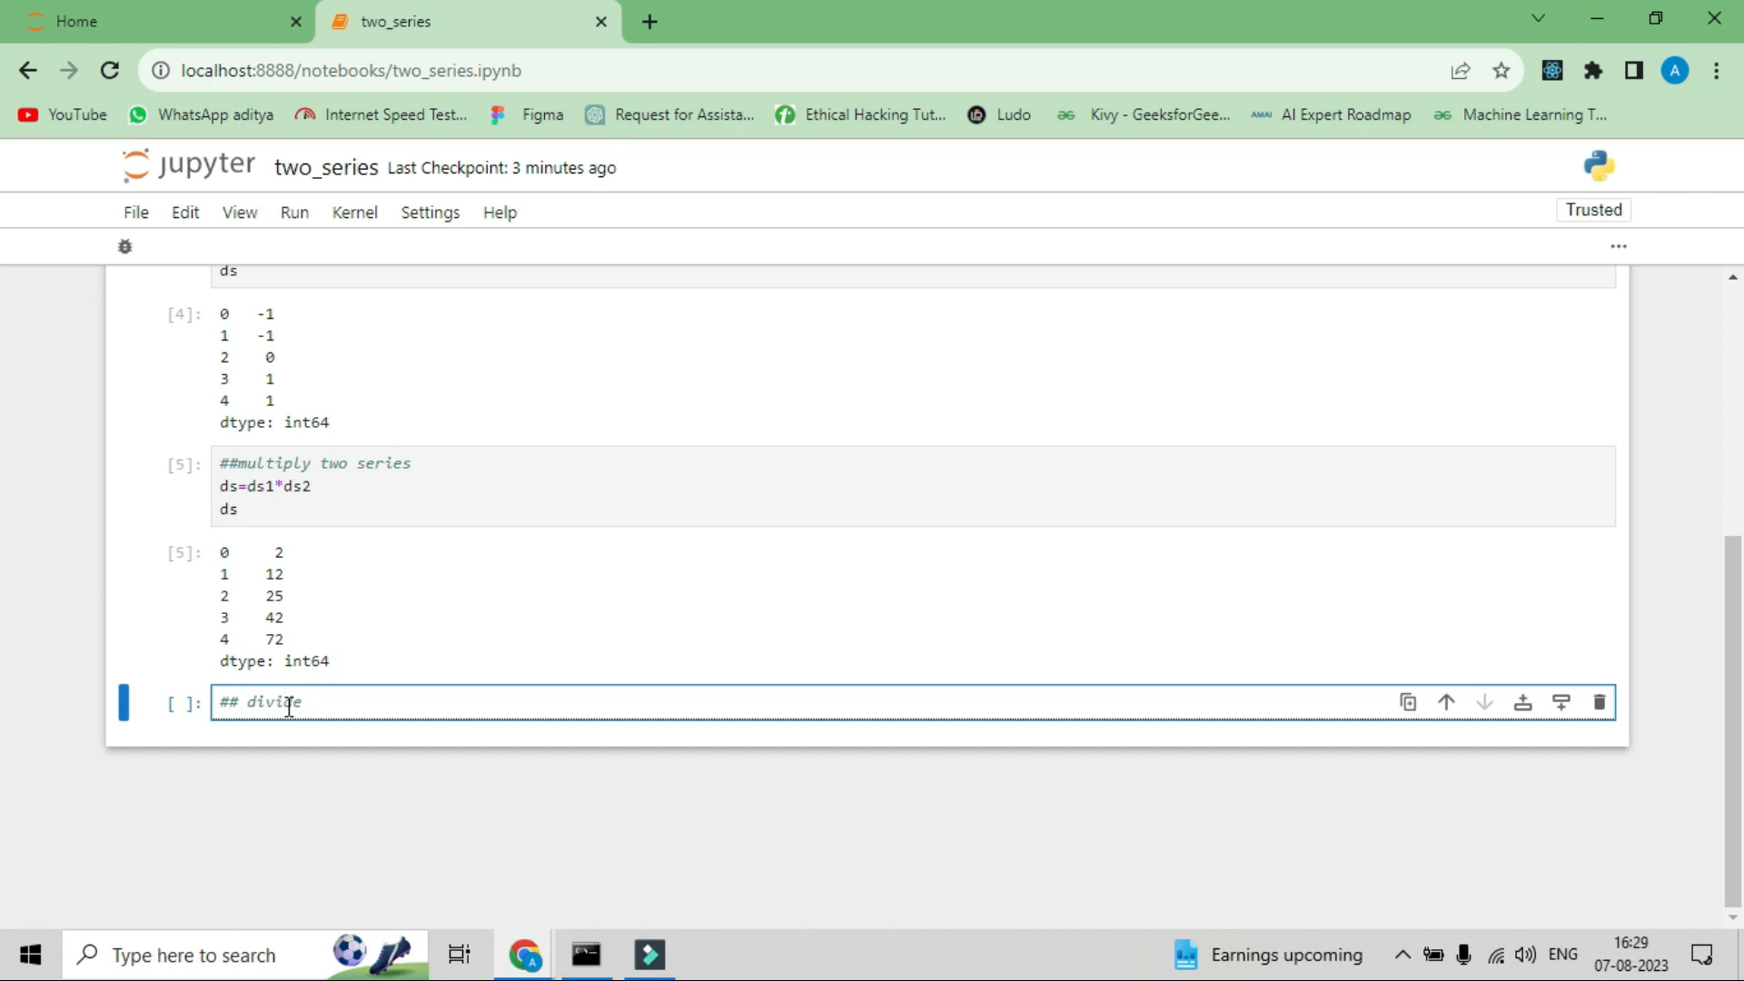
text(two ser)
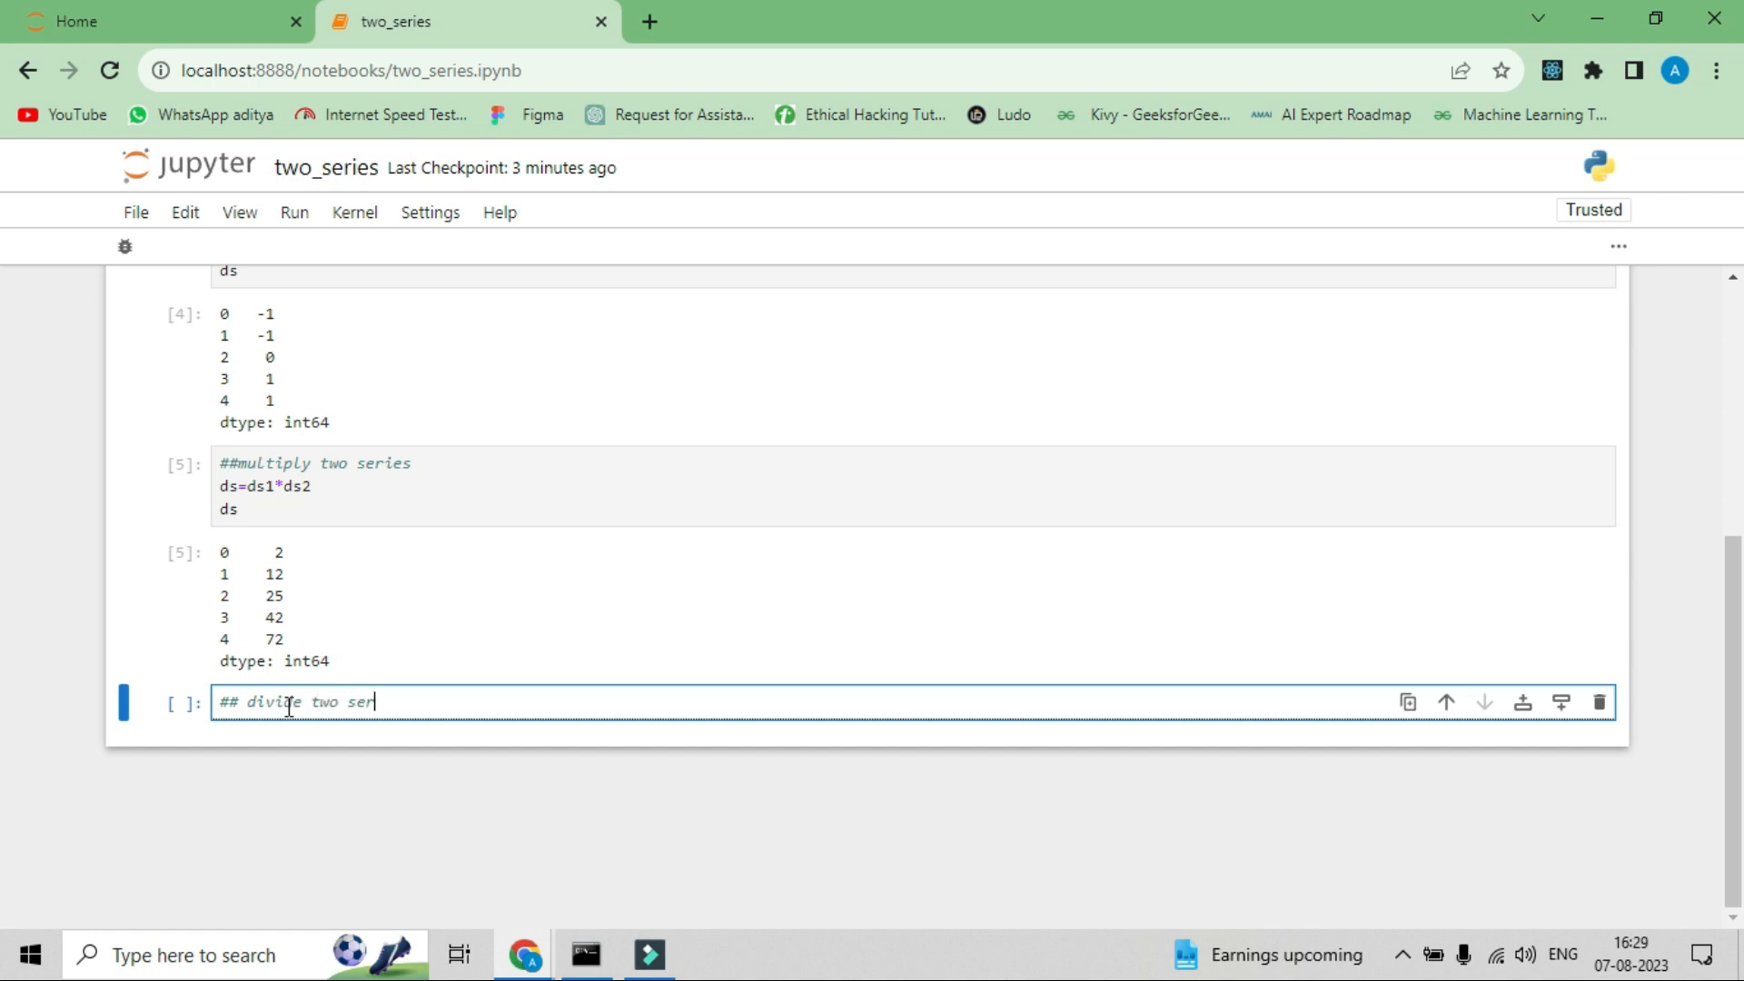
text(ies)
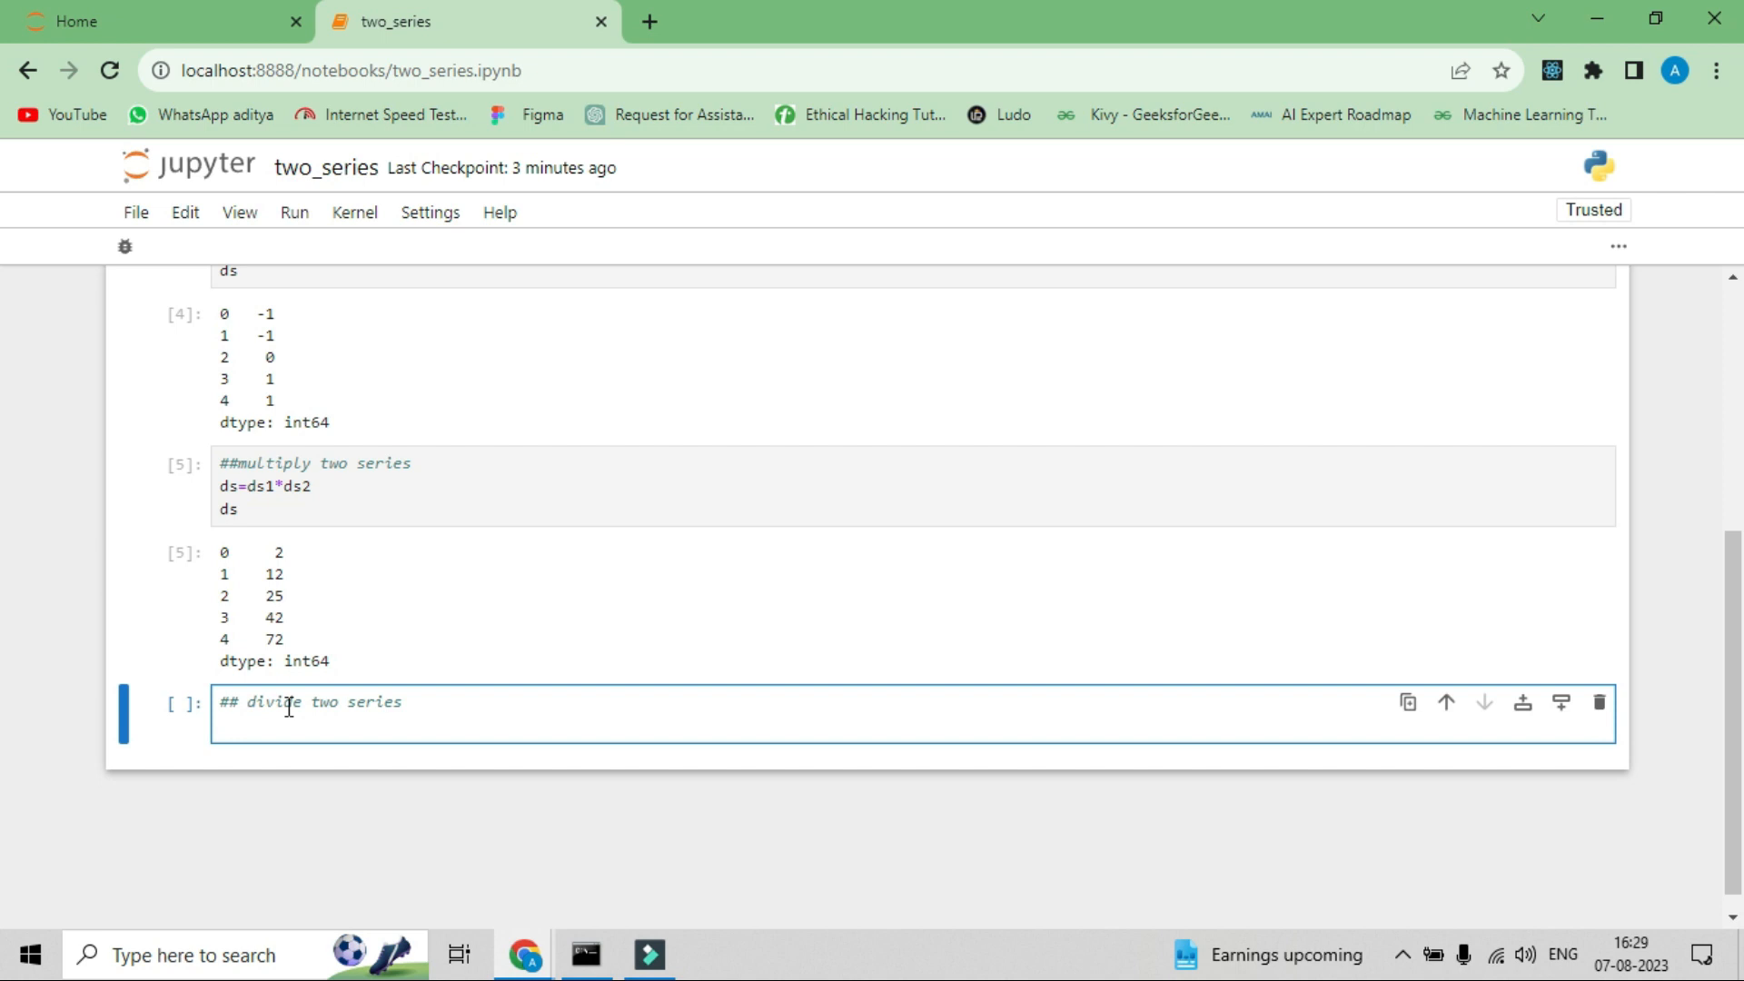
text(ds-)
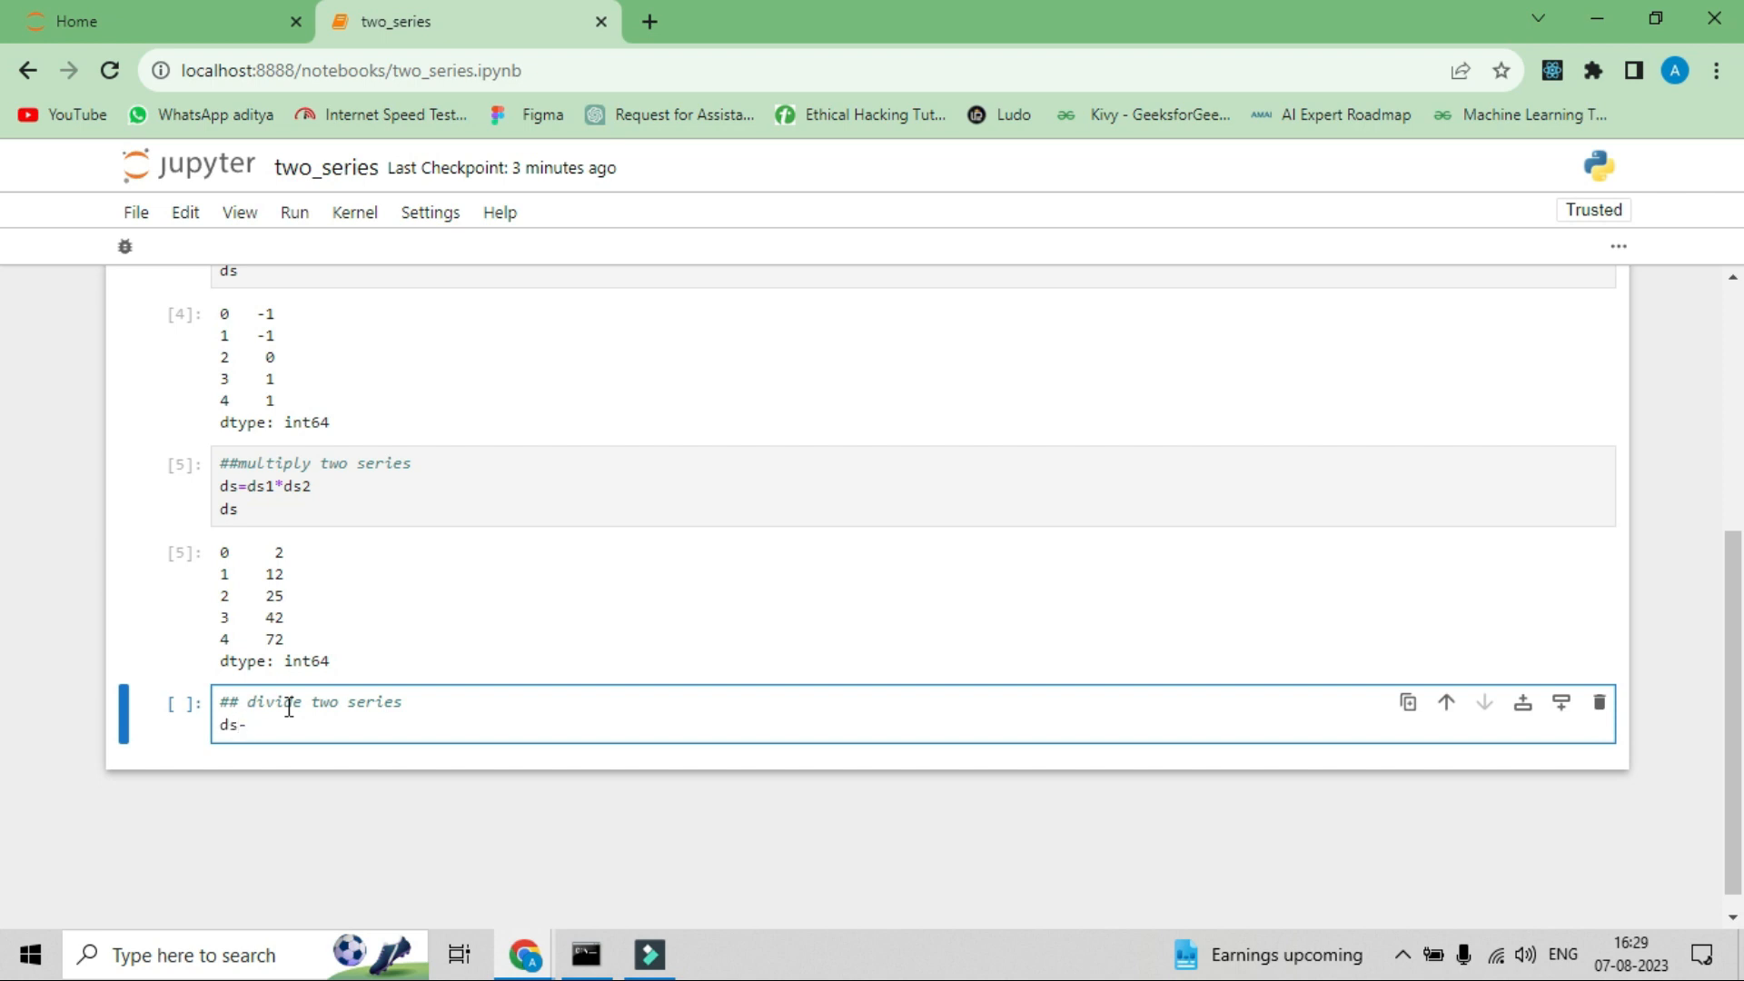
text(=ds)
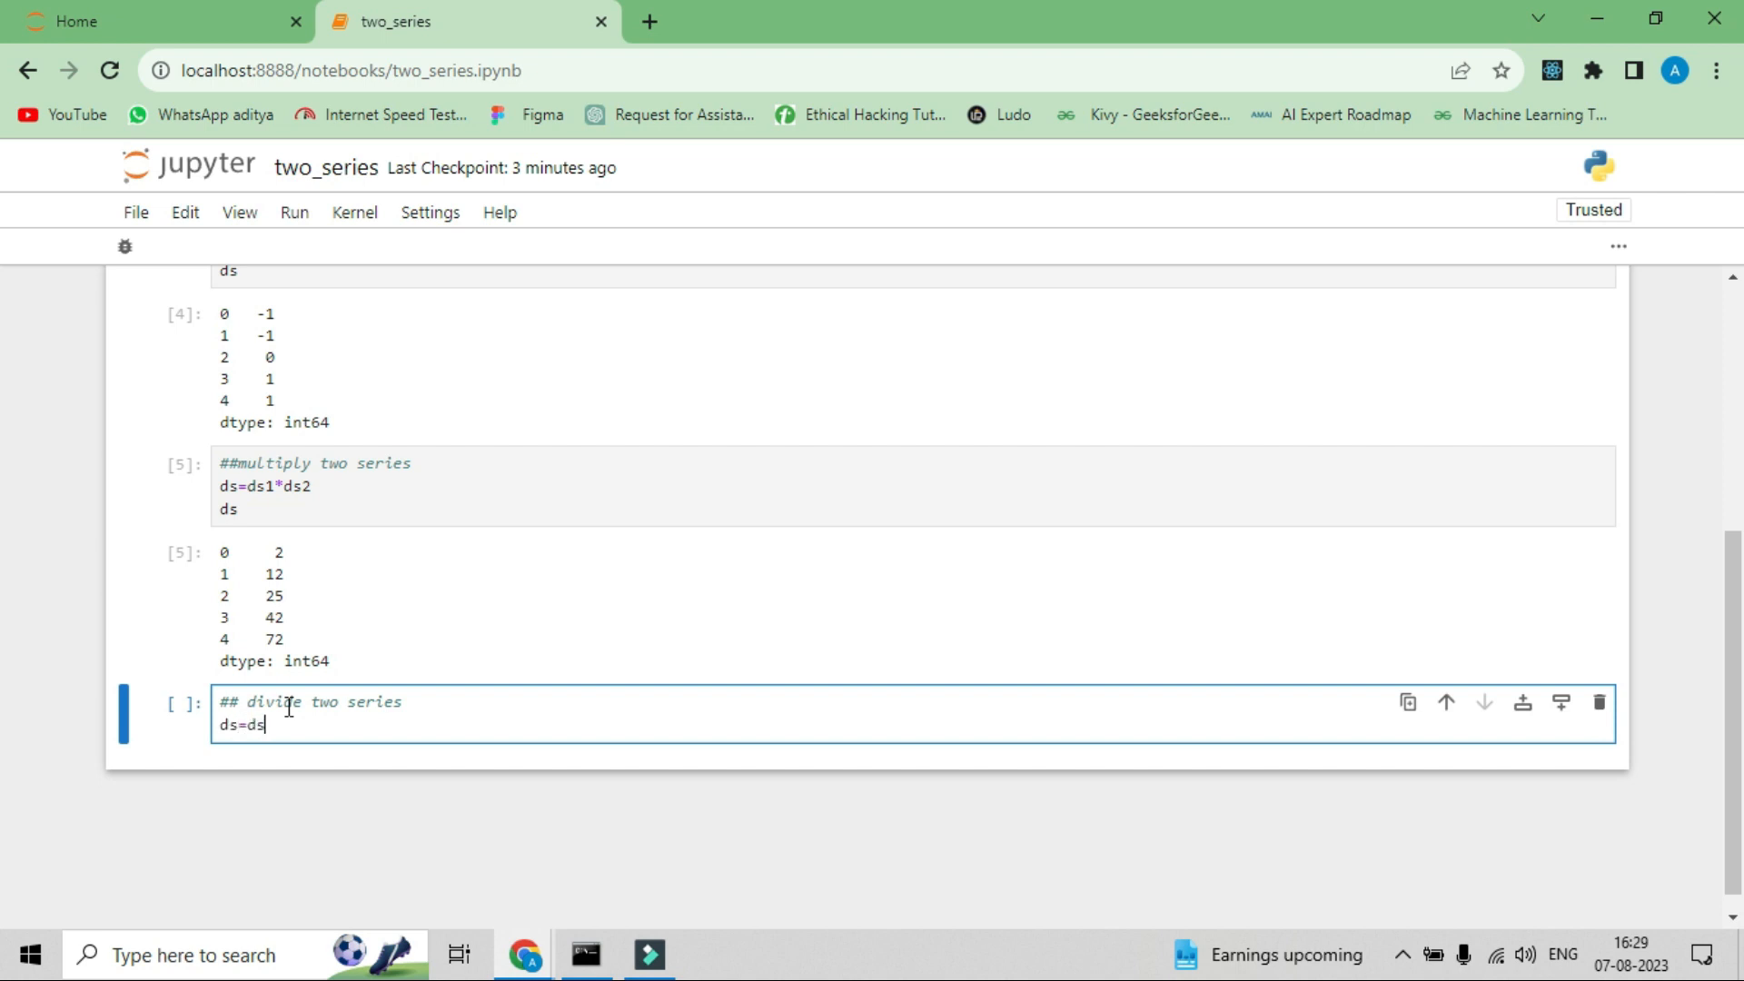
text(1/)
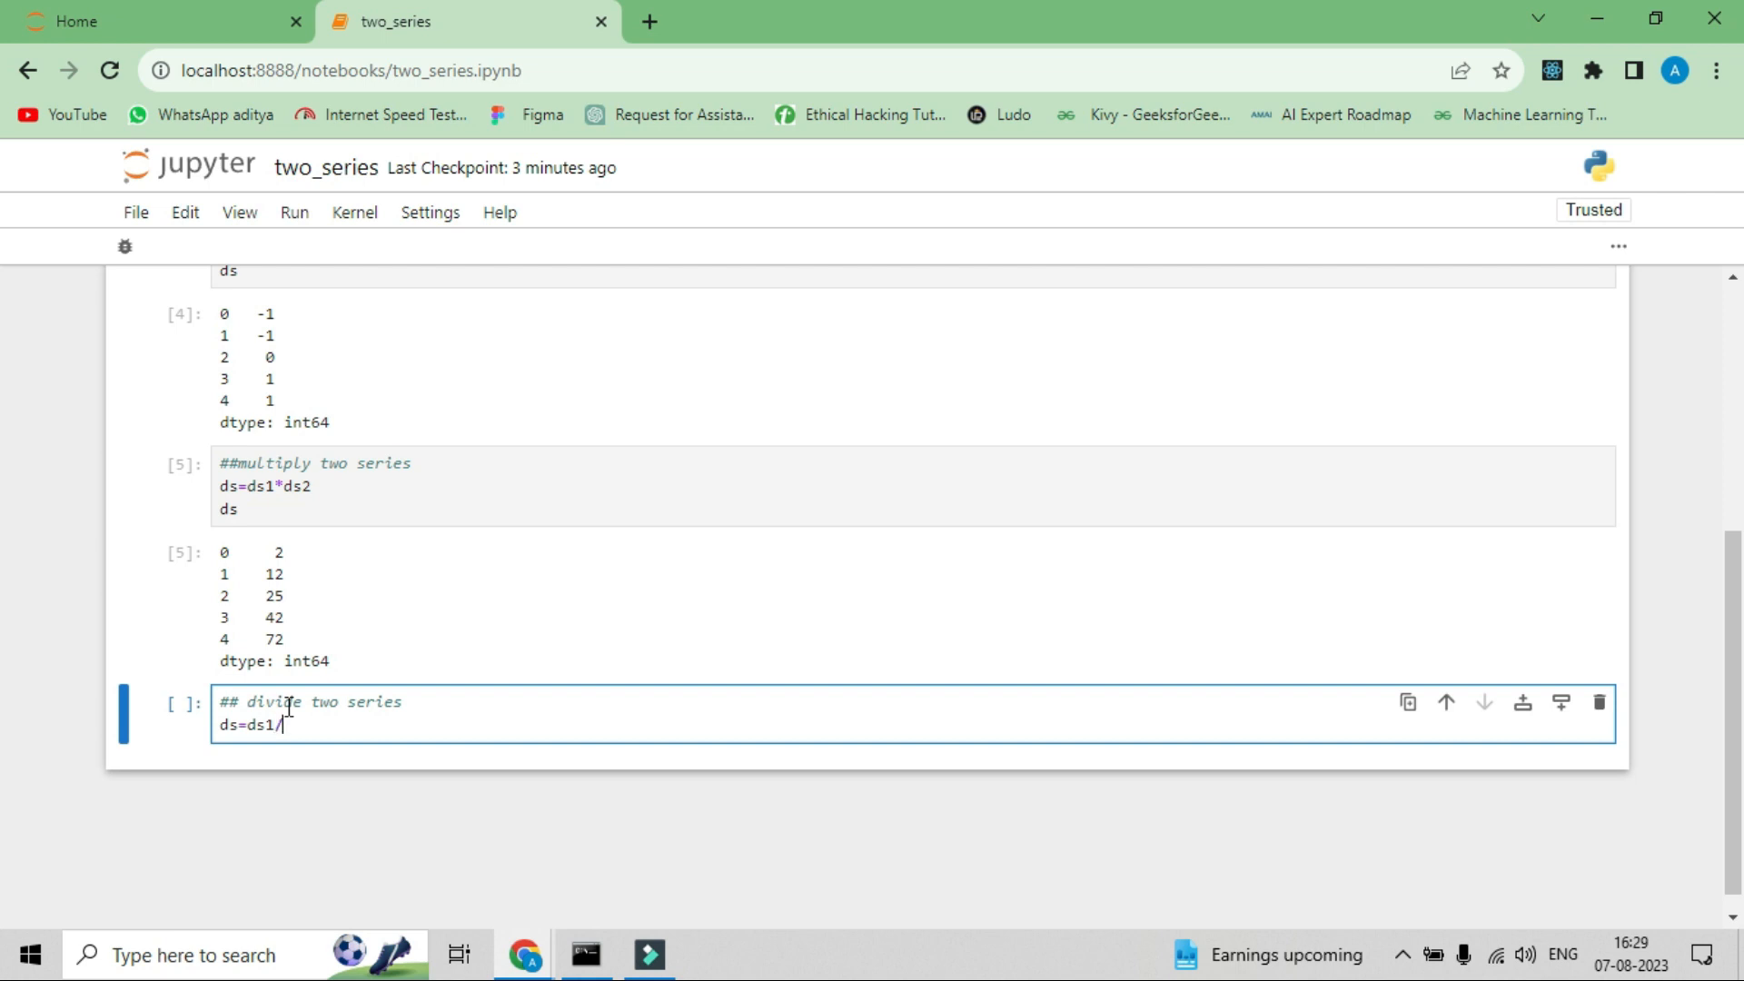
text(ds2)
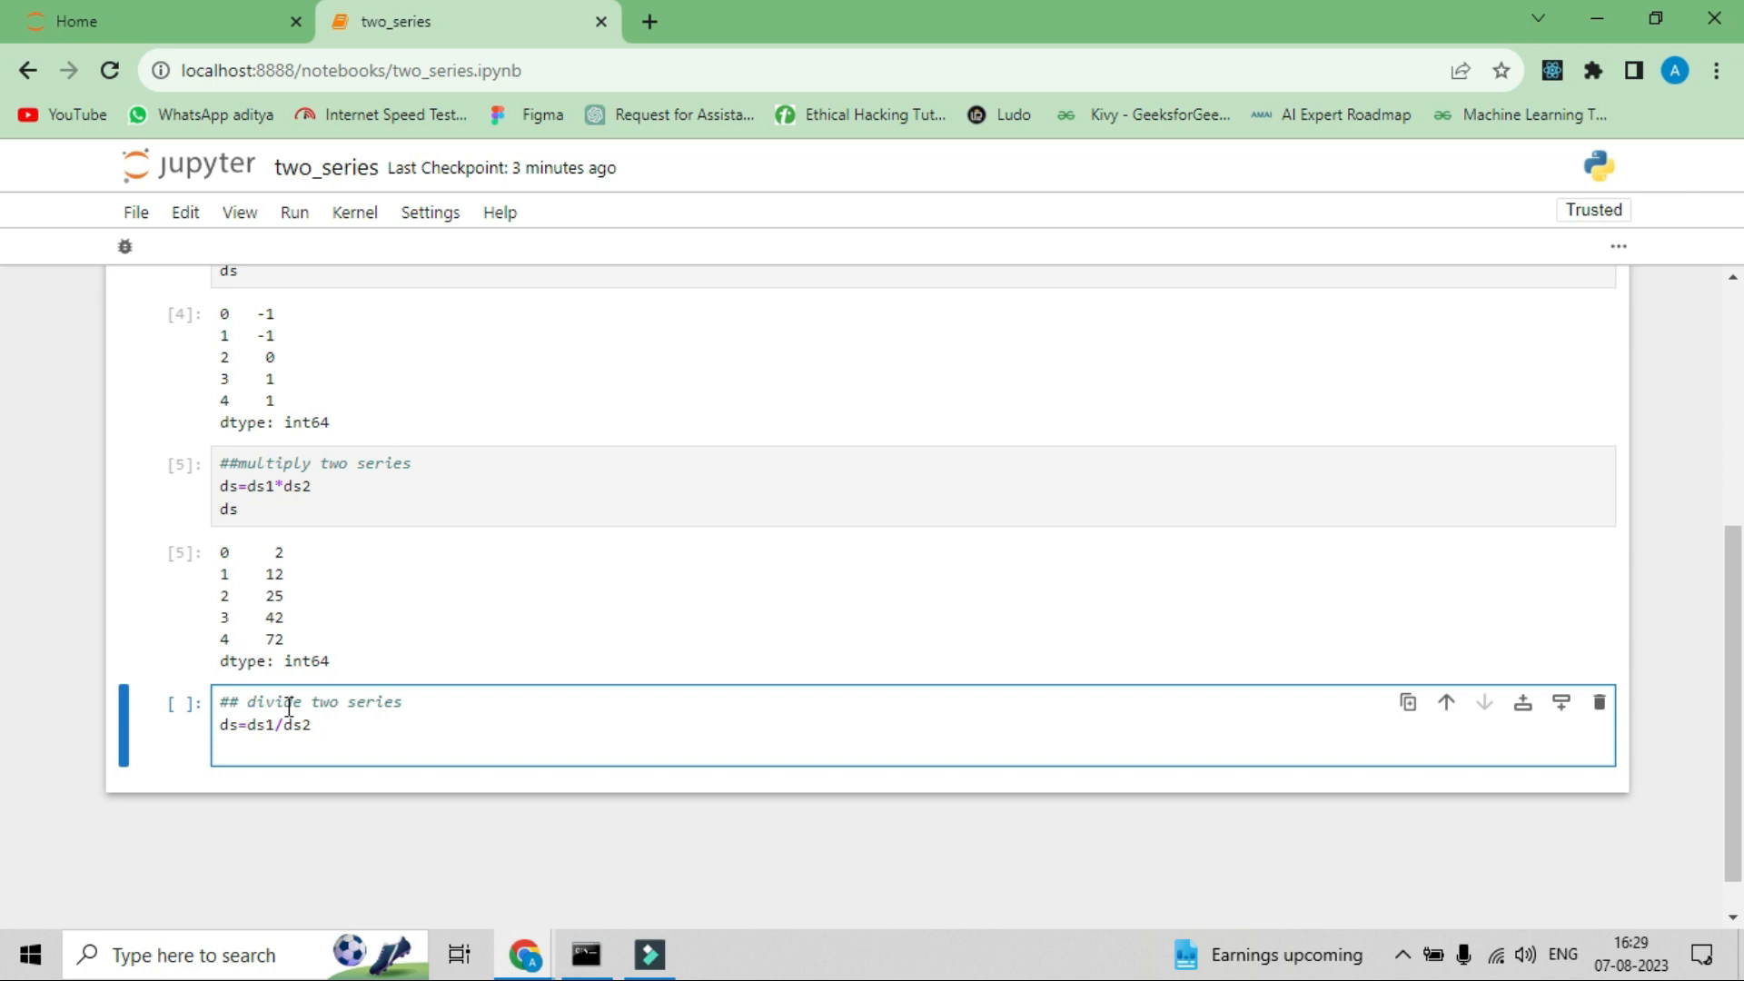
text(ds)
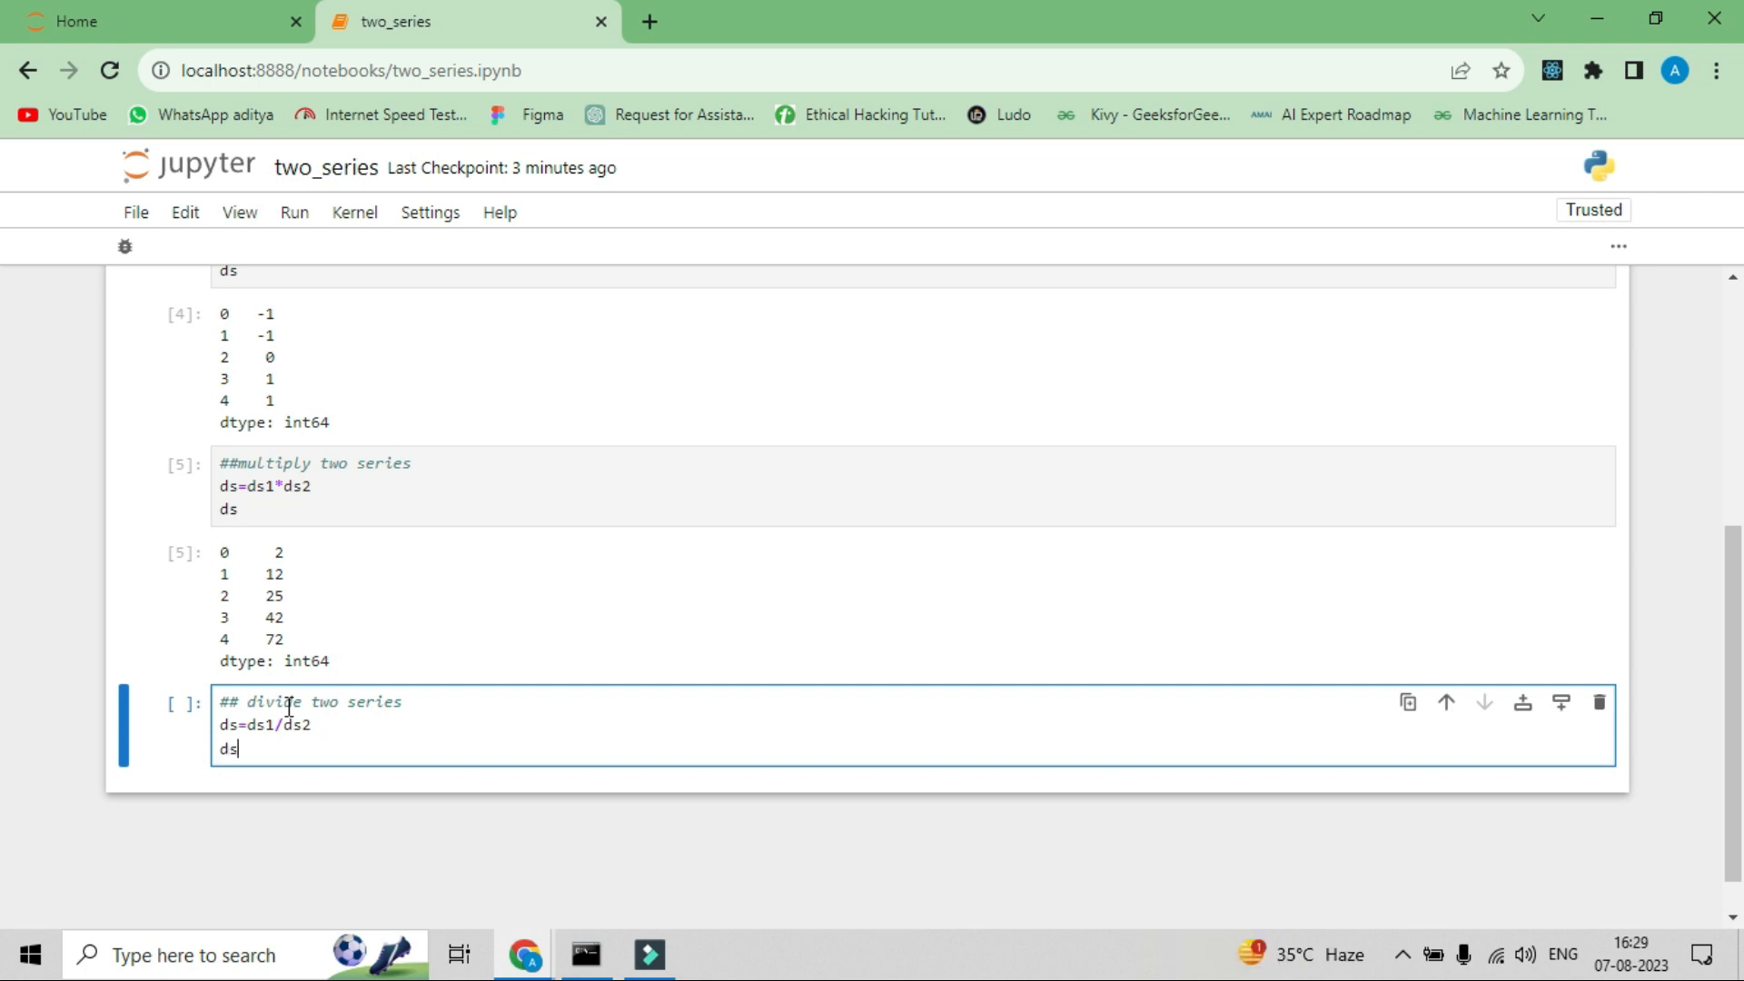